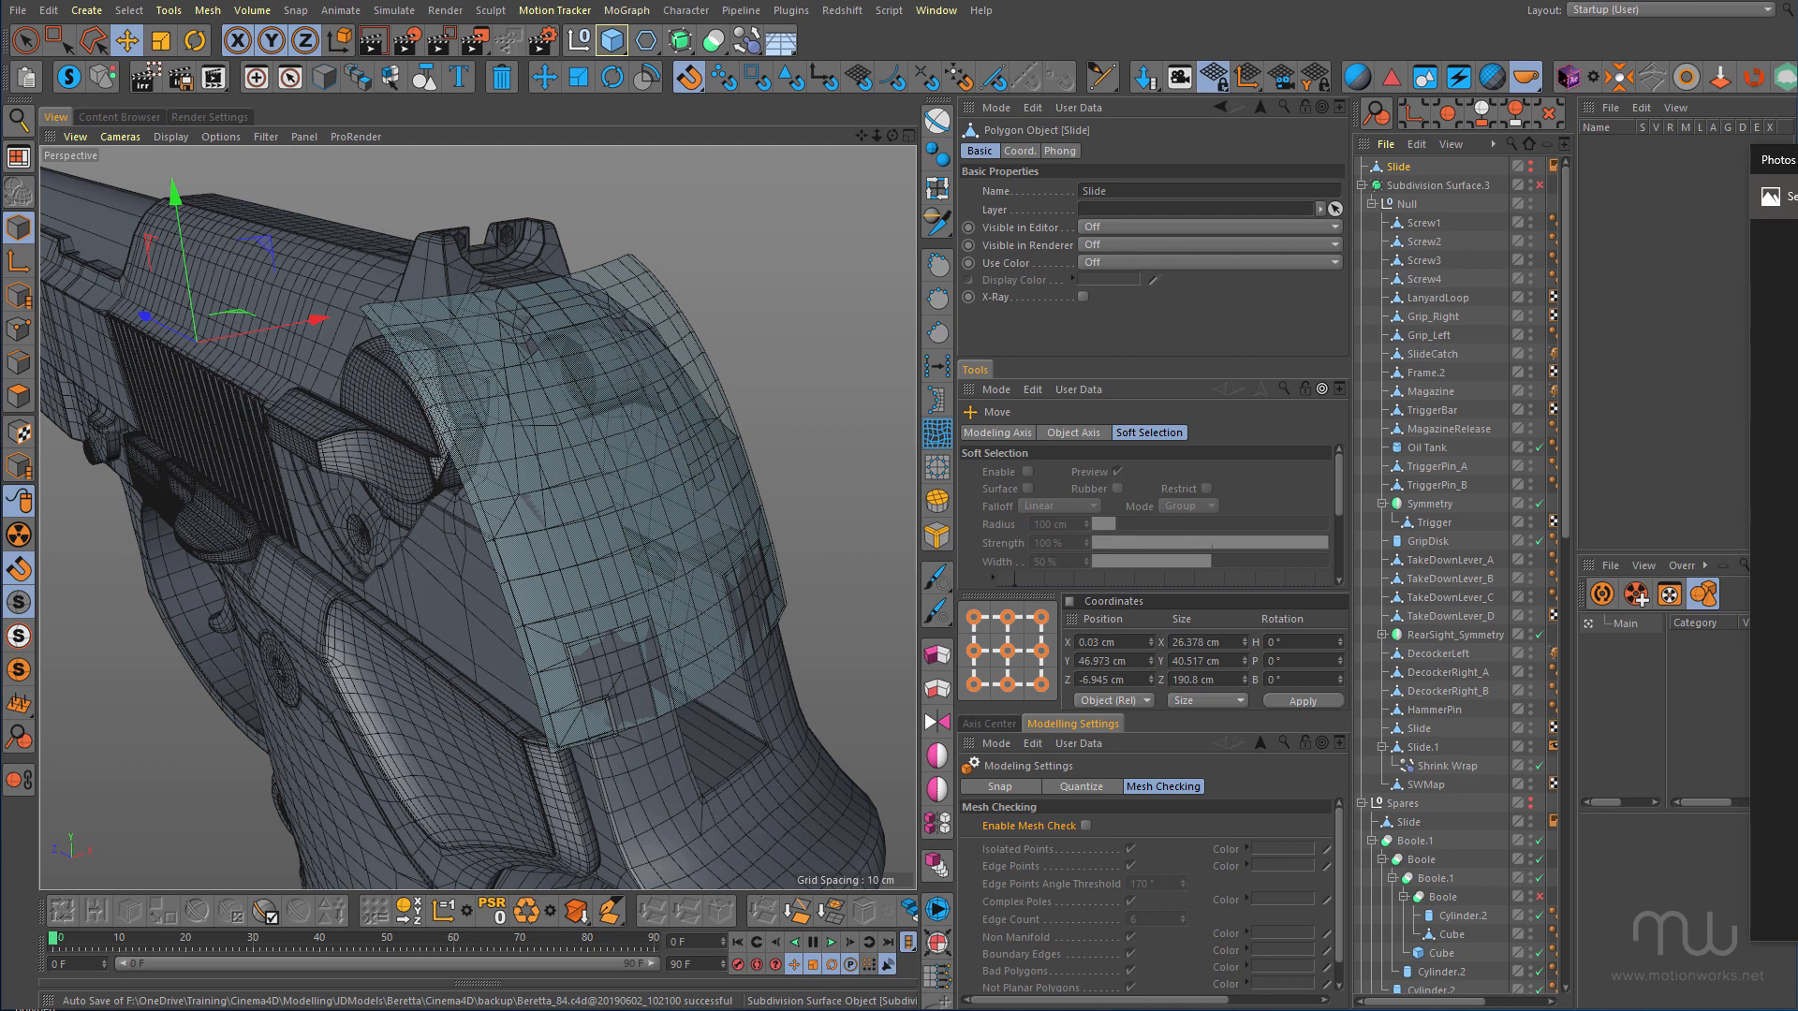
mouse_move(427, 483)
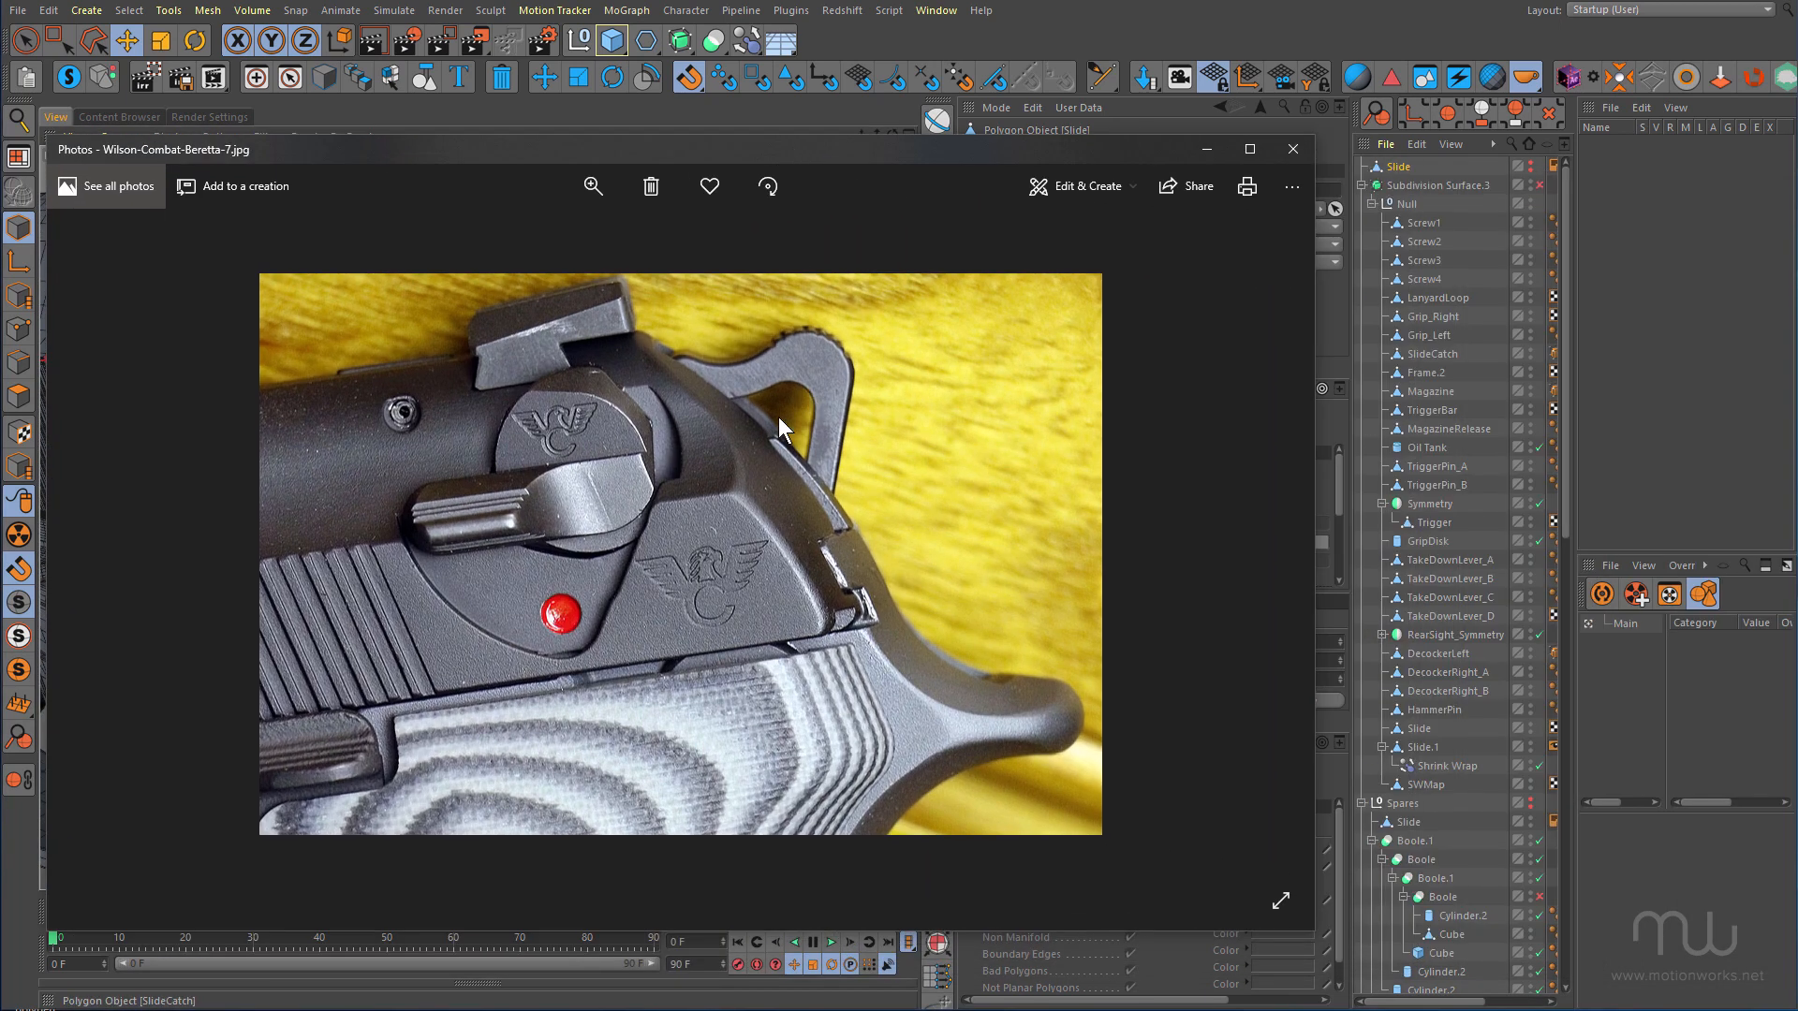
mouse_move(768, 630)
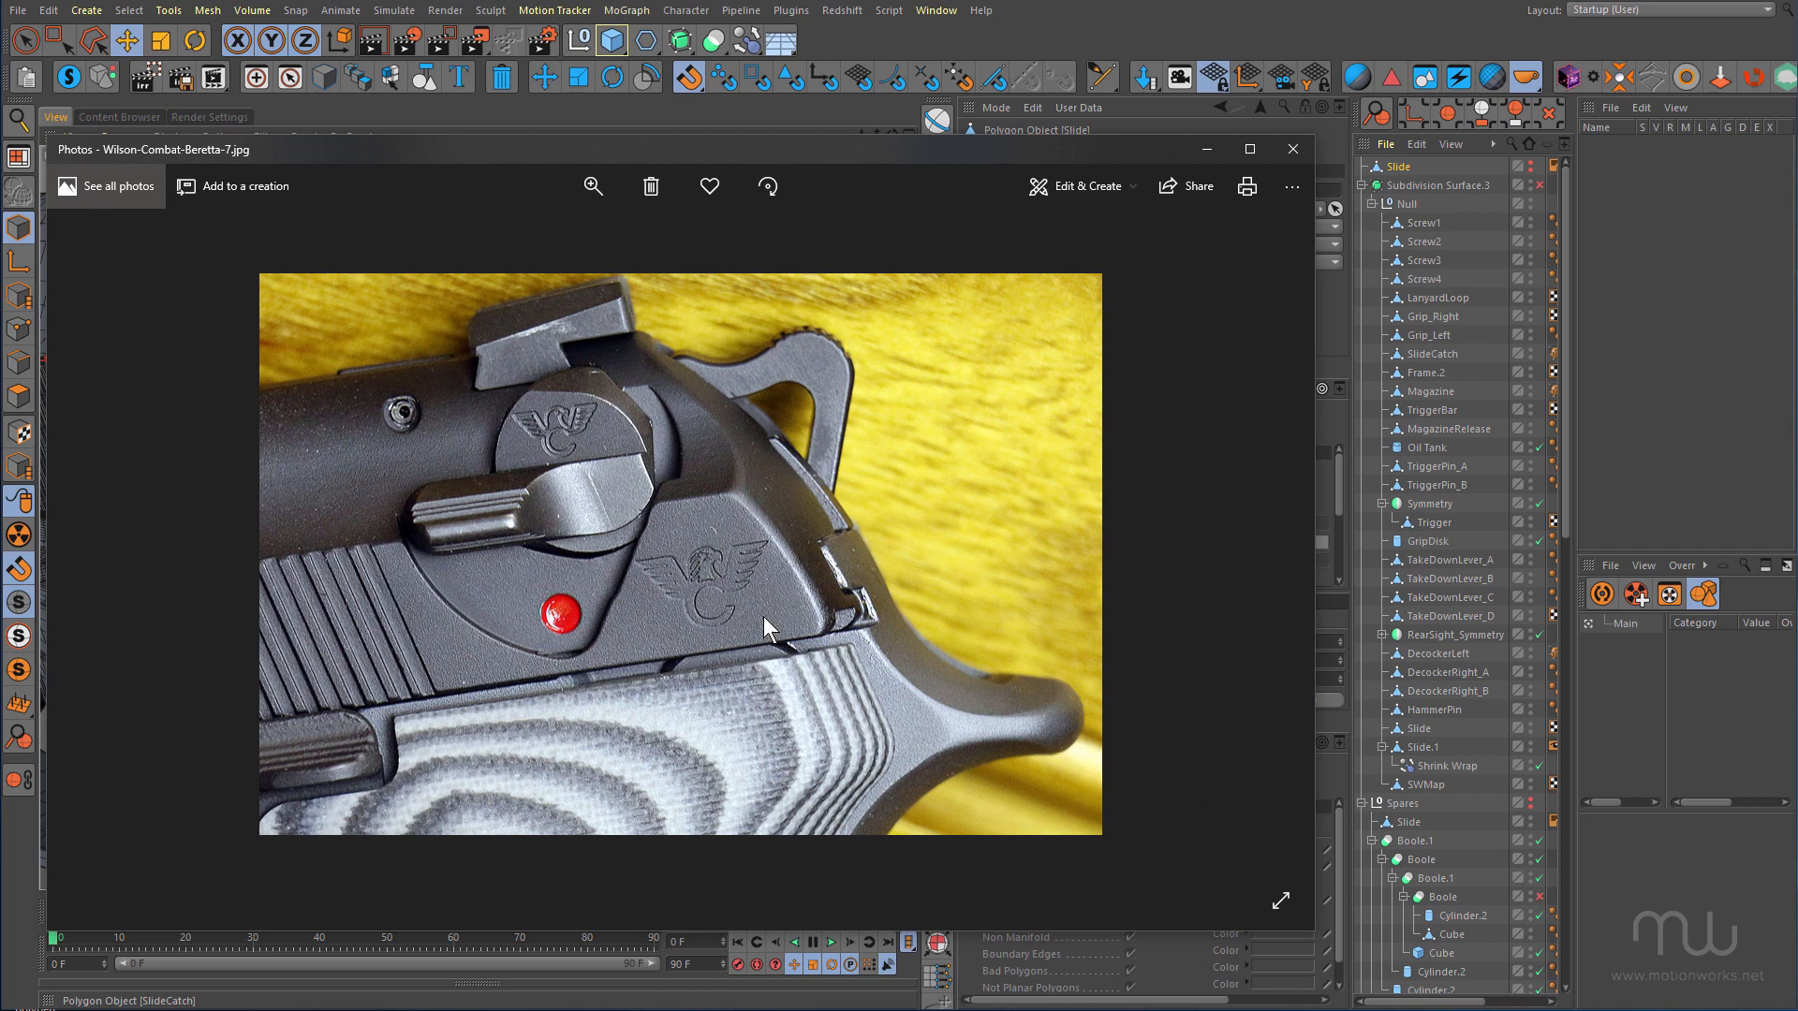
mouse_move(916, 693)
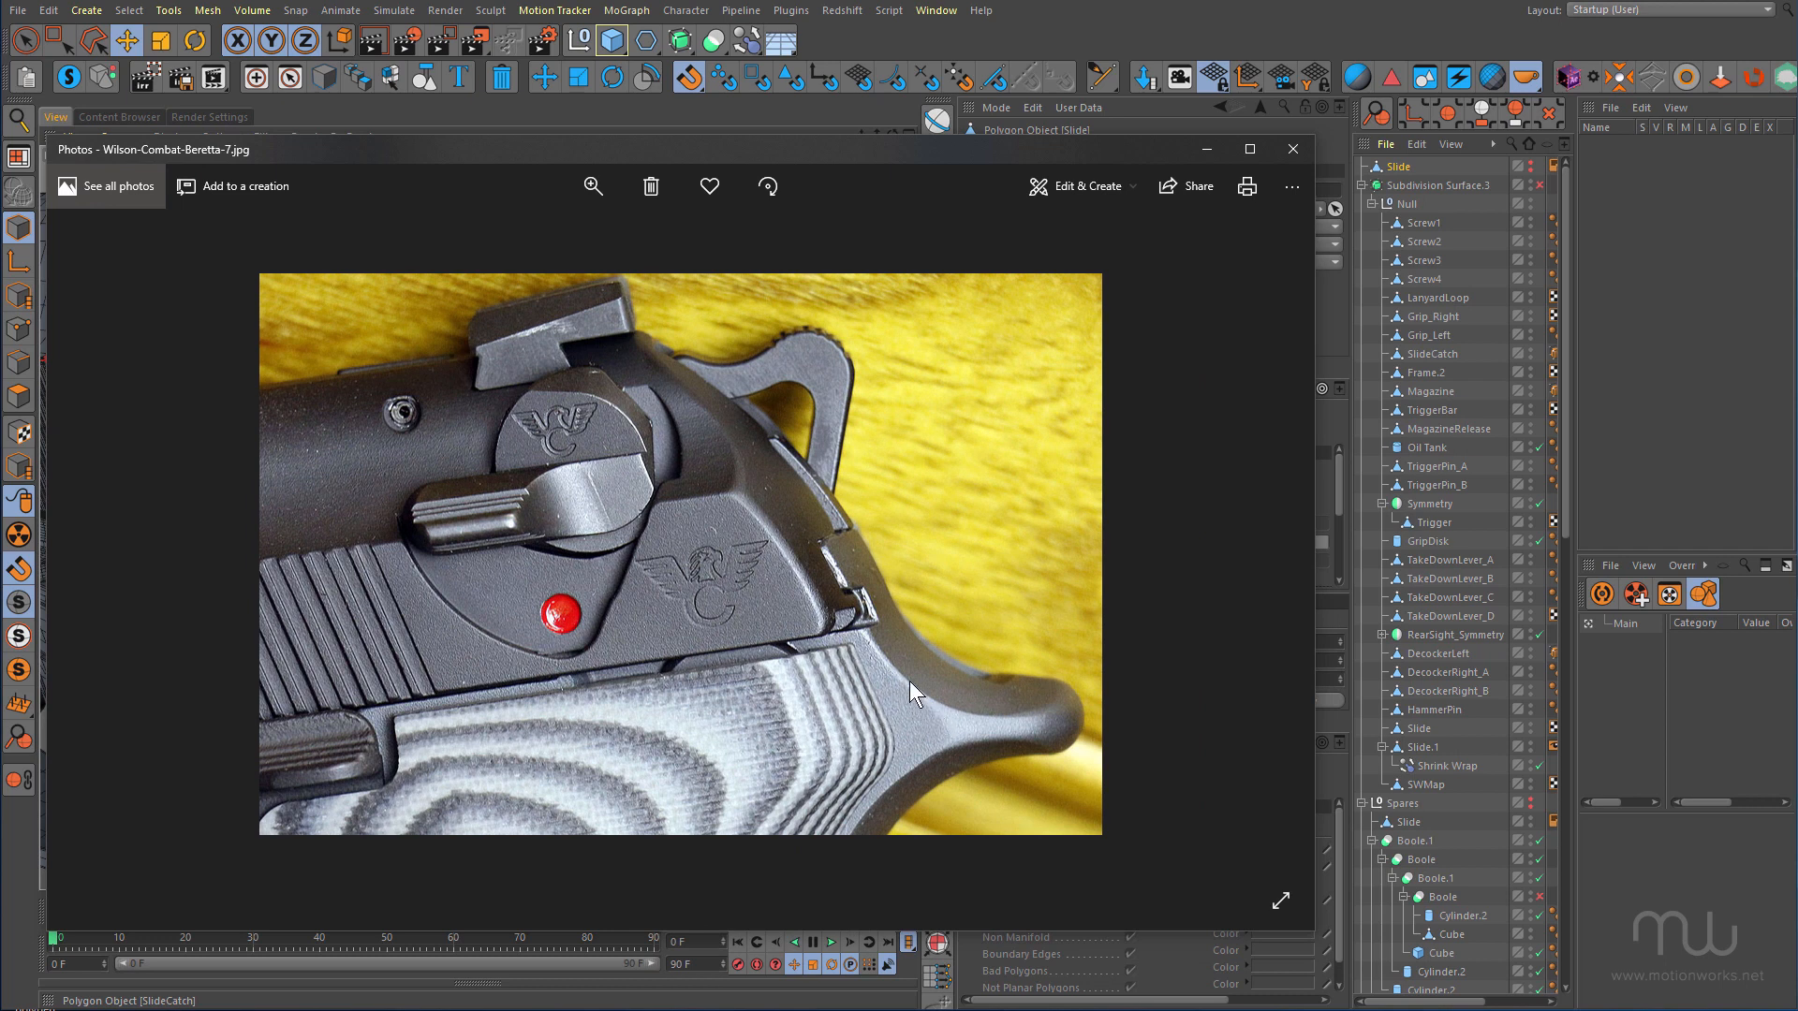
mouse_move(790, 501)
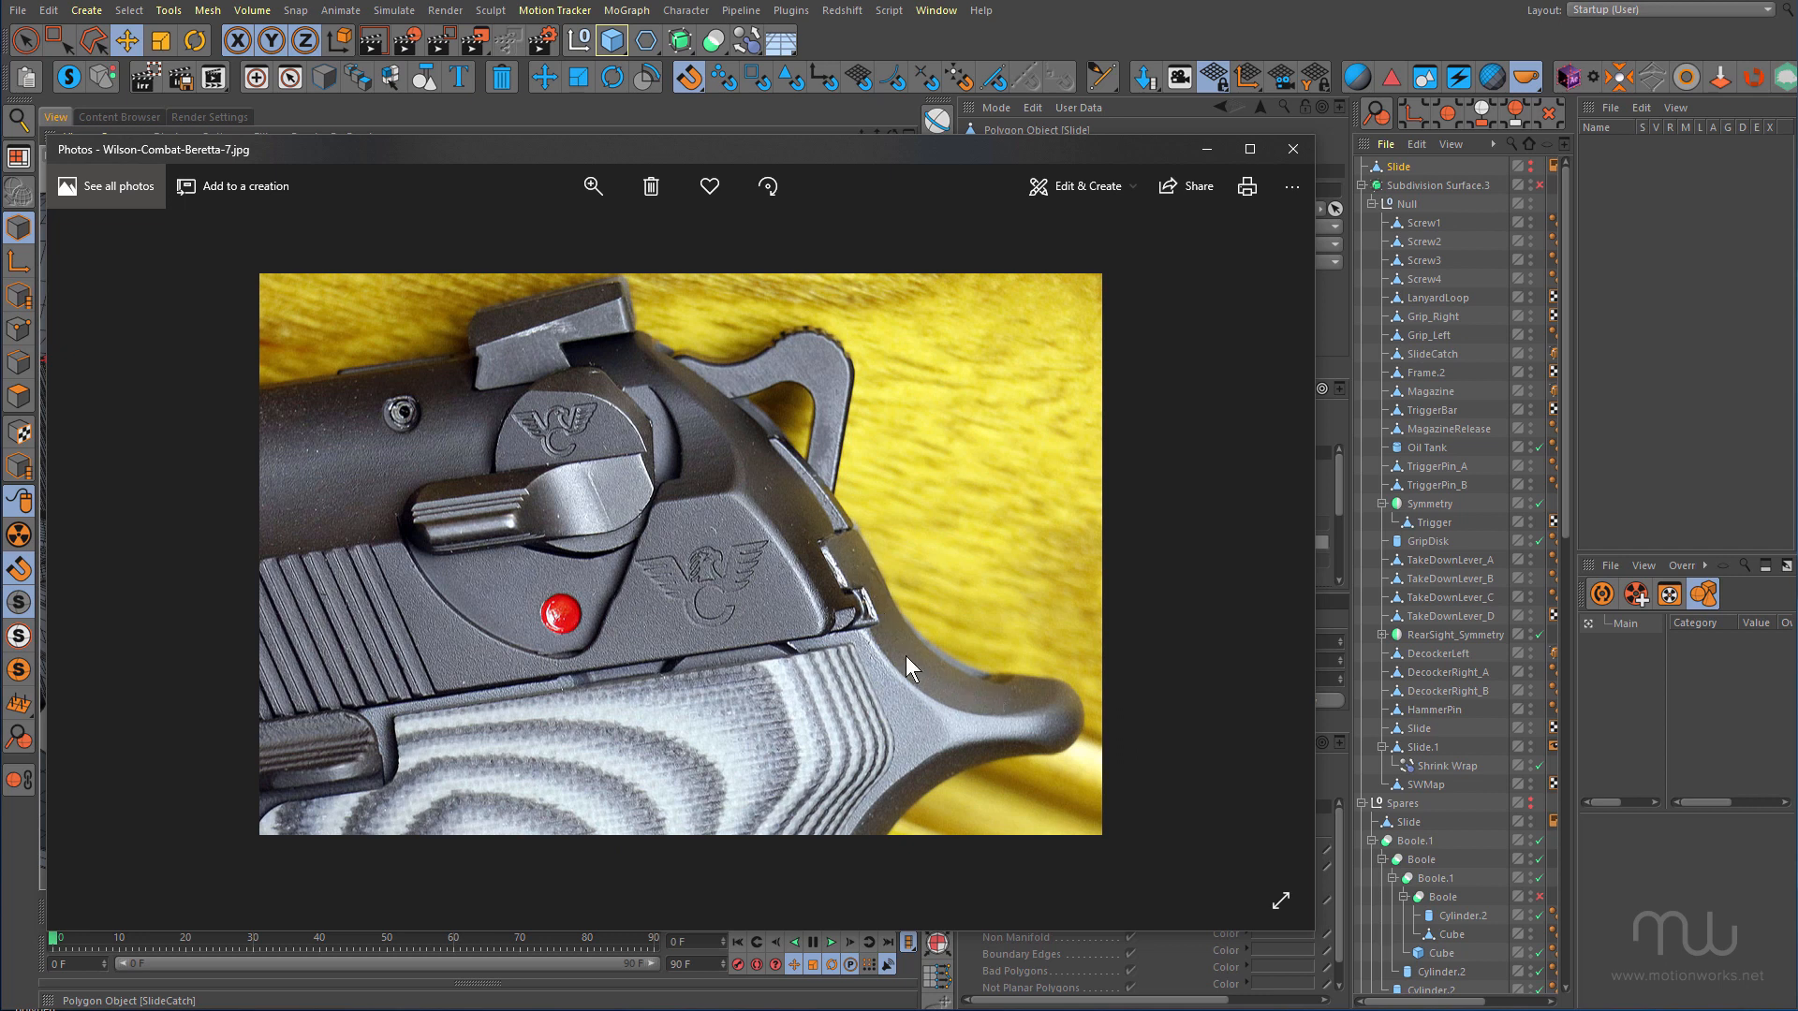
mouse_move(770, 476)
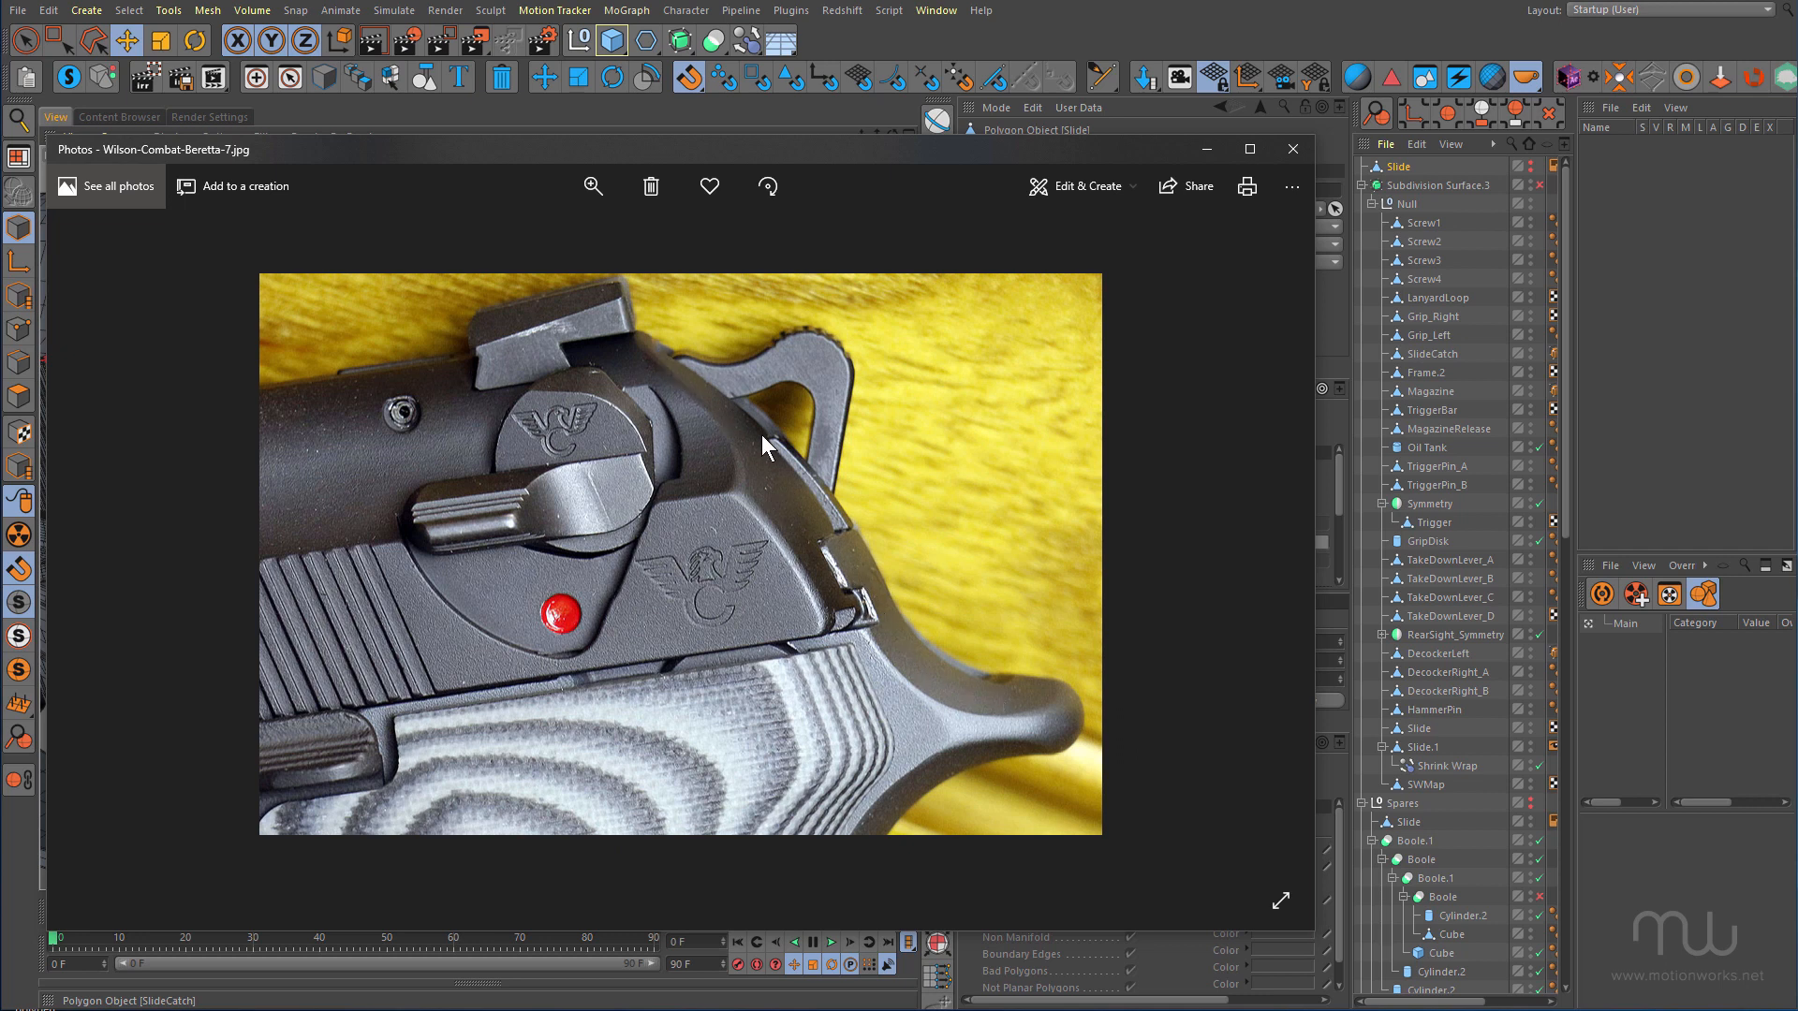
mouse_move(978, 685)
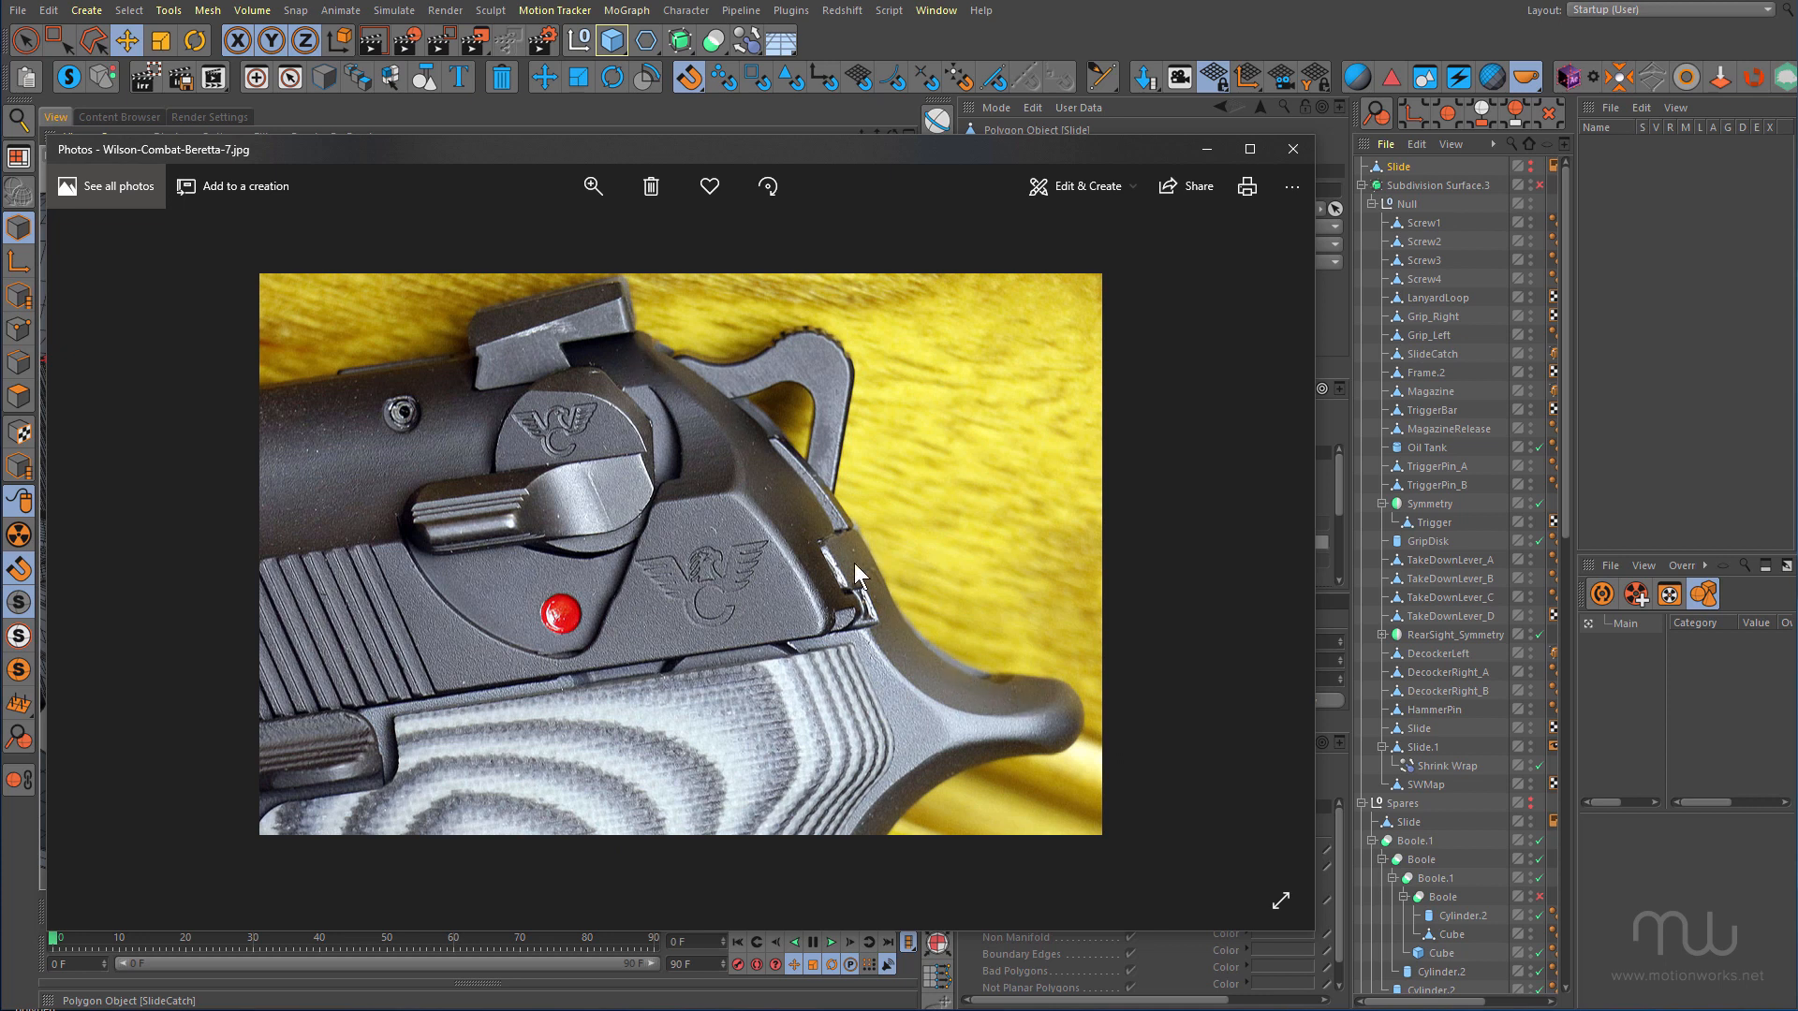
mouse_move(879, 610)
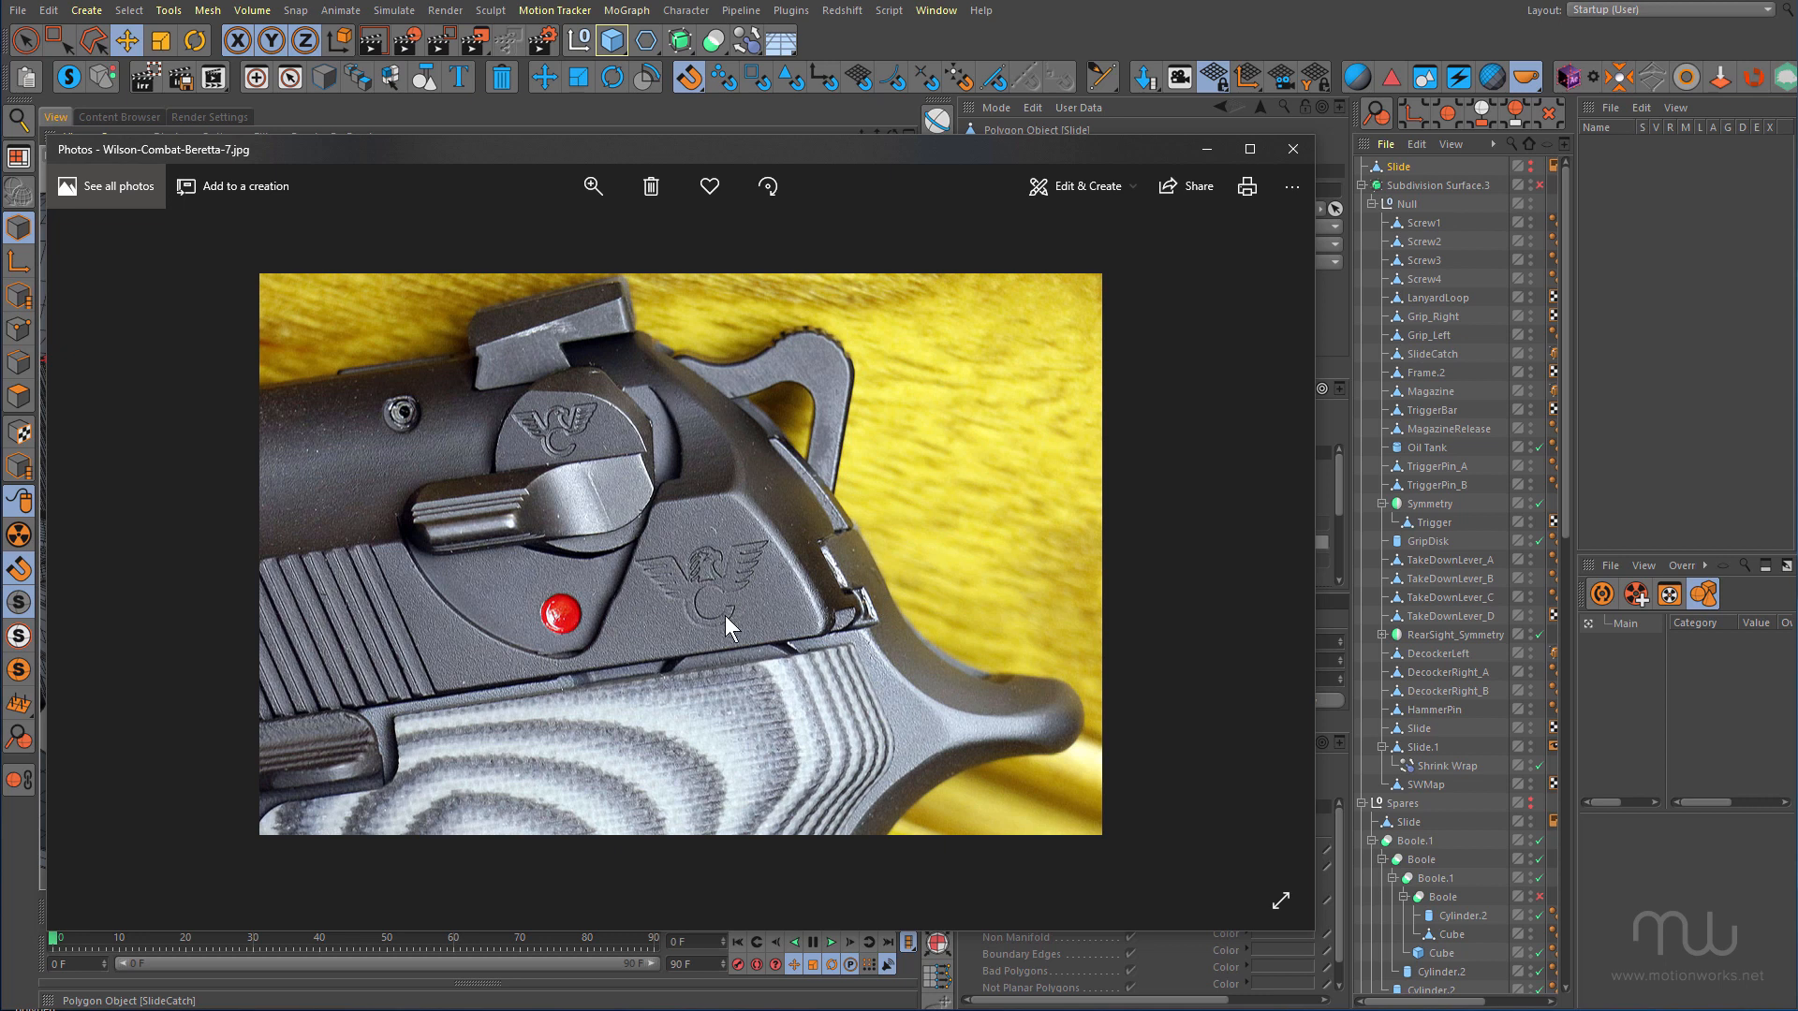
mouse_move(745, 502)
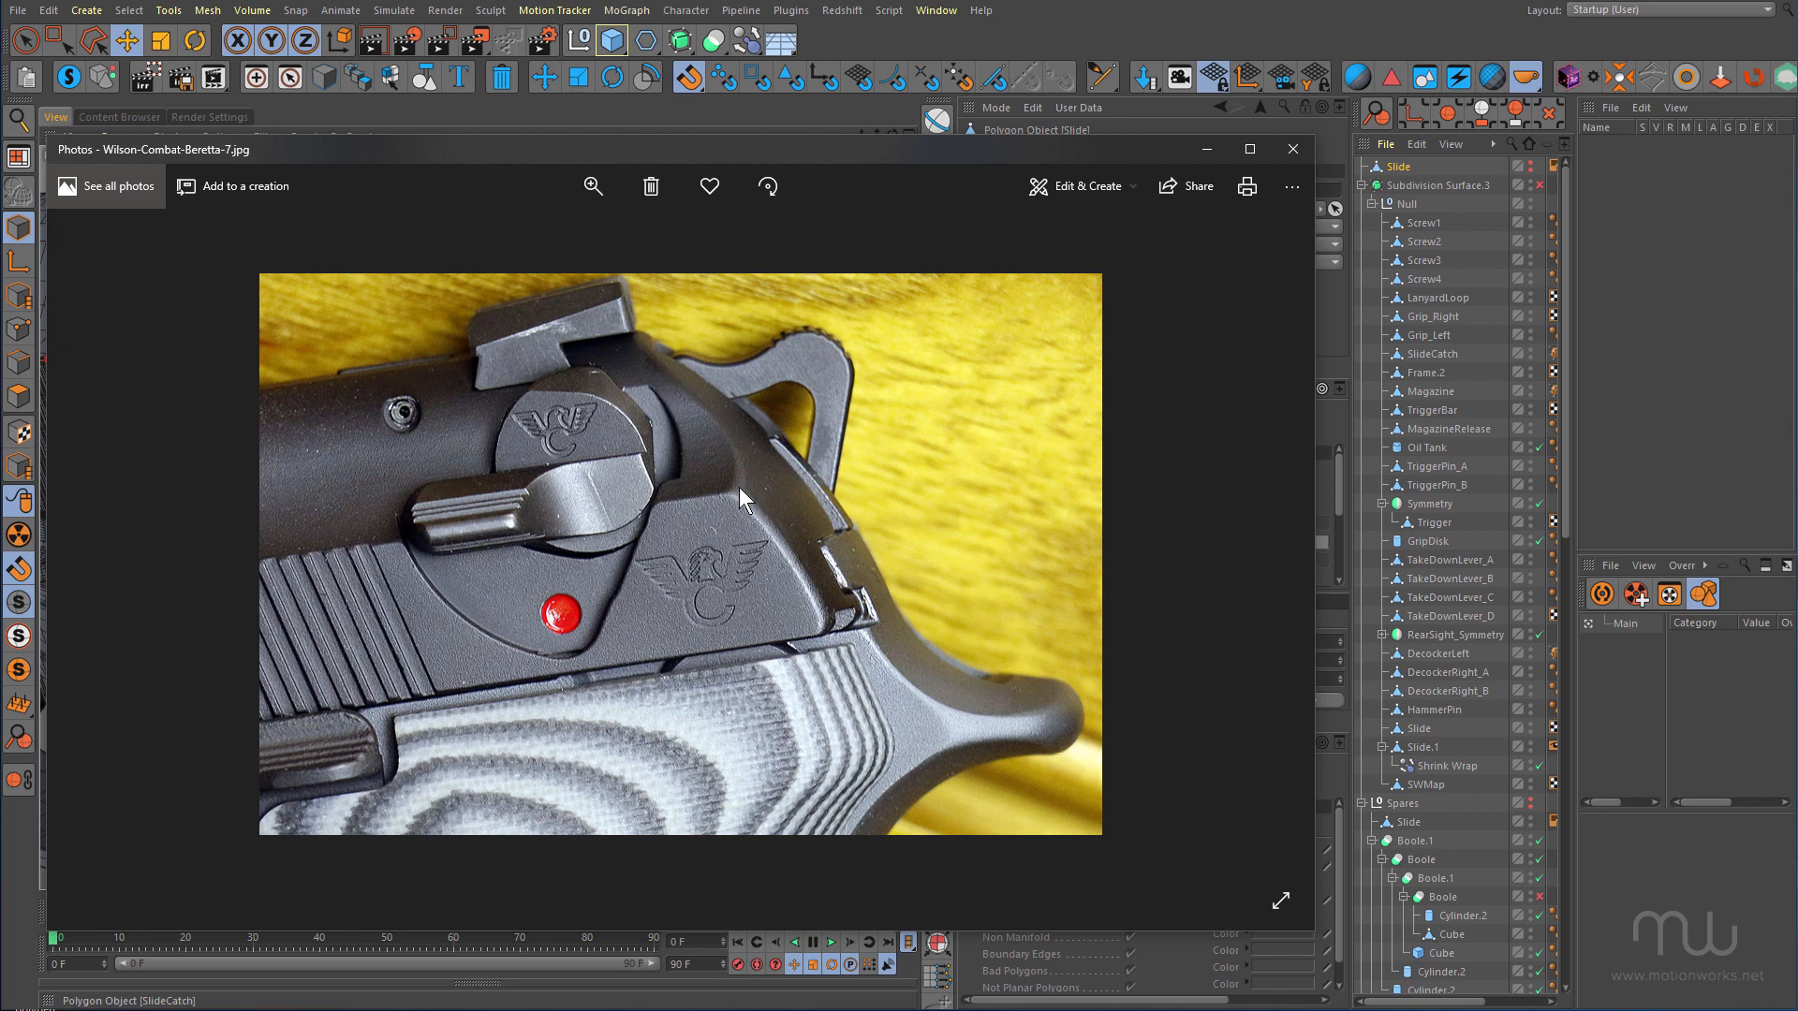
mouse_move(865, 660)
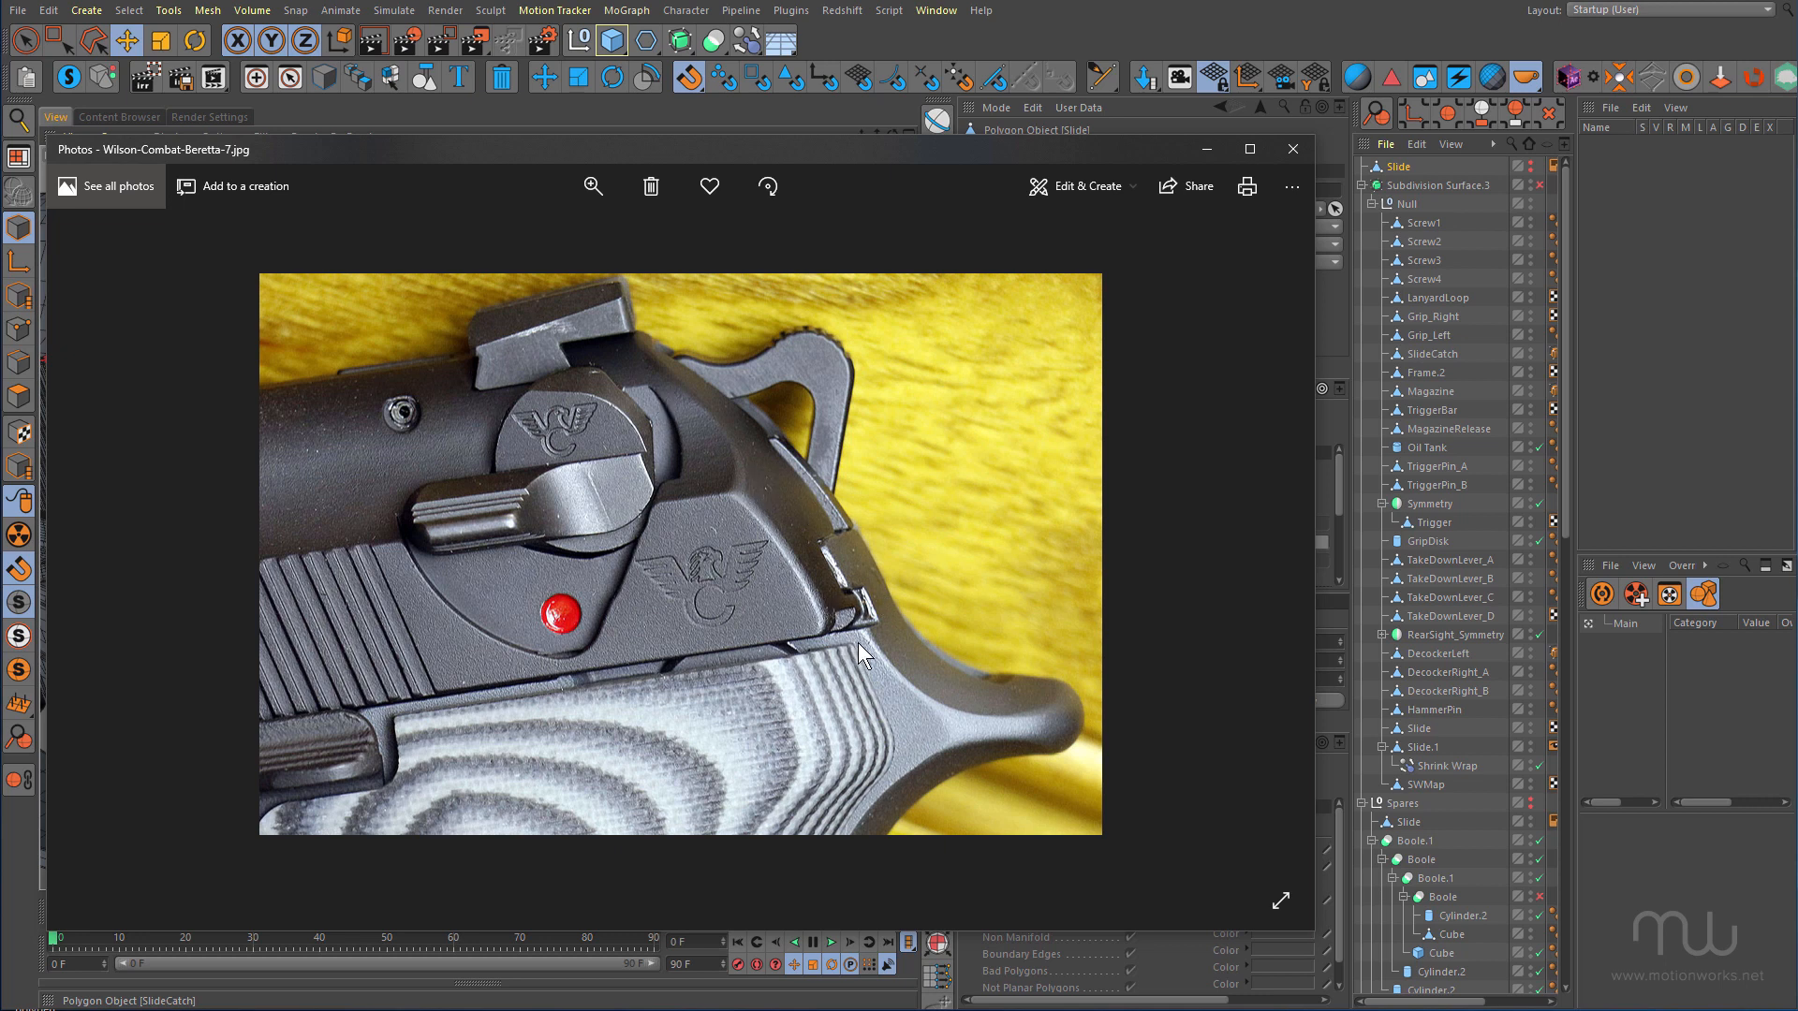
mouse_move(901, 666)
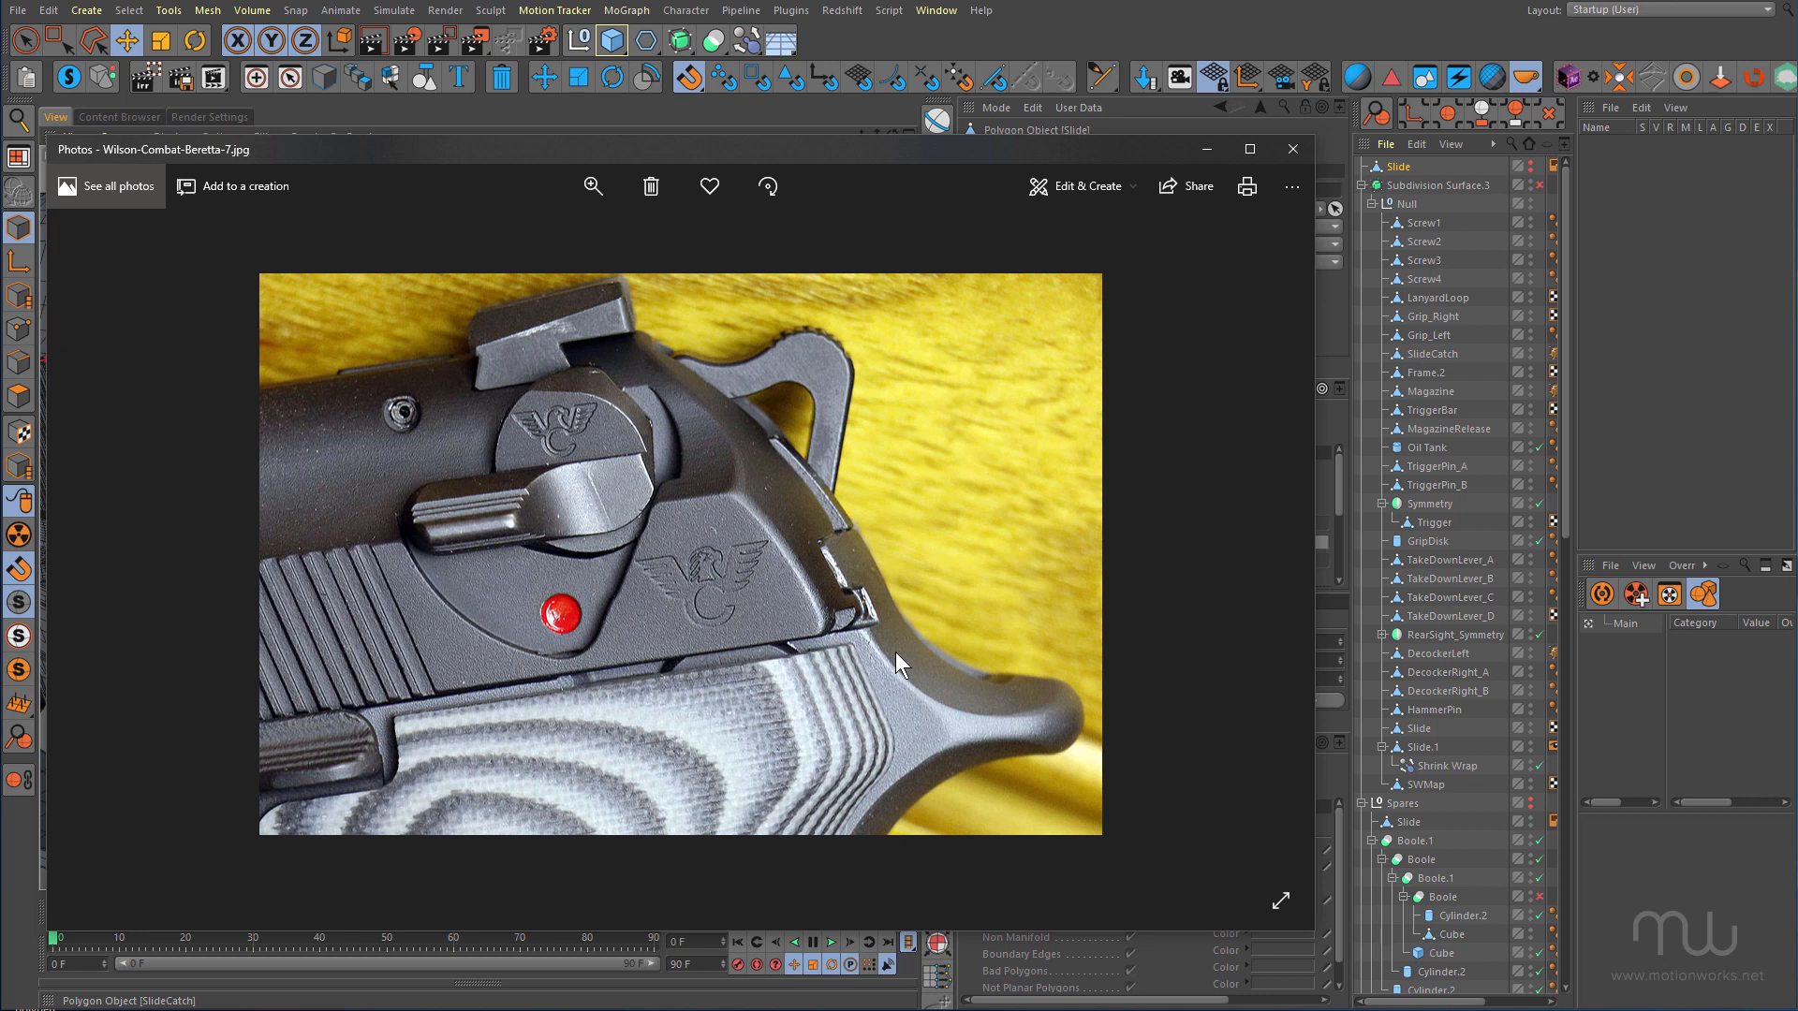
mouse_move(738, 521)
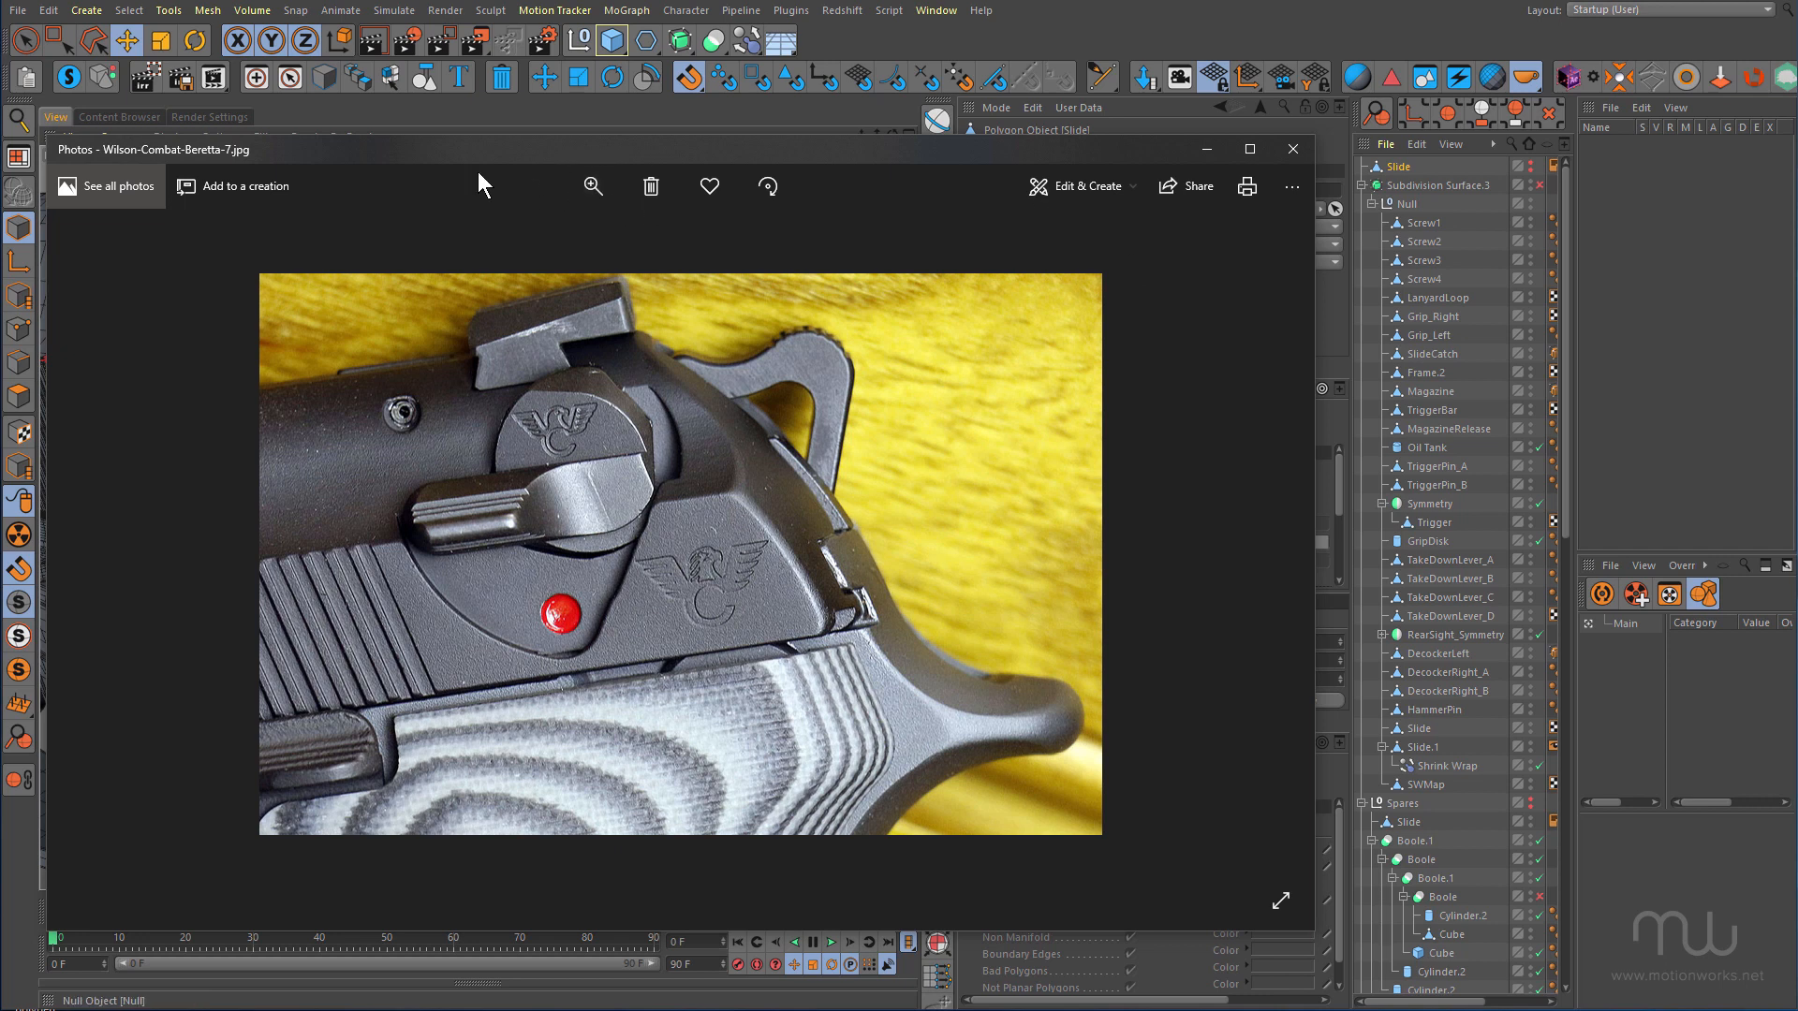
Close the Photos window and make Slide.1 the active object in the Object Manager
left_click(1292, 150)
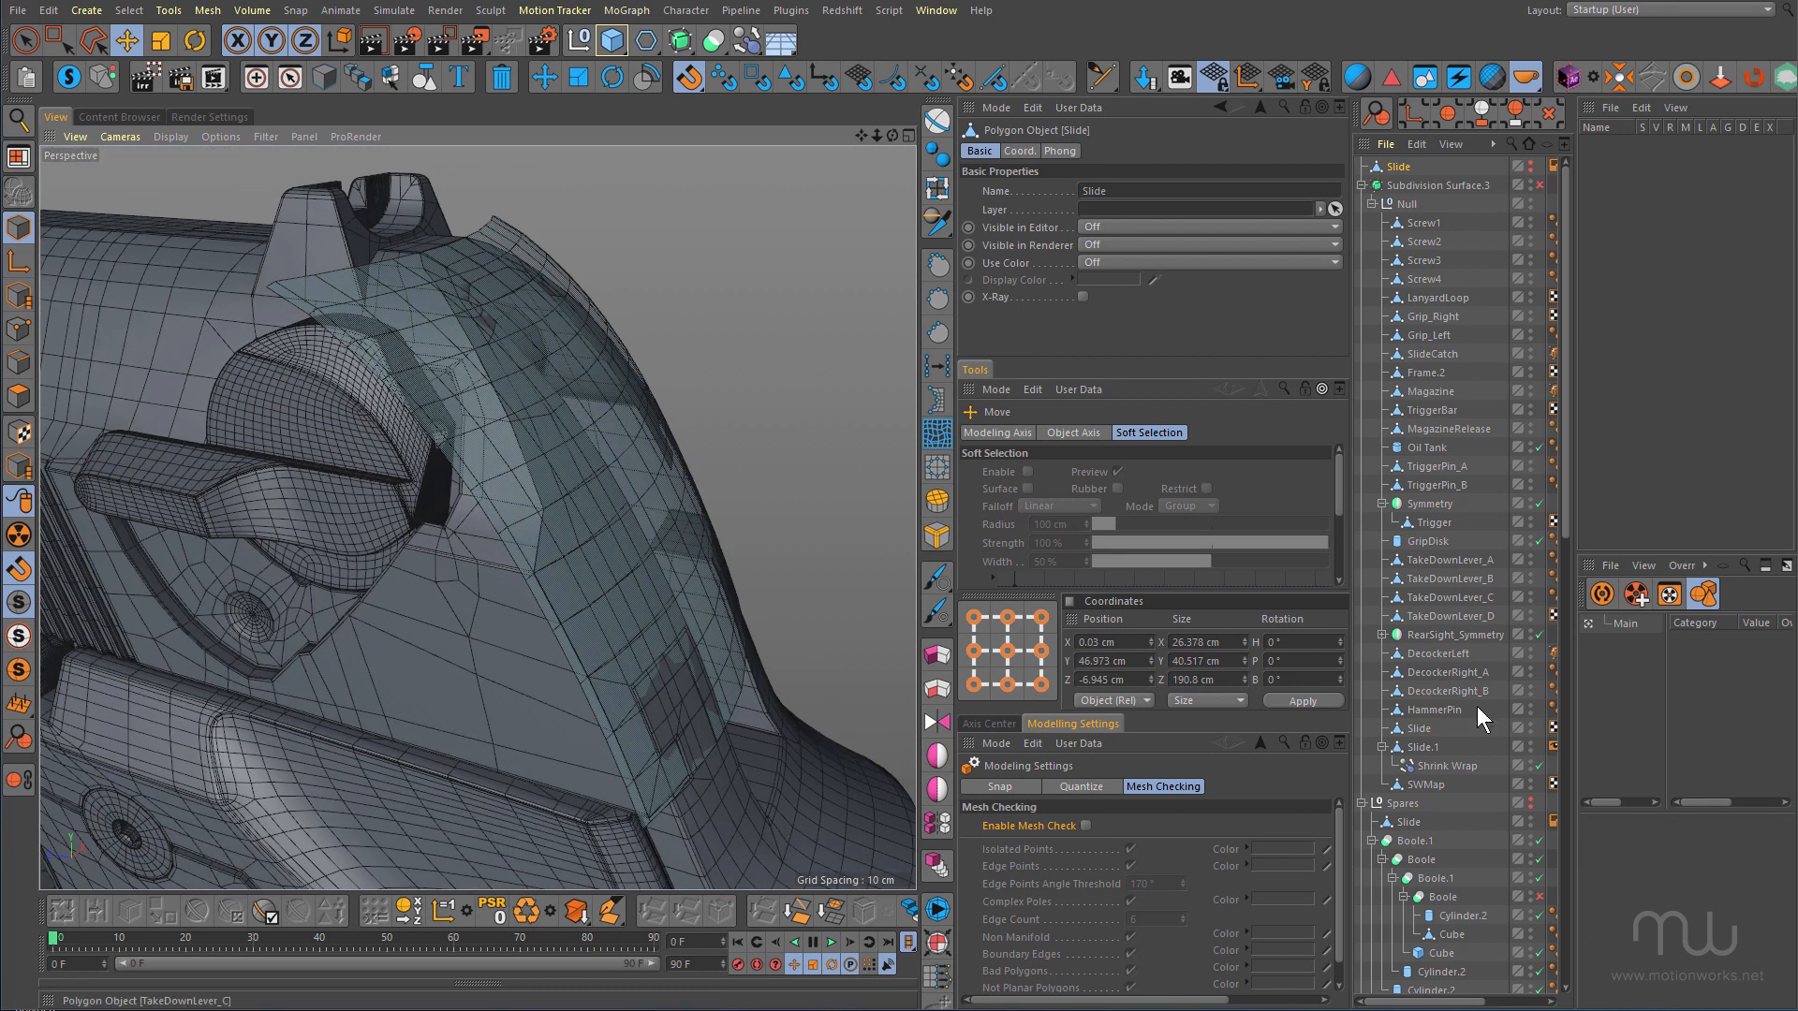
scroll("down", 3)
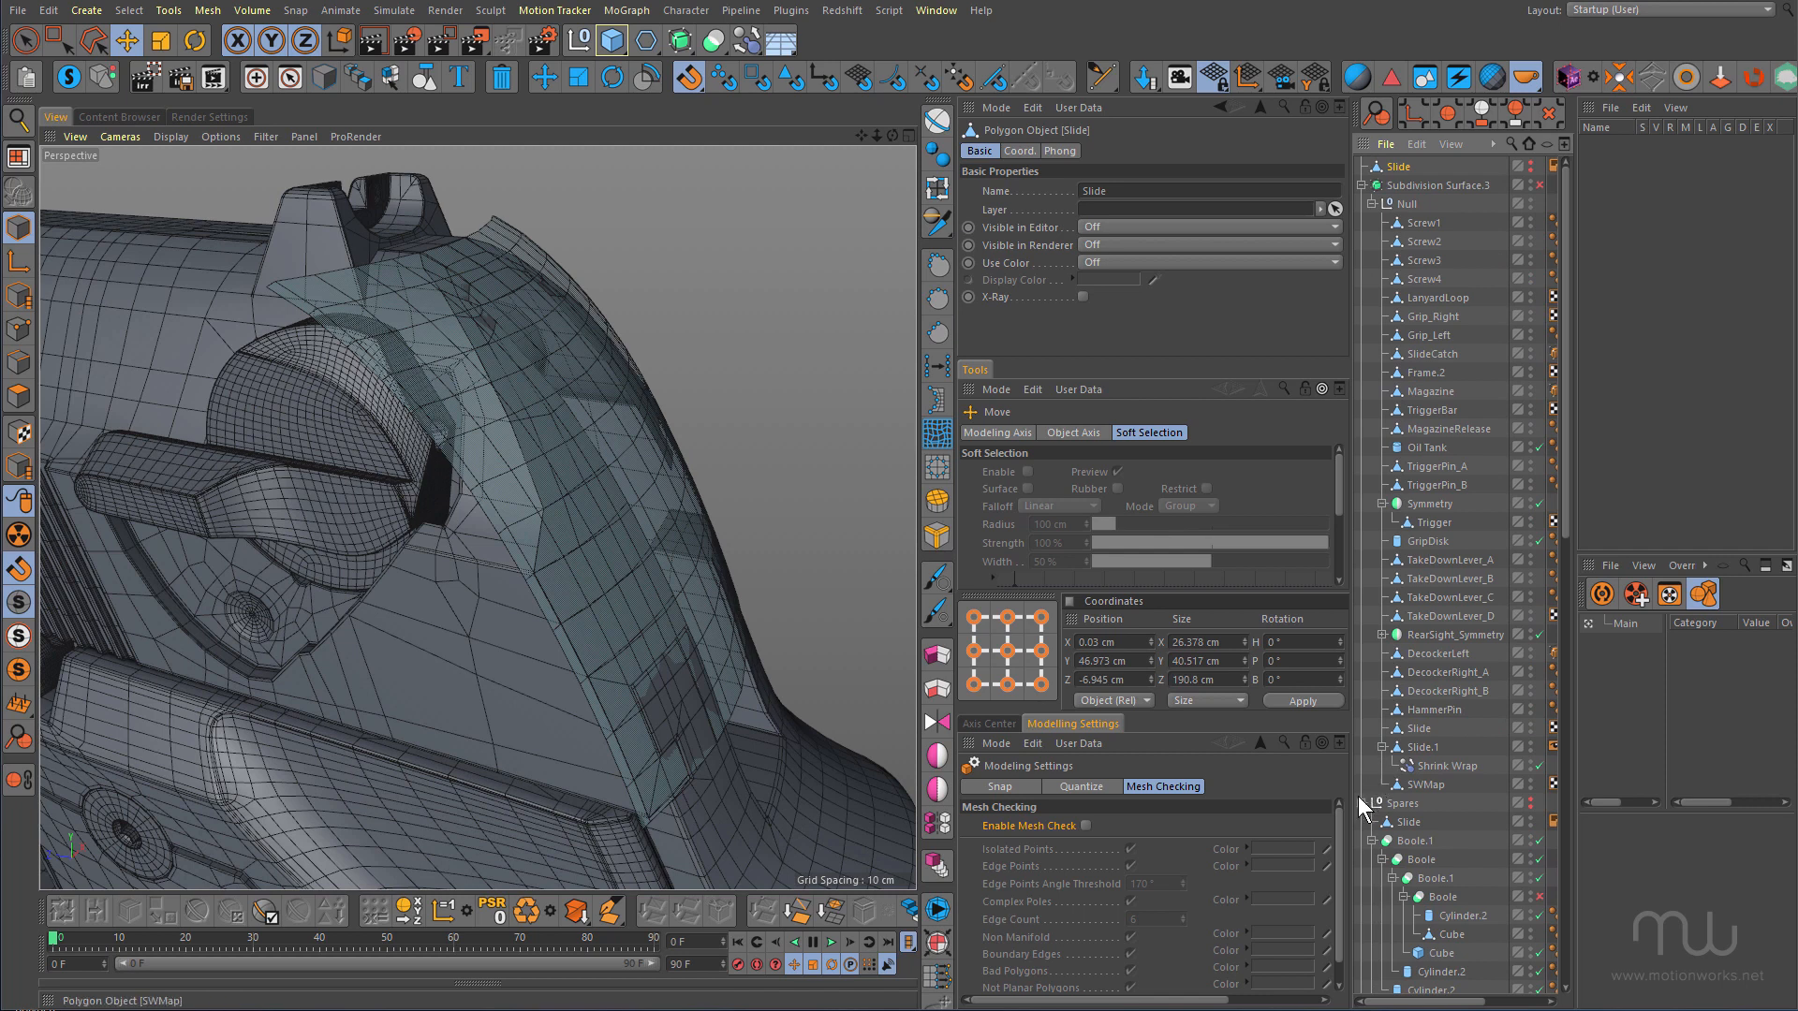
left_click(1423, 783)
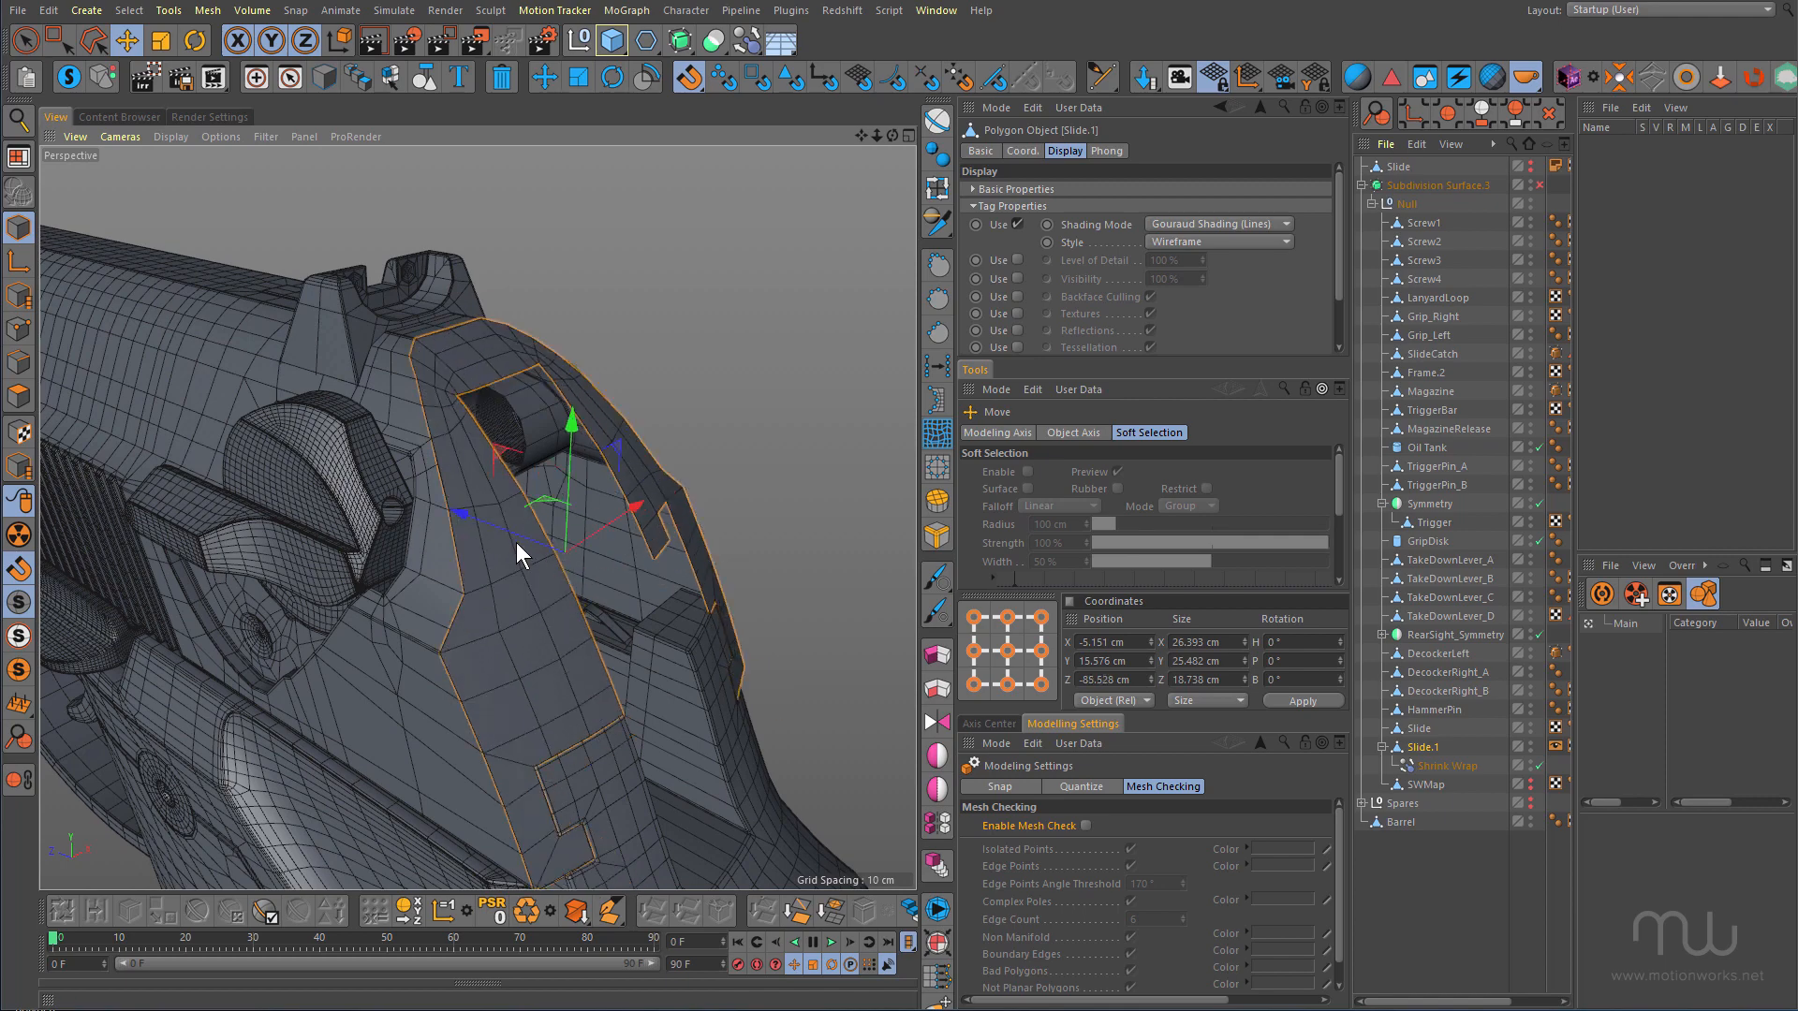
left_click_drag(516, 550, 384, 481)
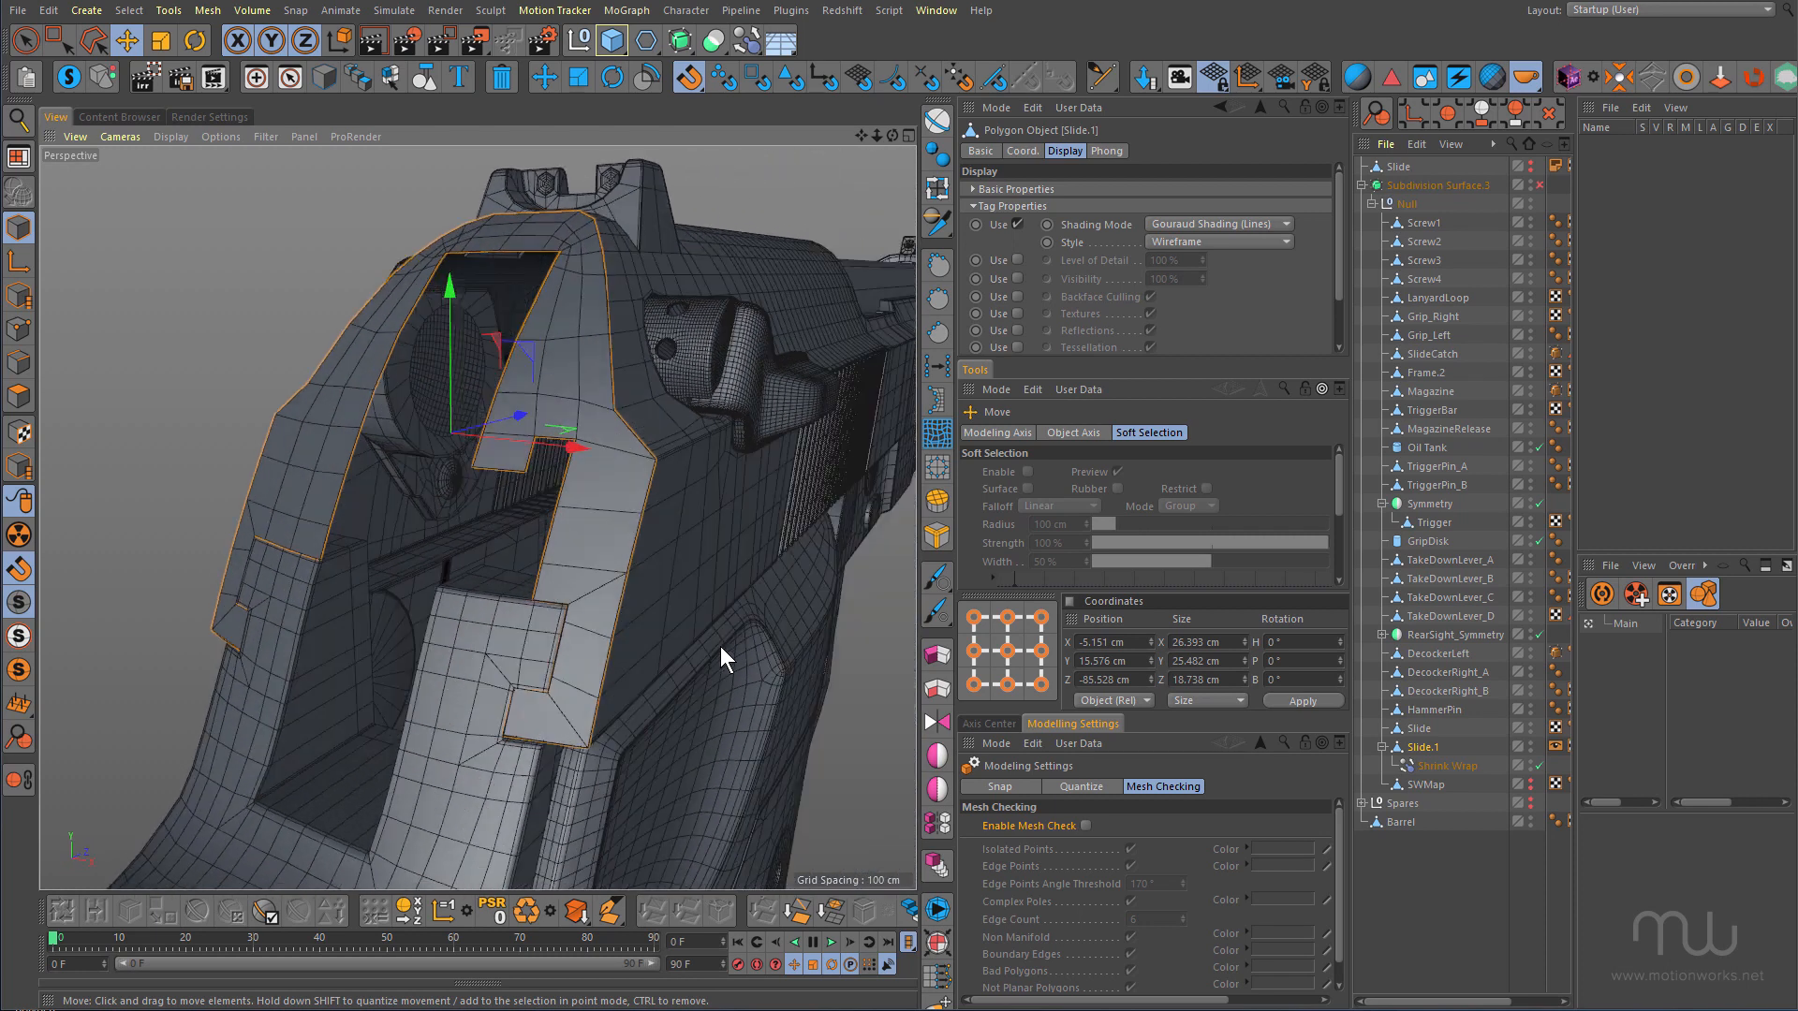
left_click_drag(722, 657, 309, 575)
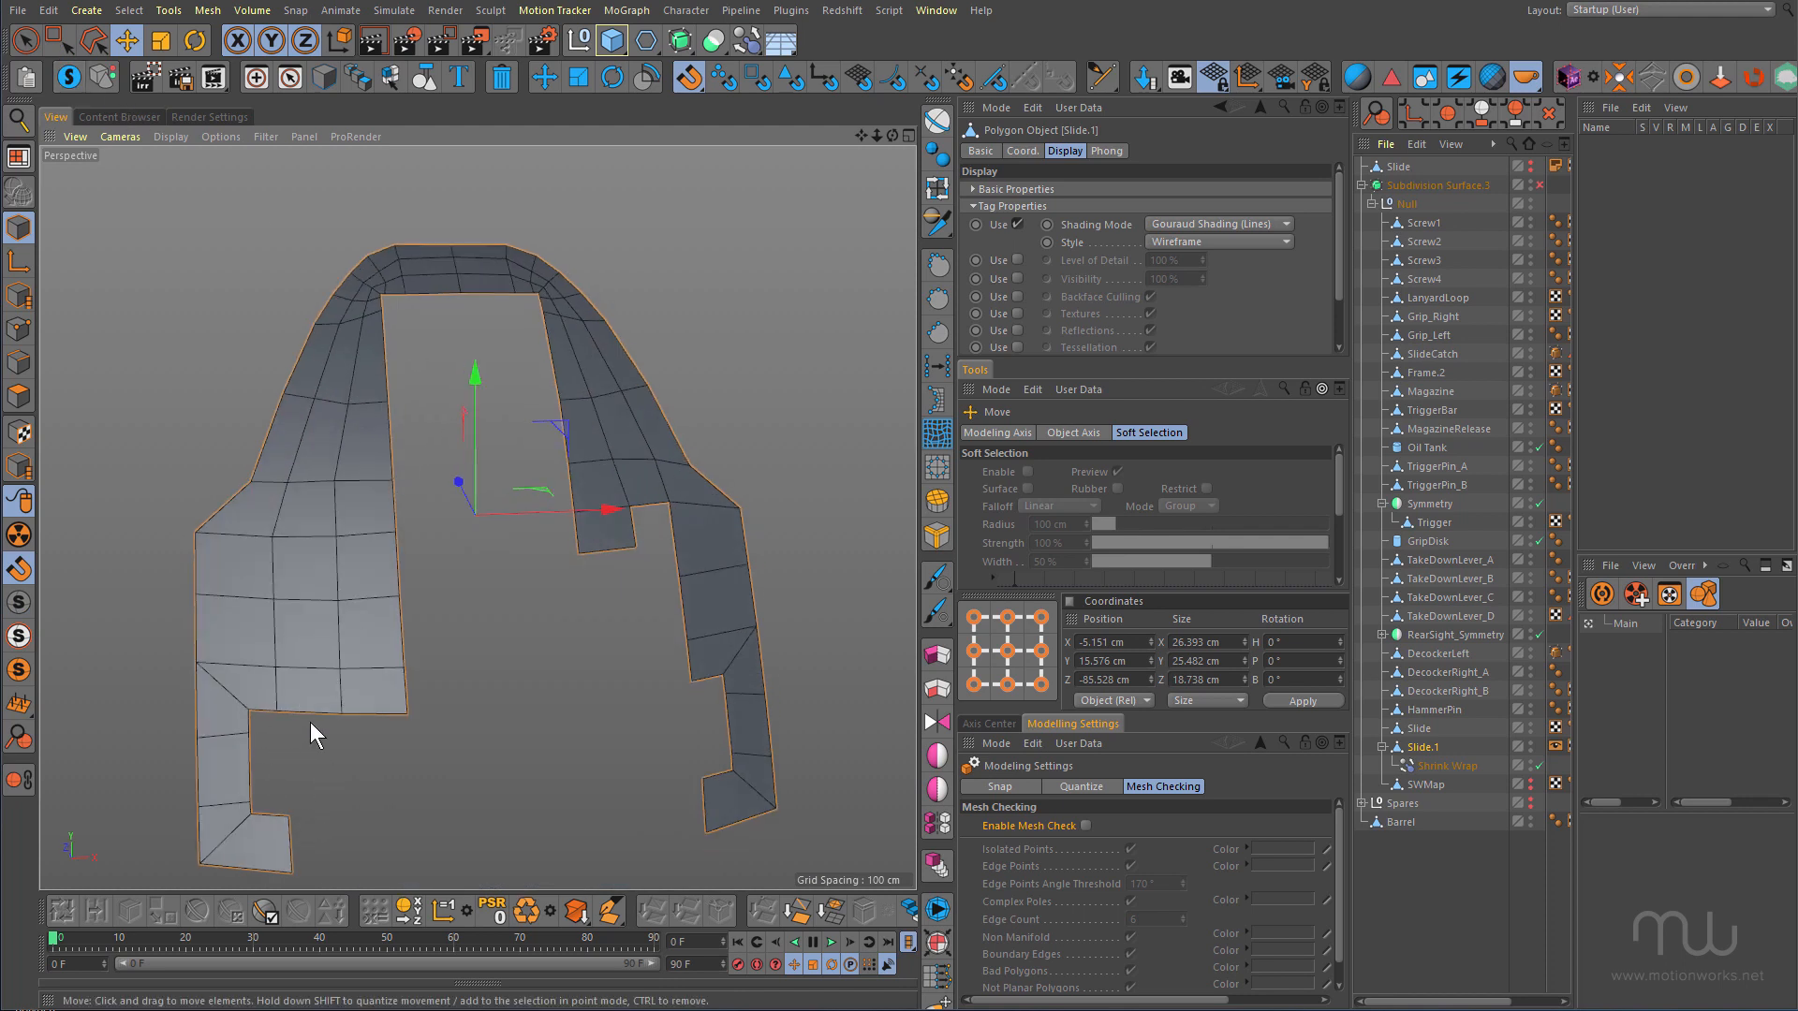
mouse_move(670, 551)
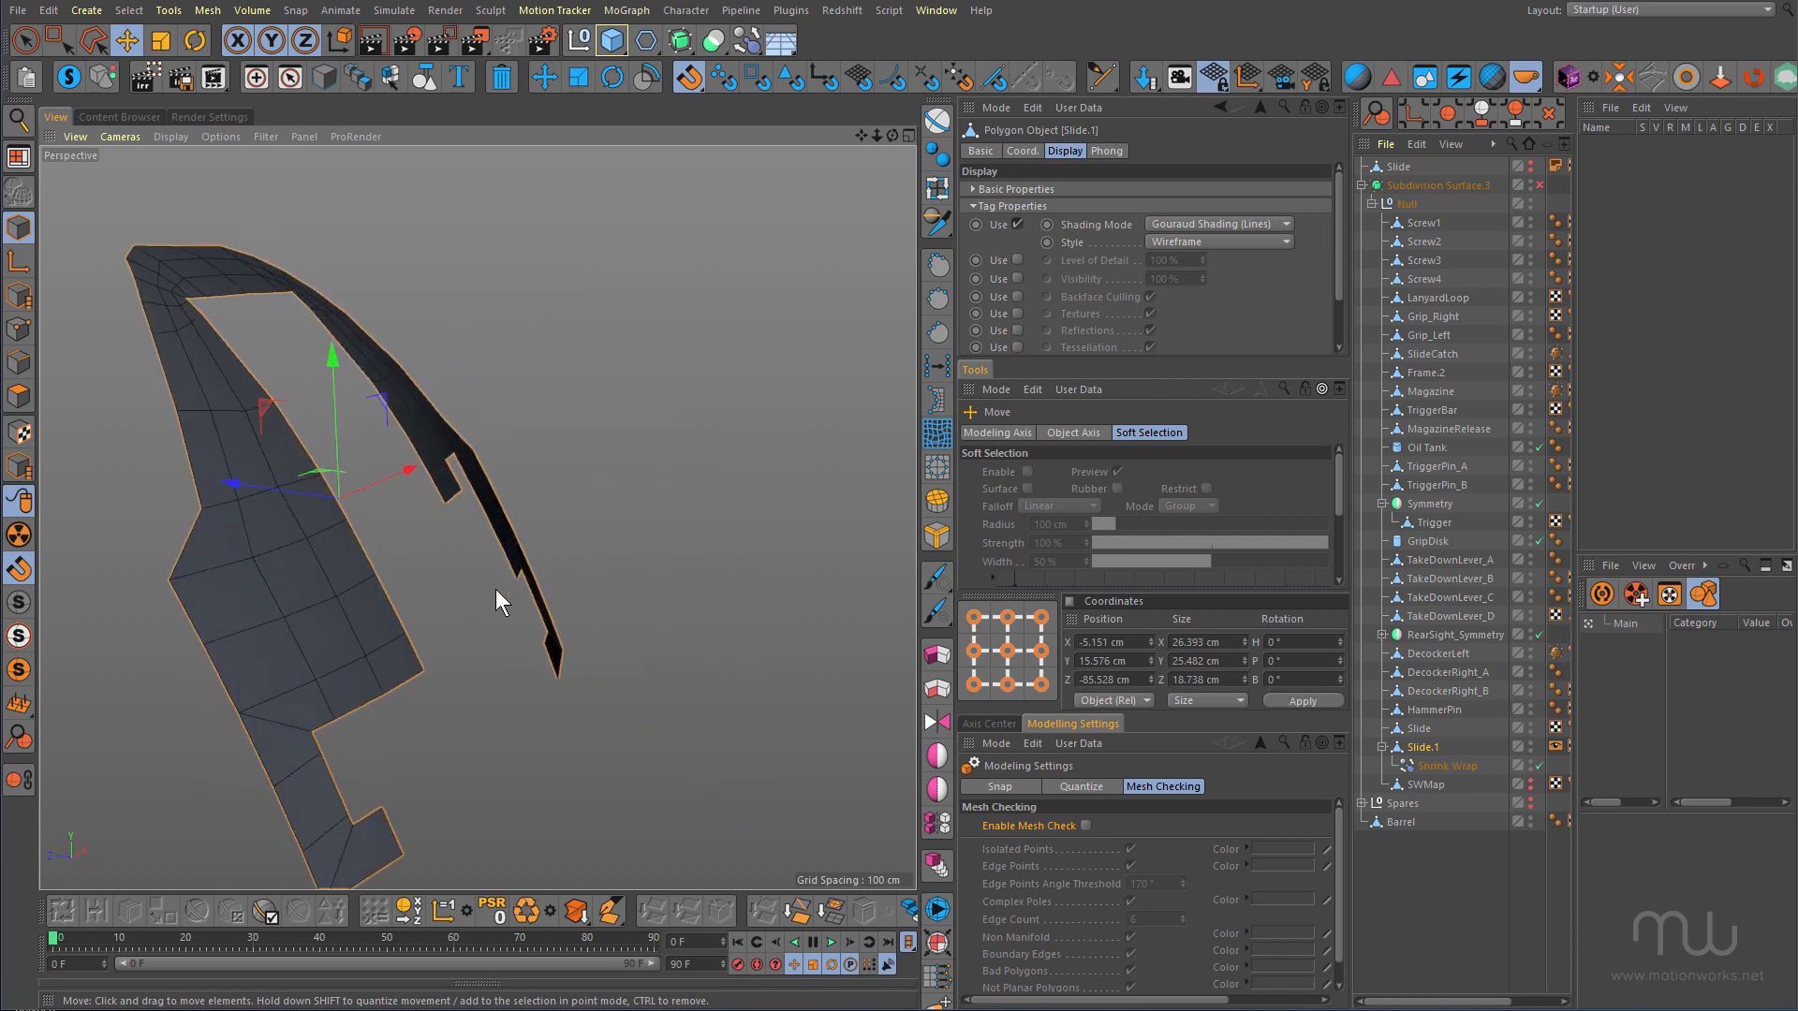
Orbit the isolated Slide.1 strip to view it from a side angle
left_click_drag(498, 599, 405, 648)
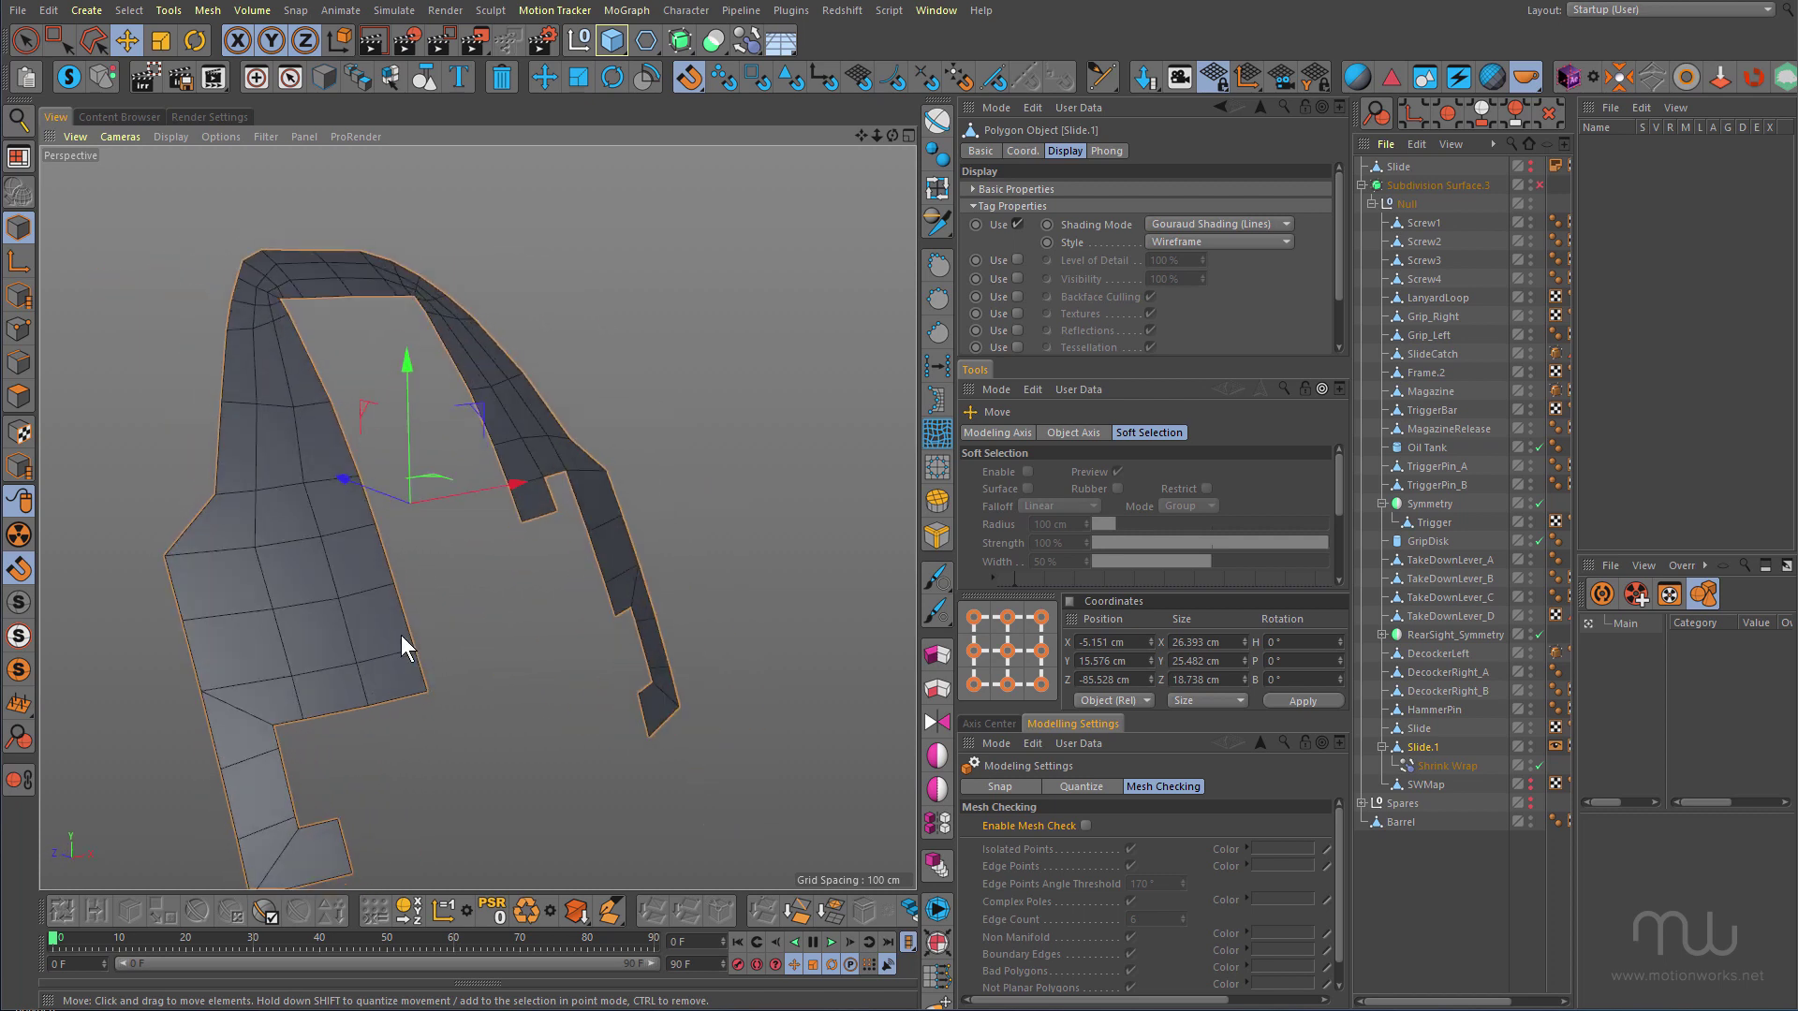
mouse_move(505, 623)
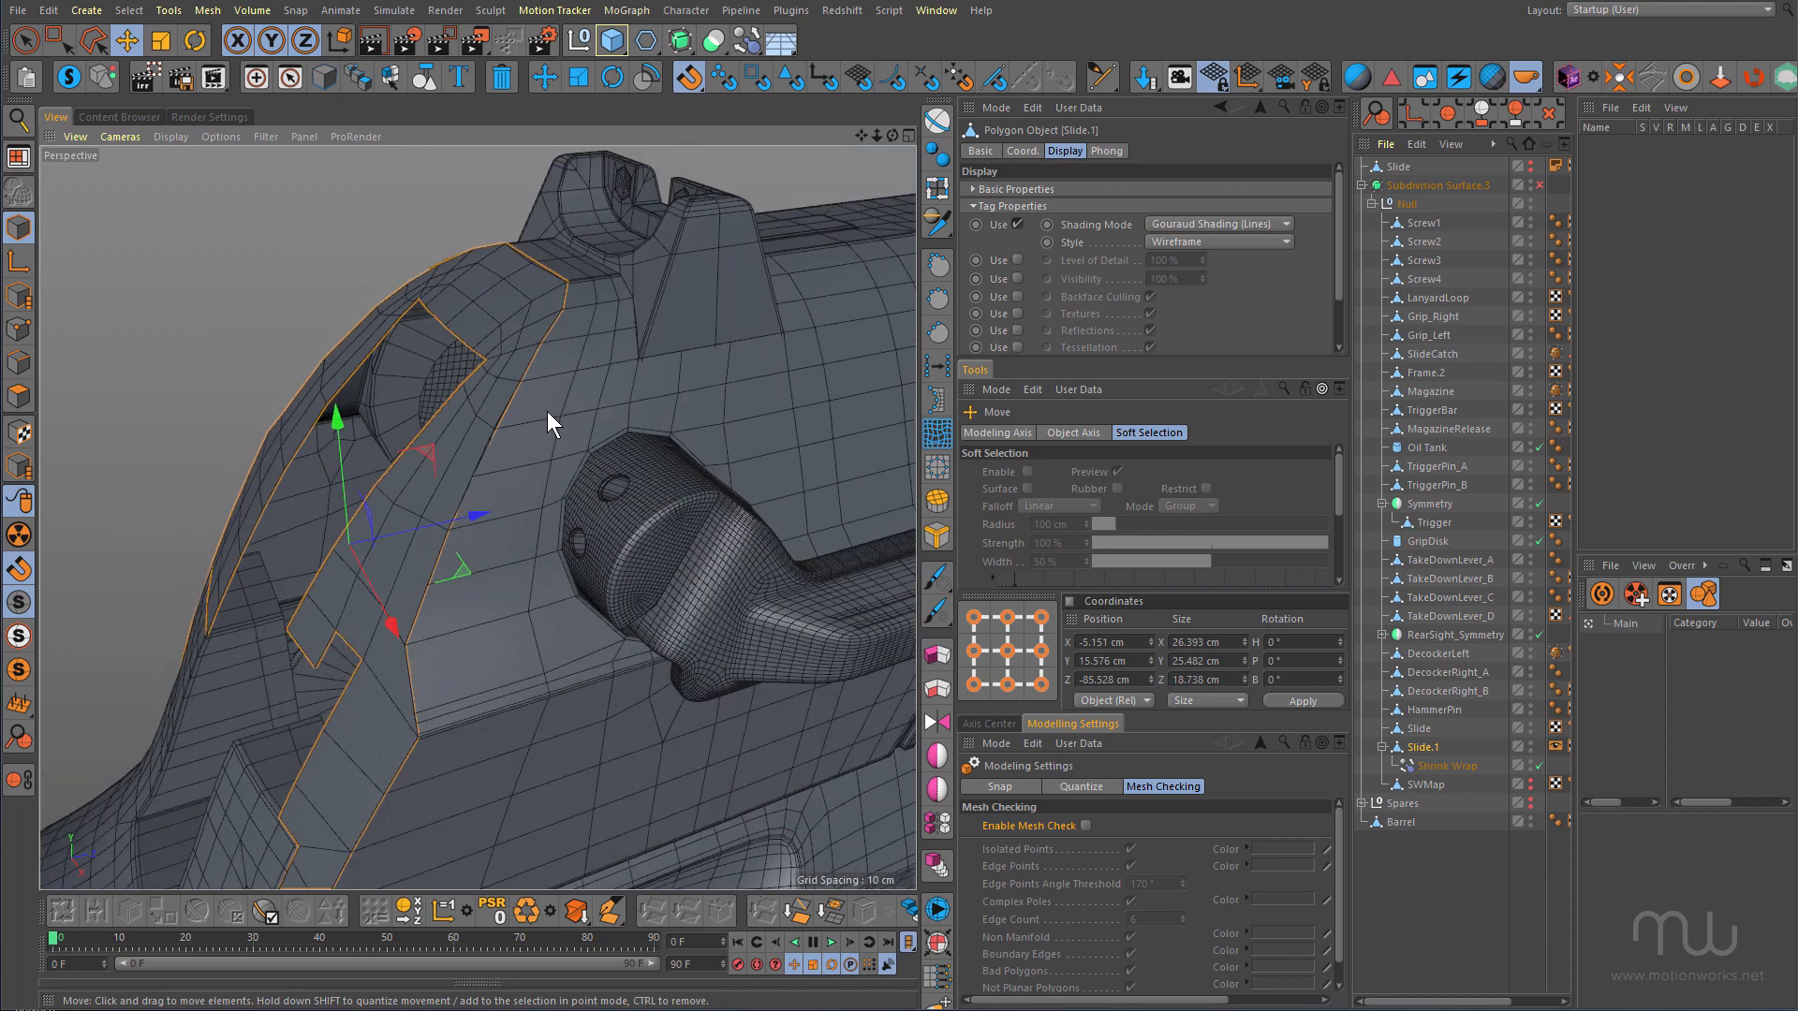
mouse_move(519, 464)
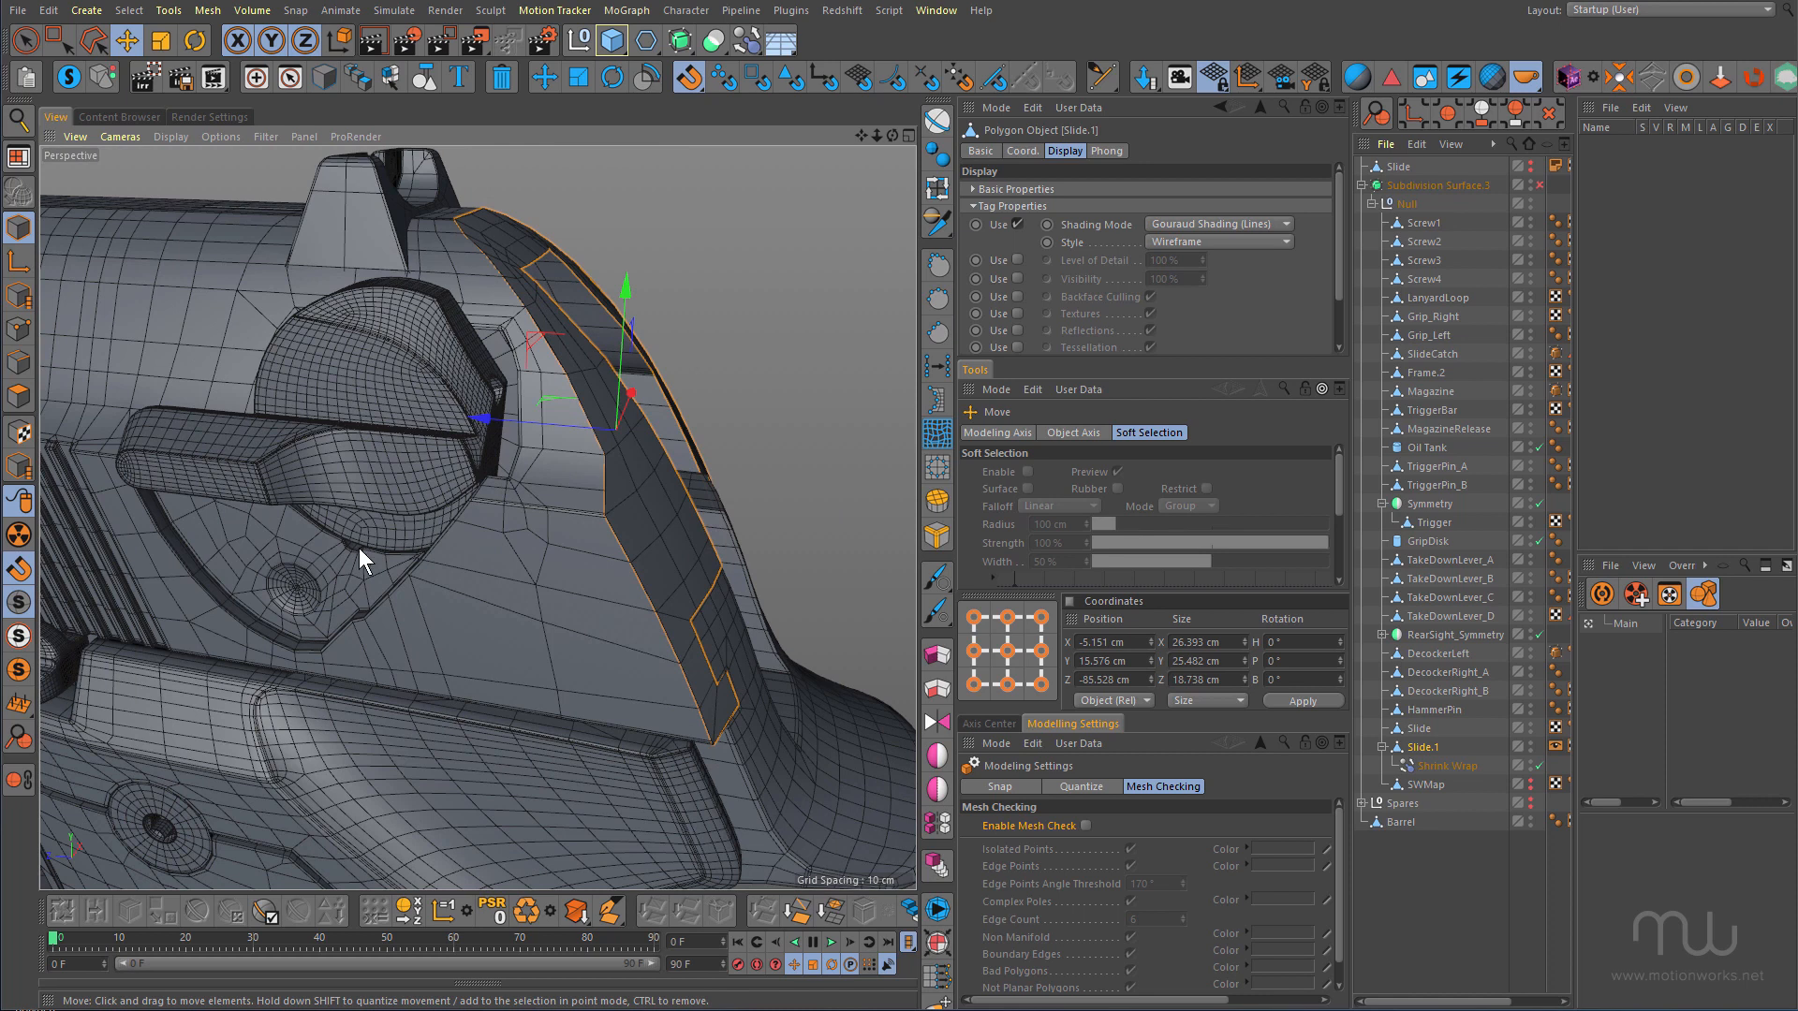
mouse_move(543, 549)
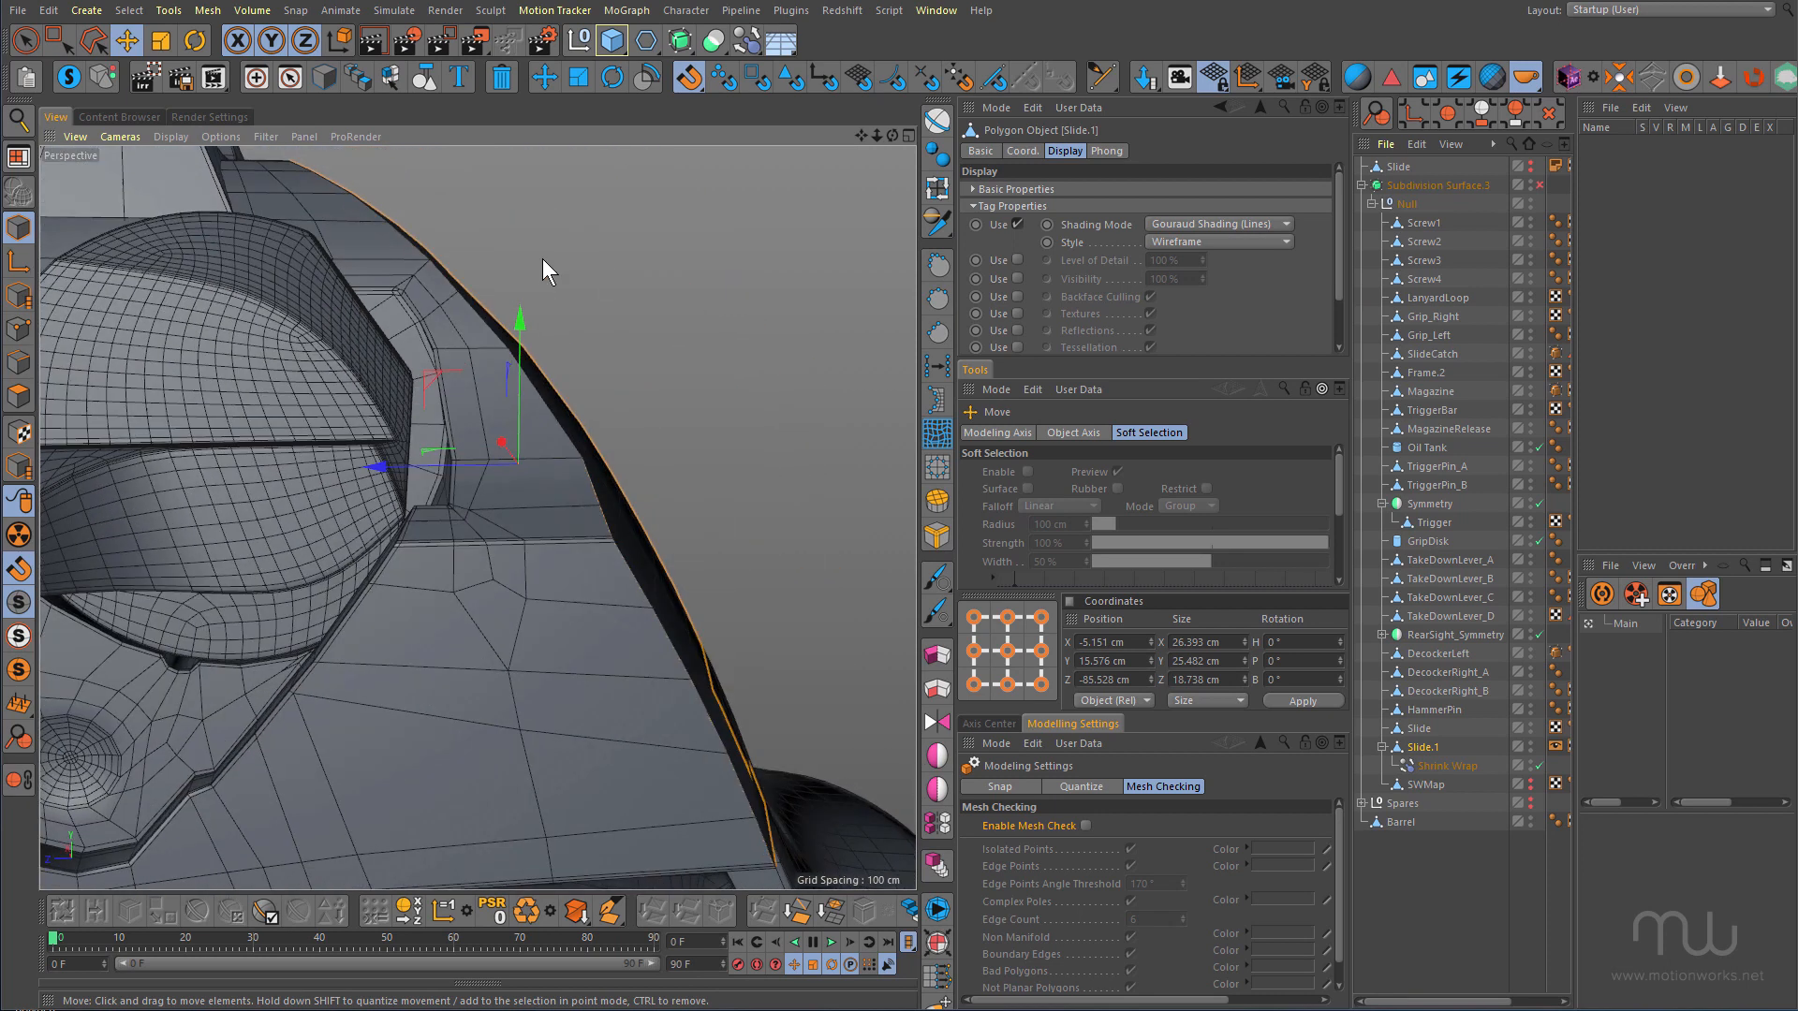
Zoom out so the whole pistol with the Slide.1 strip at its rear is visible
scroll("down", 3)
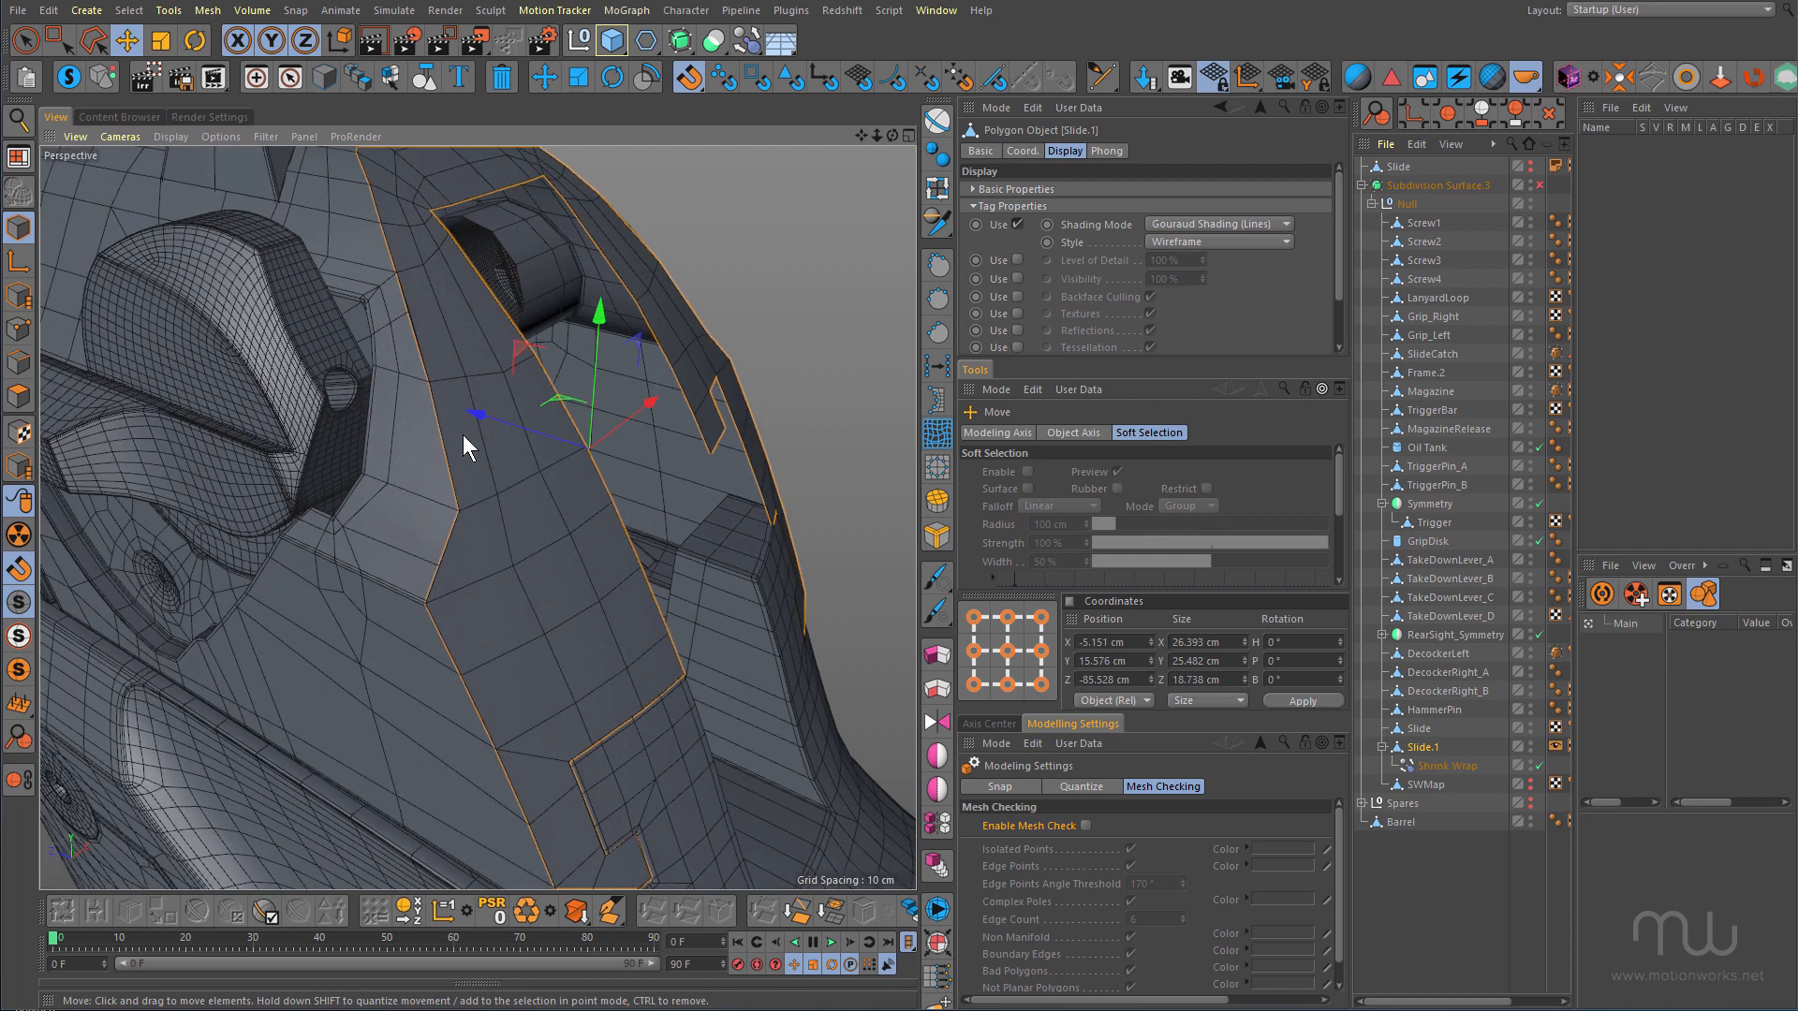
mouse_move(552, 603)
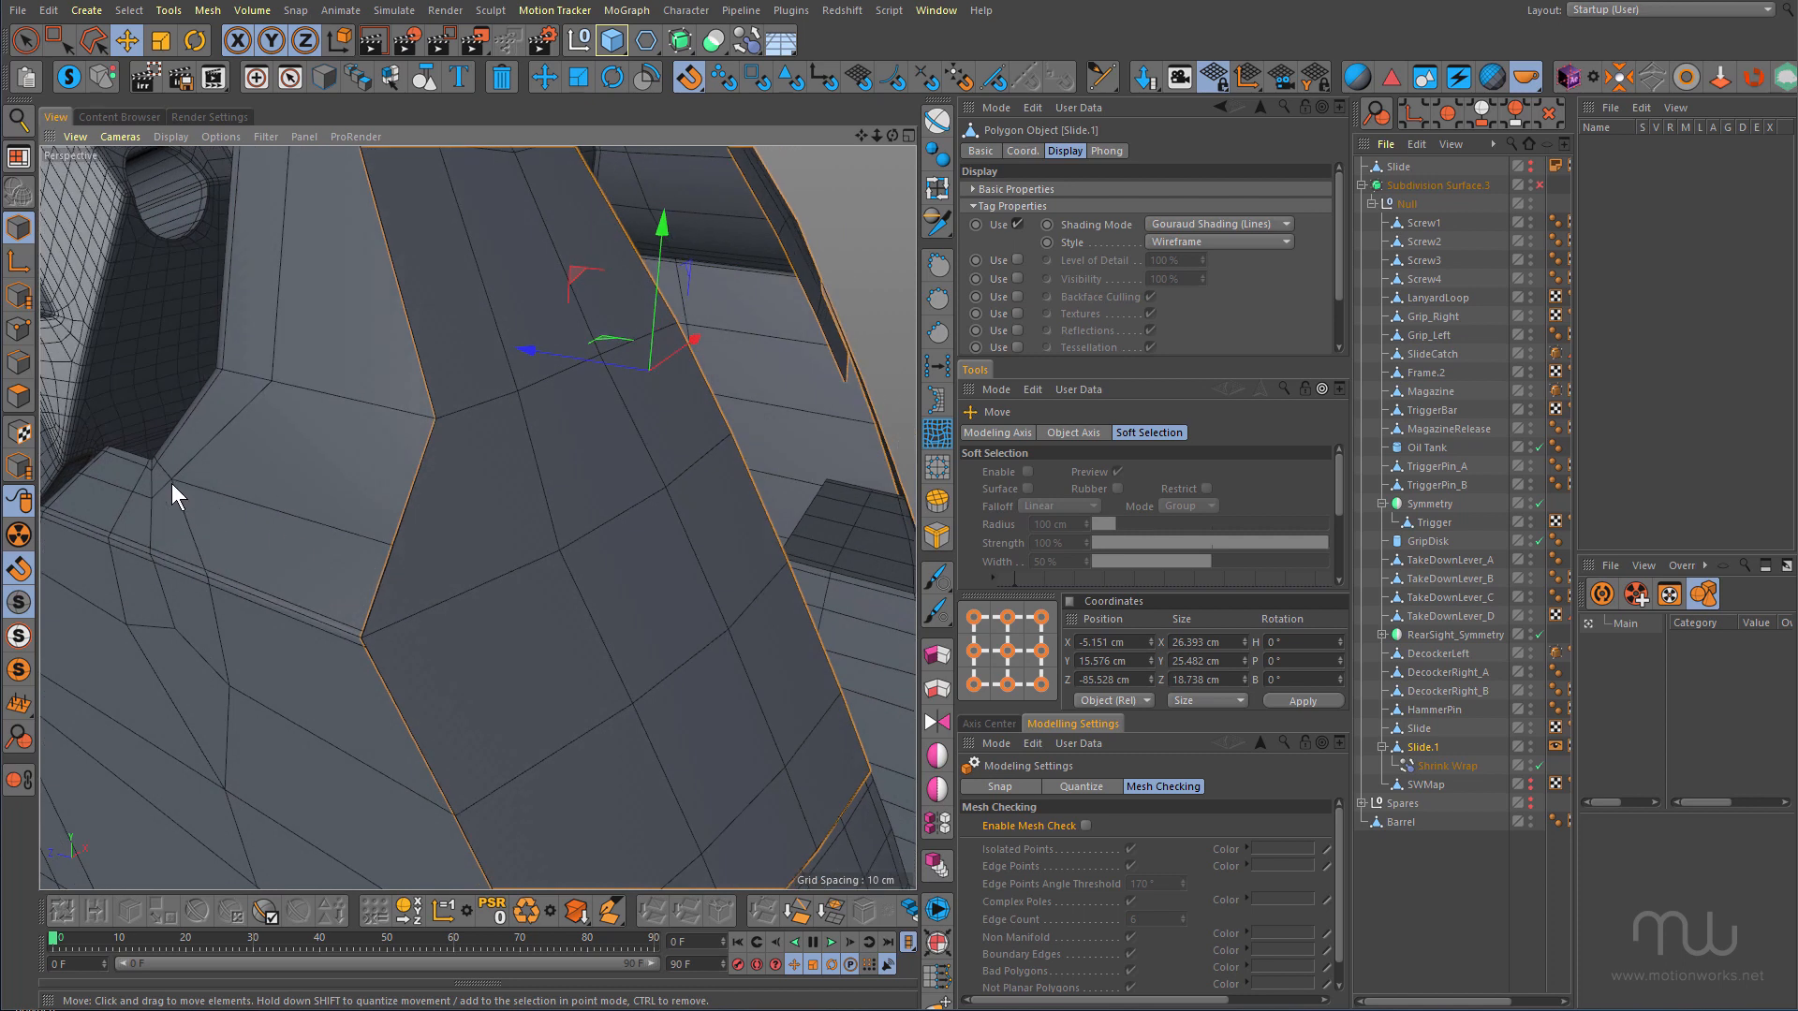
mouse_move(334, 547)
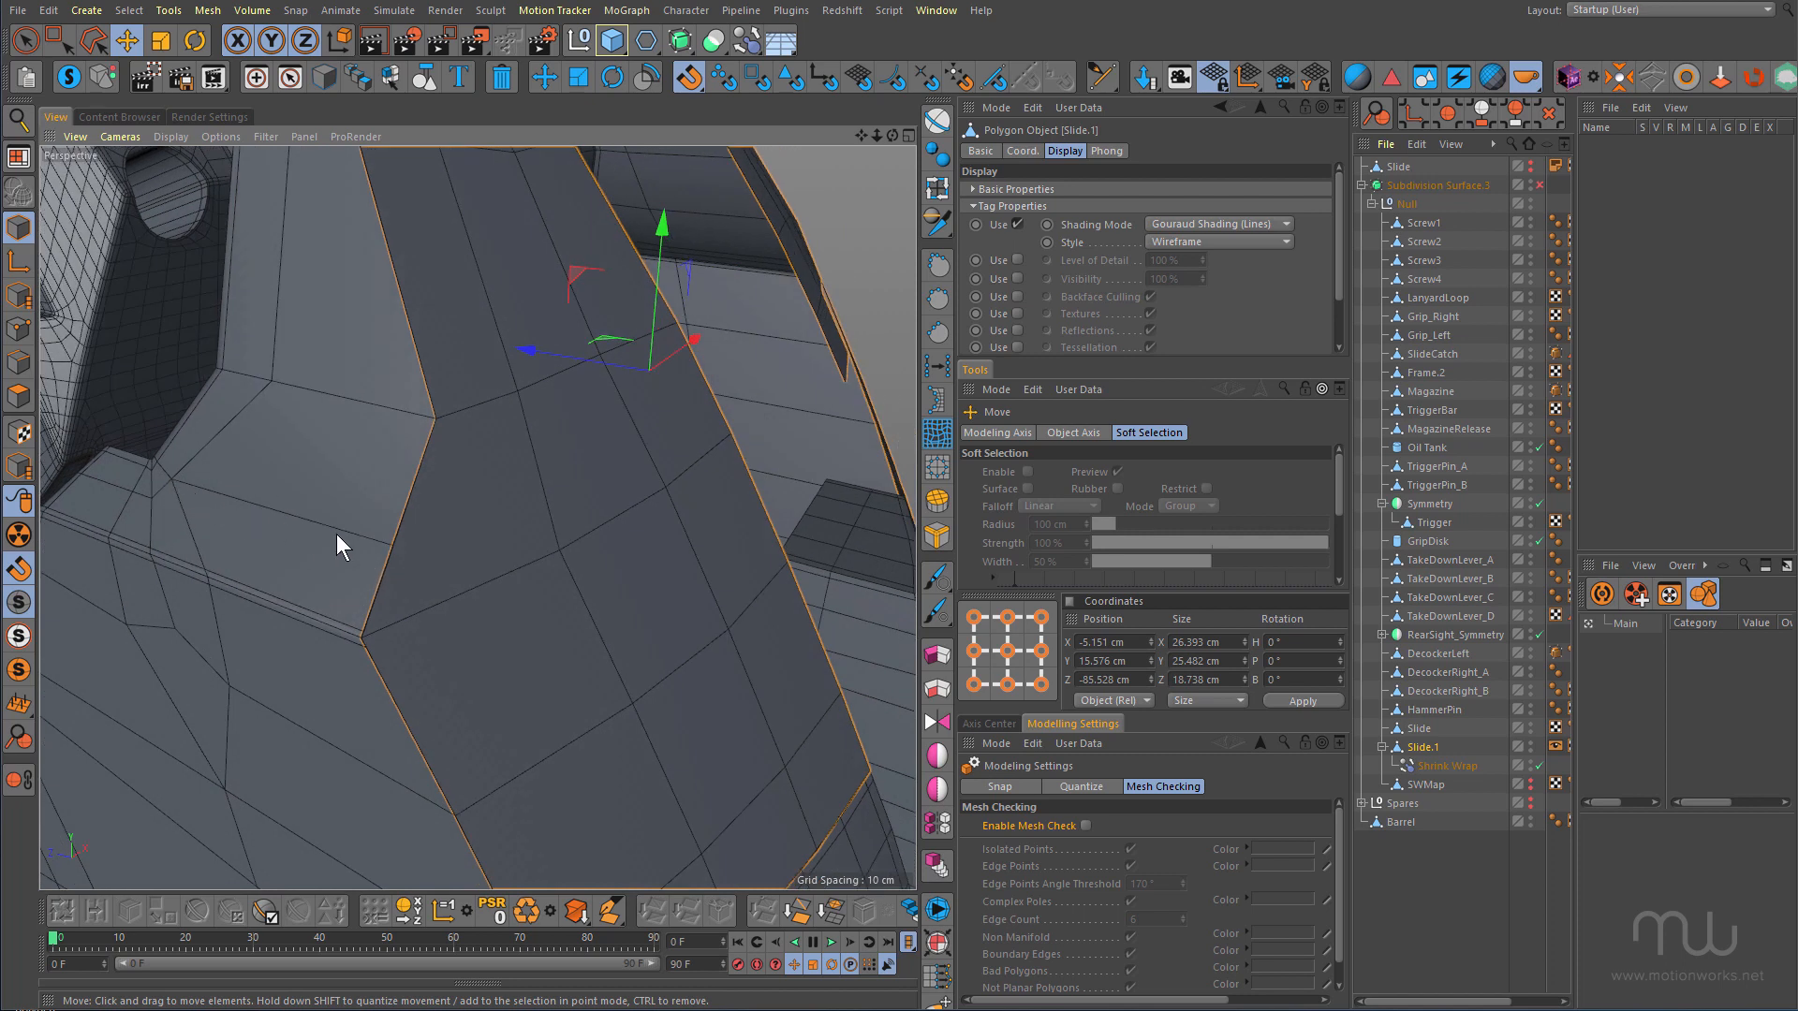
mouse_move(459, 526)
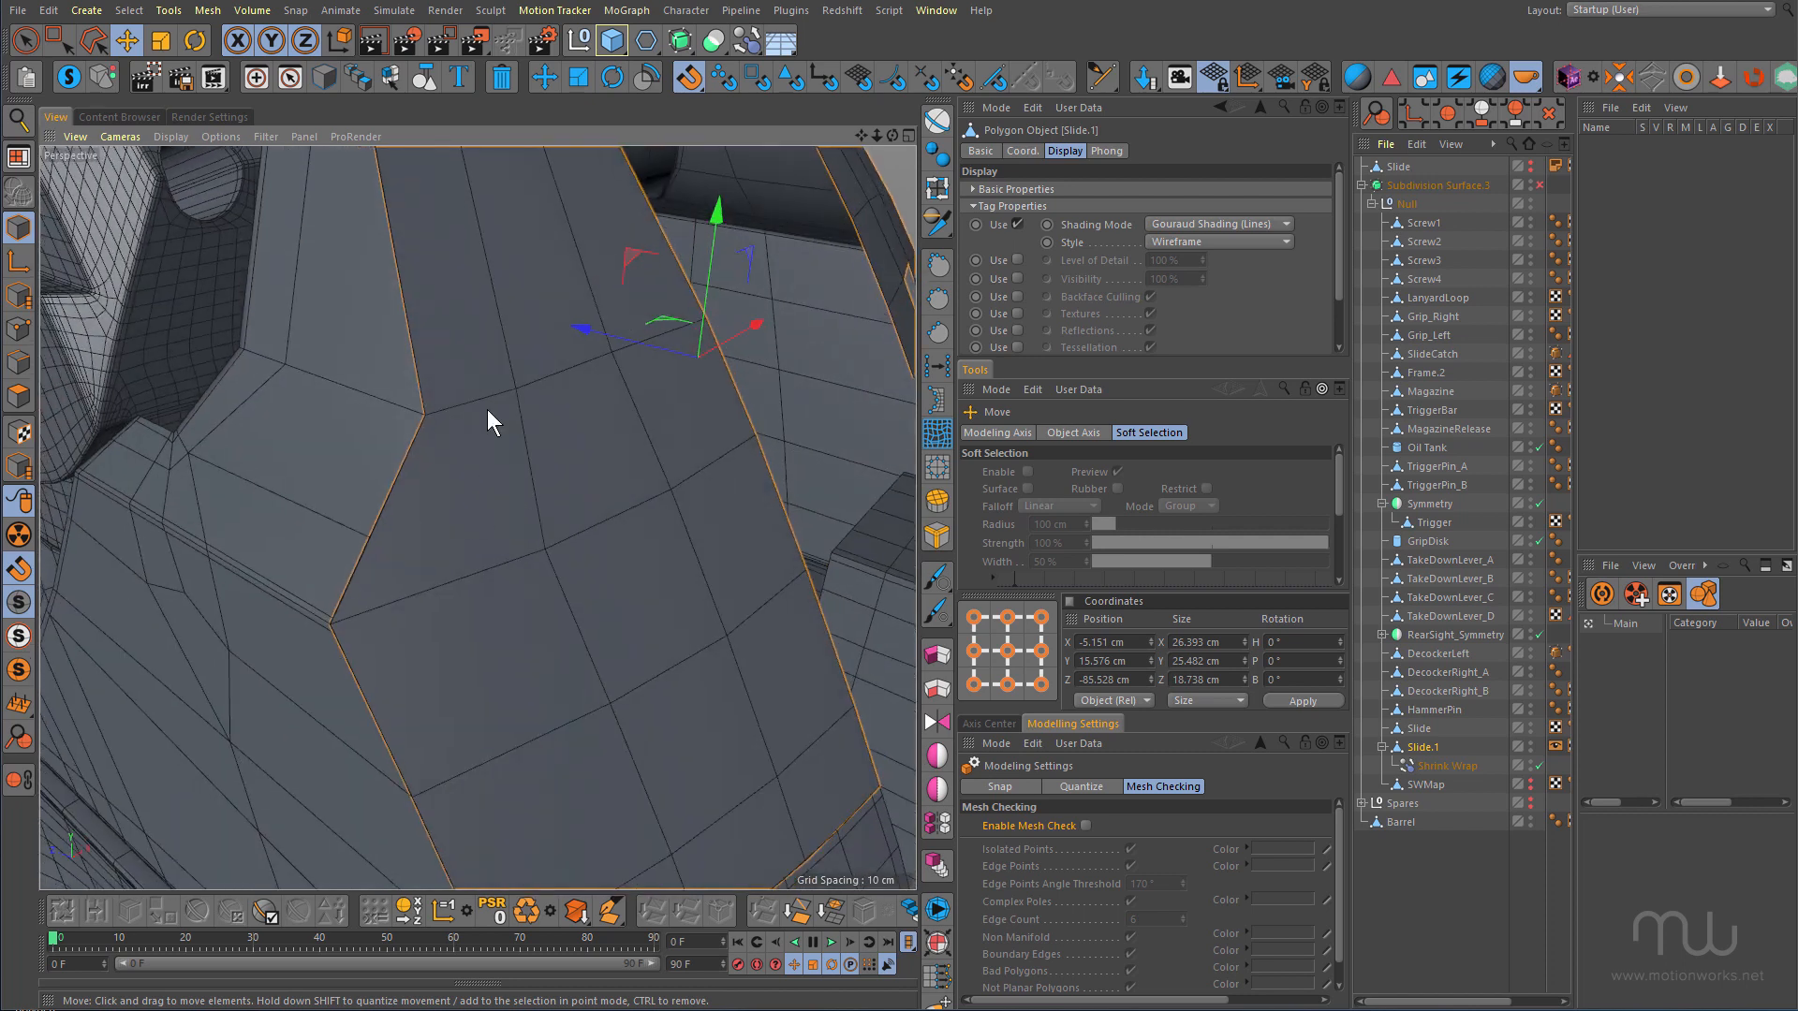
mouse_move(333, 399)
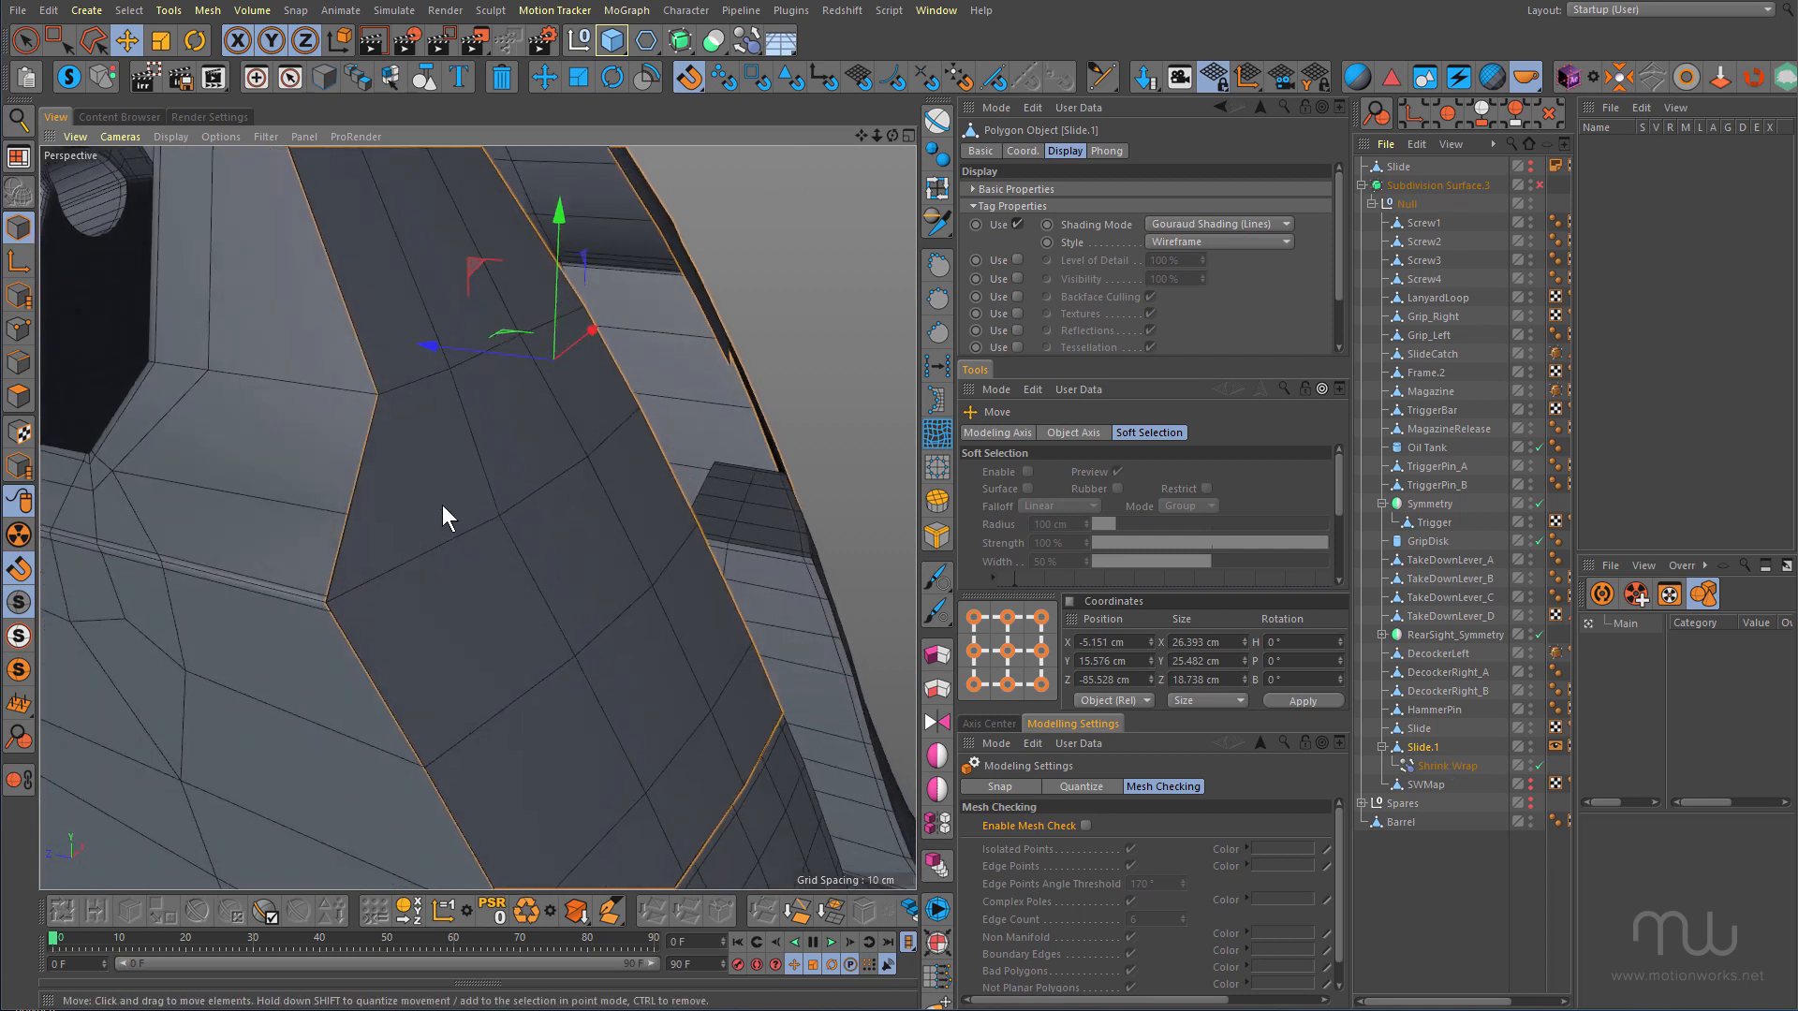
mouse_move(241, 288)
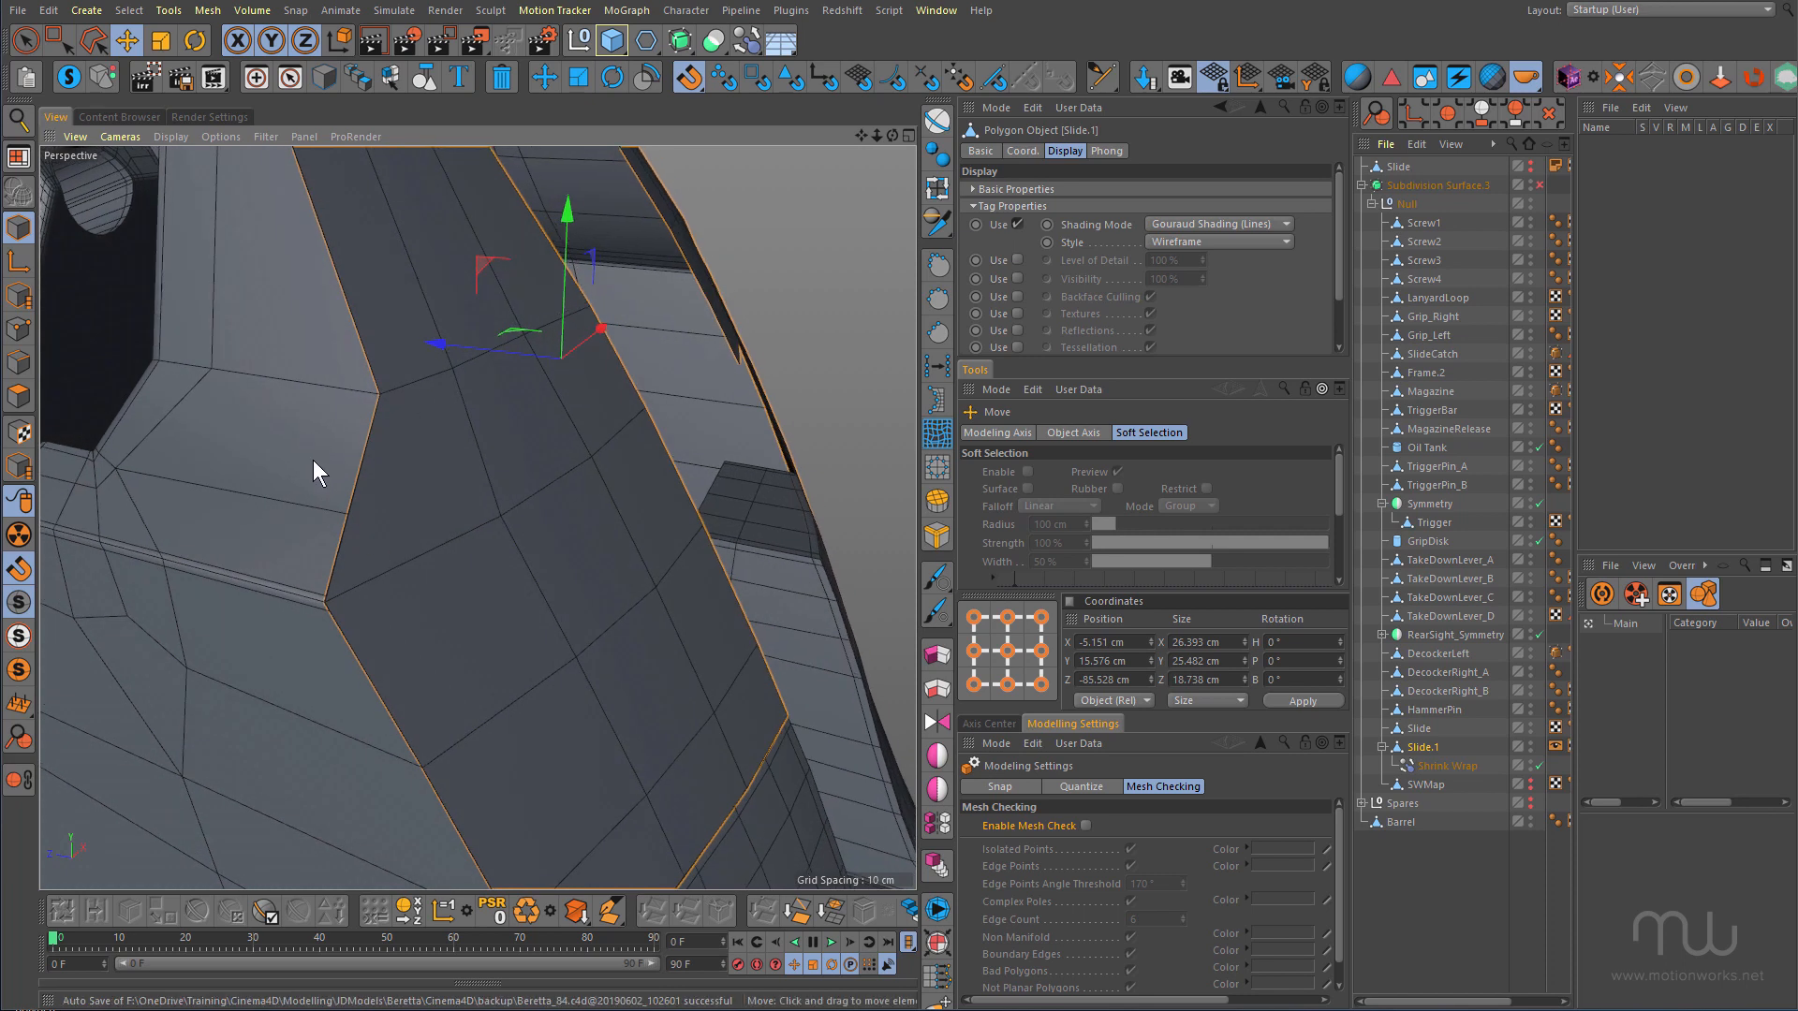
mouse_move(352, 526)
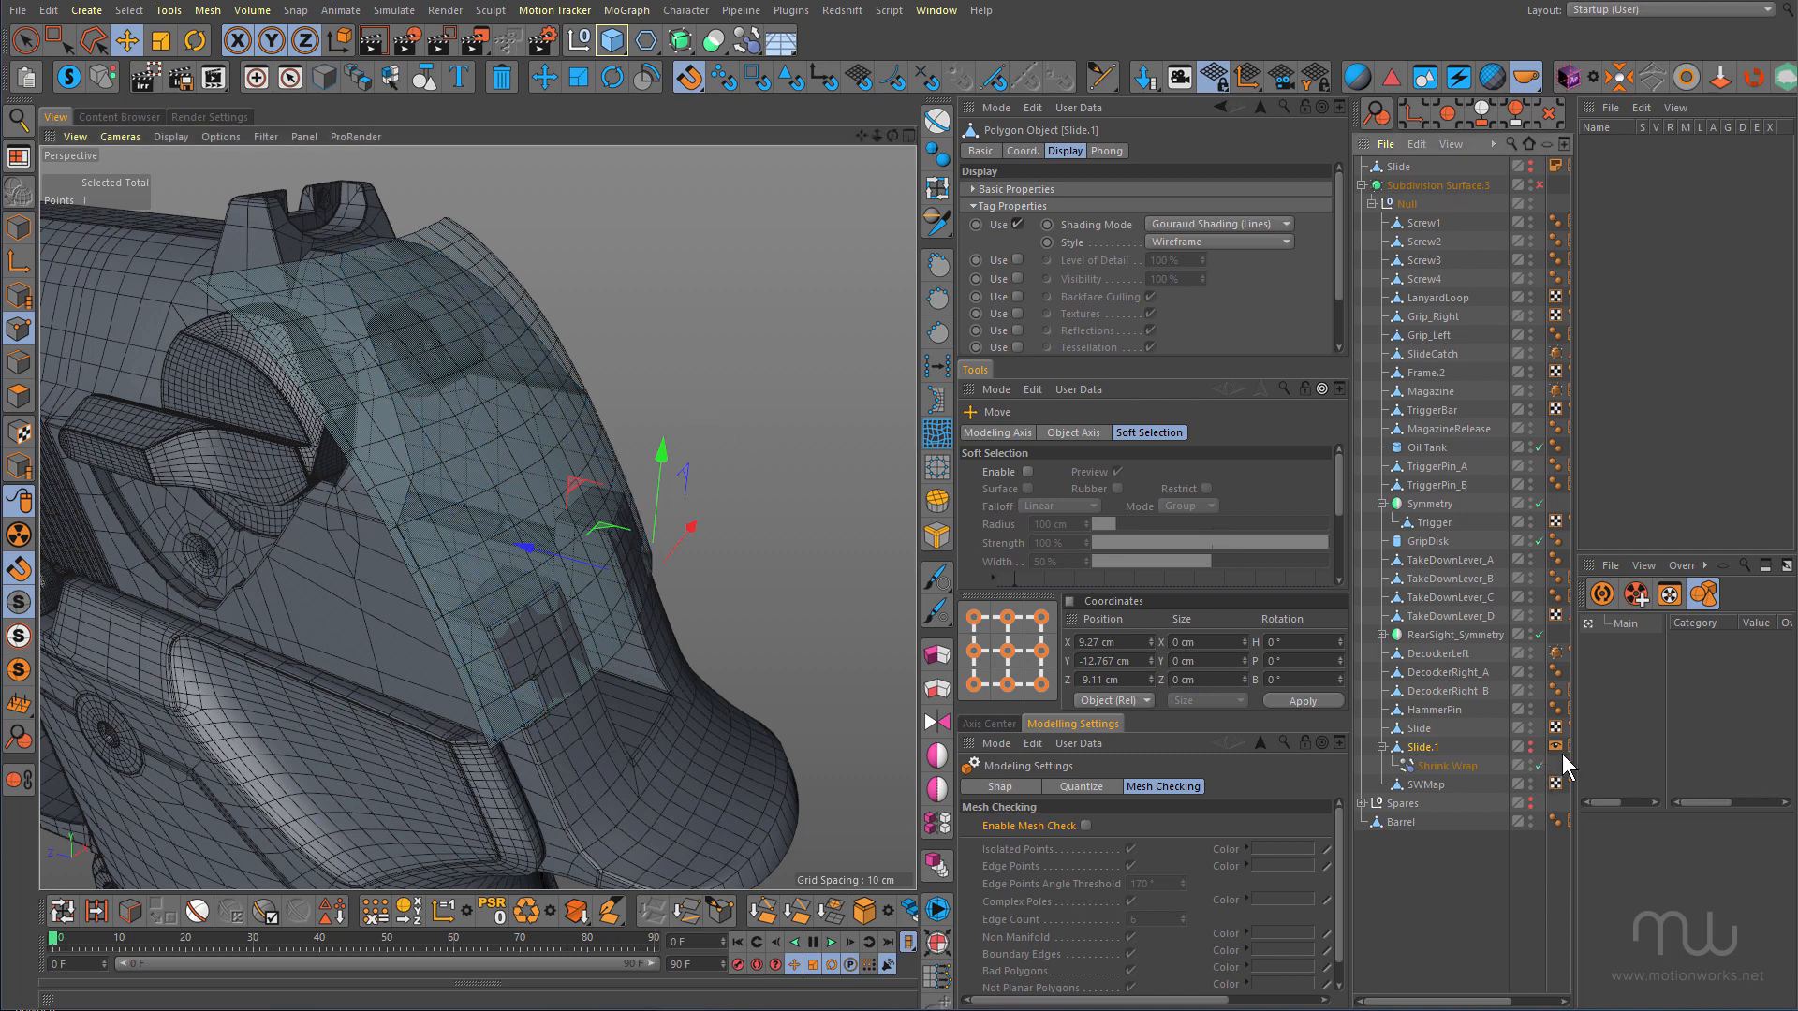
Toggle the Shrink Wrap deformer under Slide.1 in the Object Manager
left_click(1424, 783)
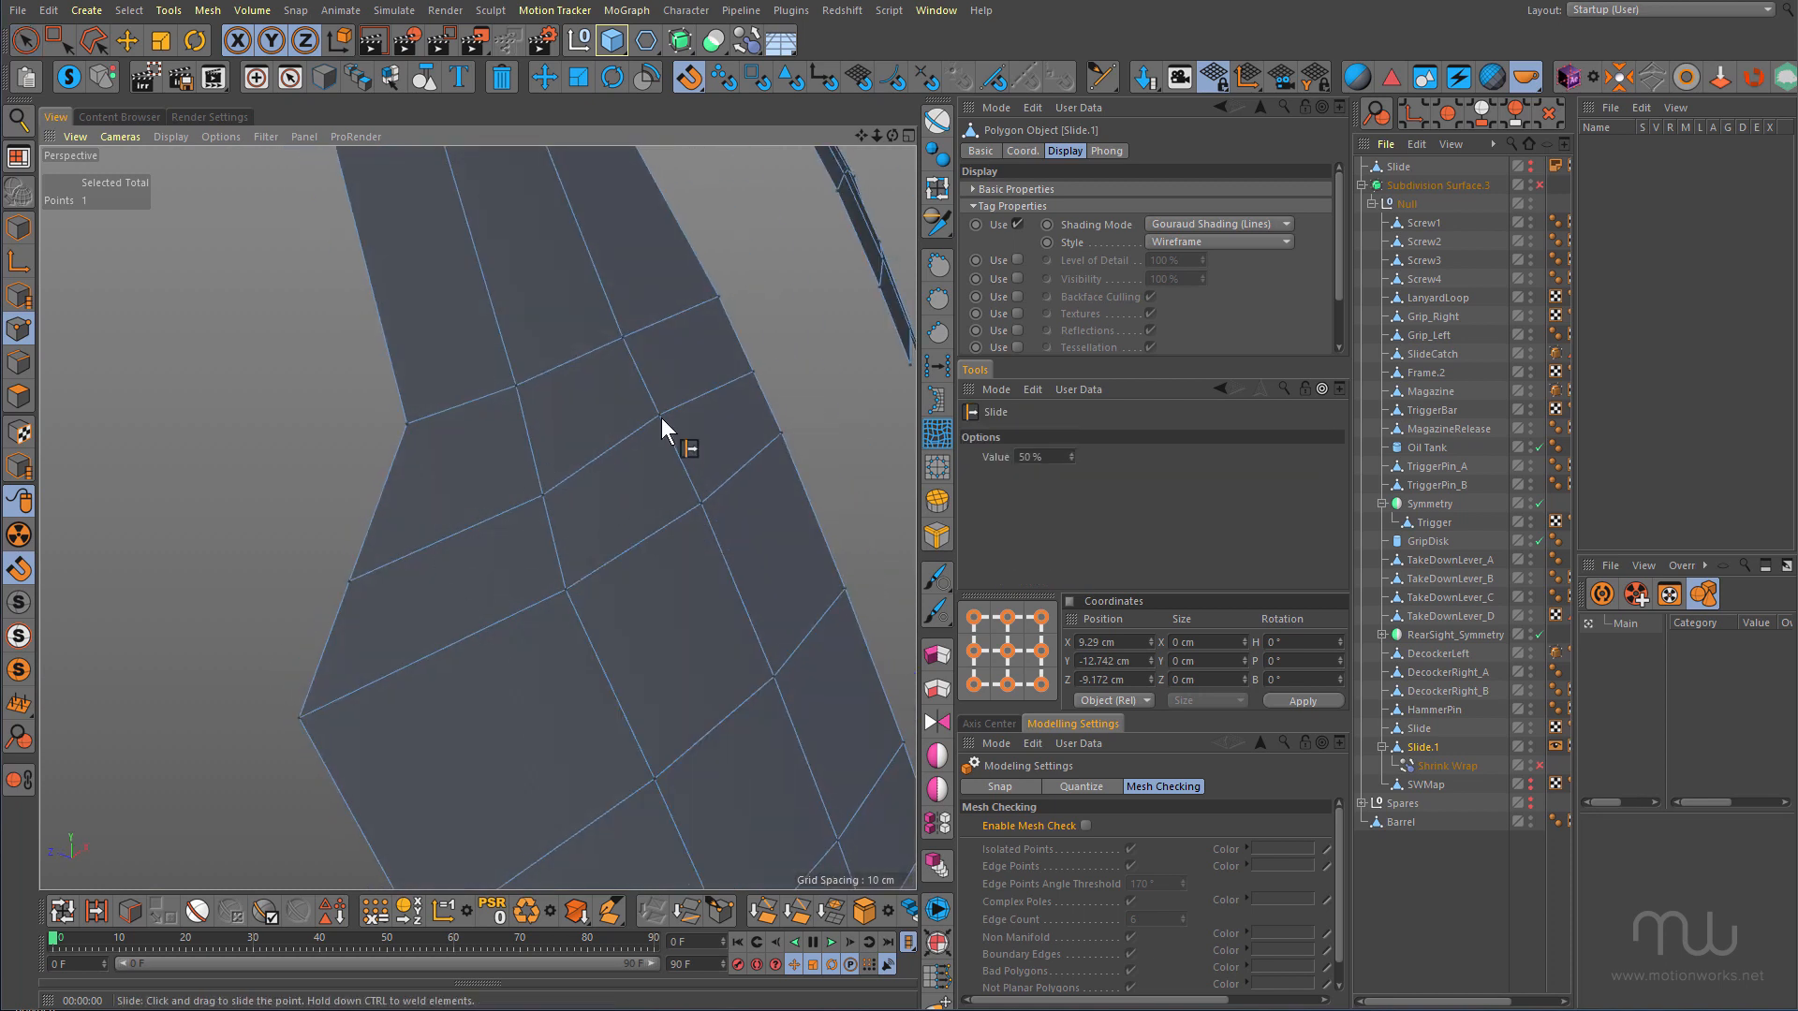
Slide a point along its edge to even out the spacing on the strip
left_click_drag(666, 433, 544, 510)
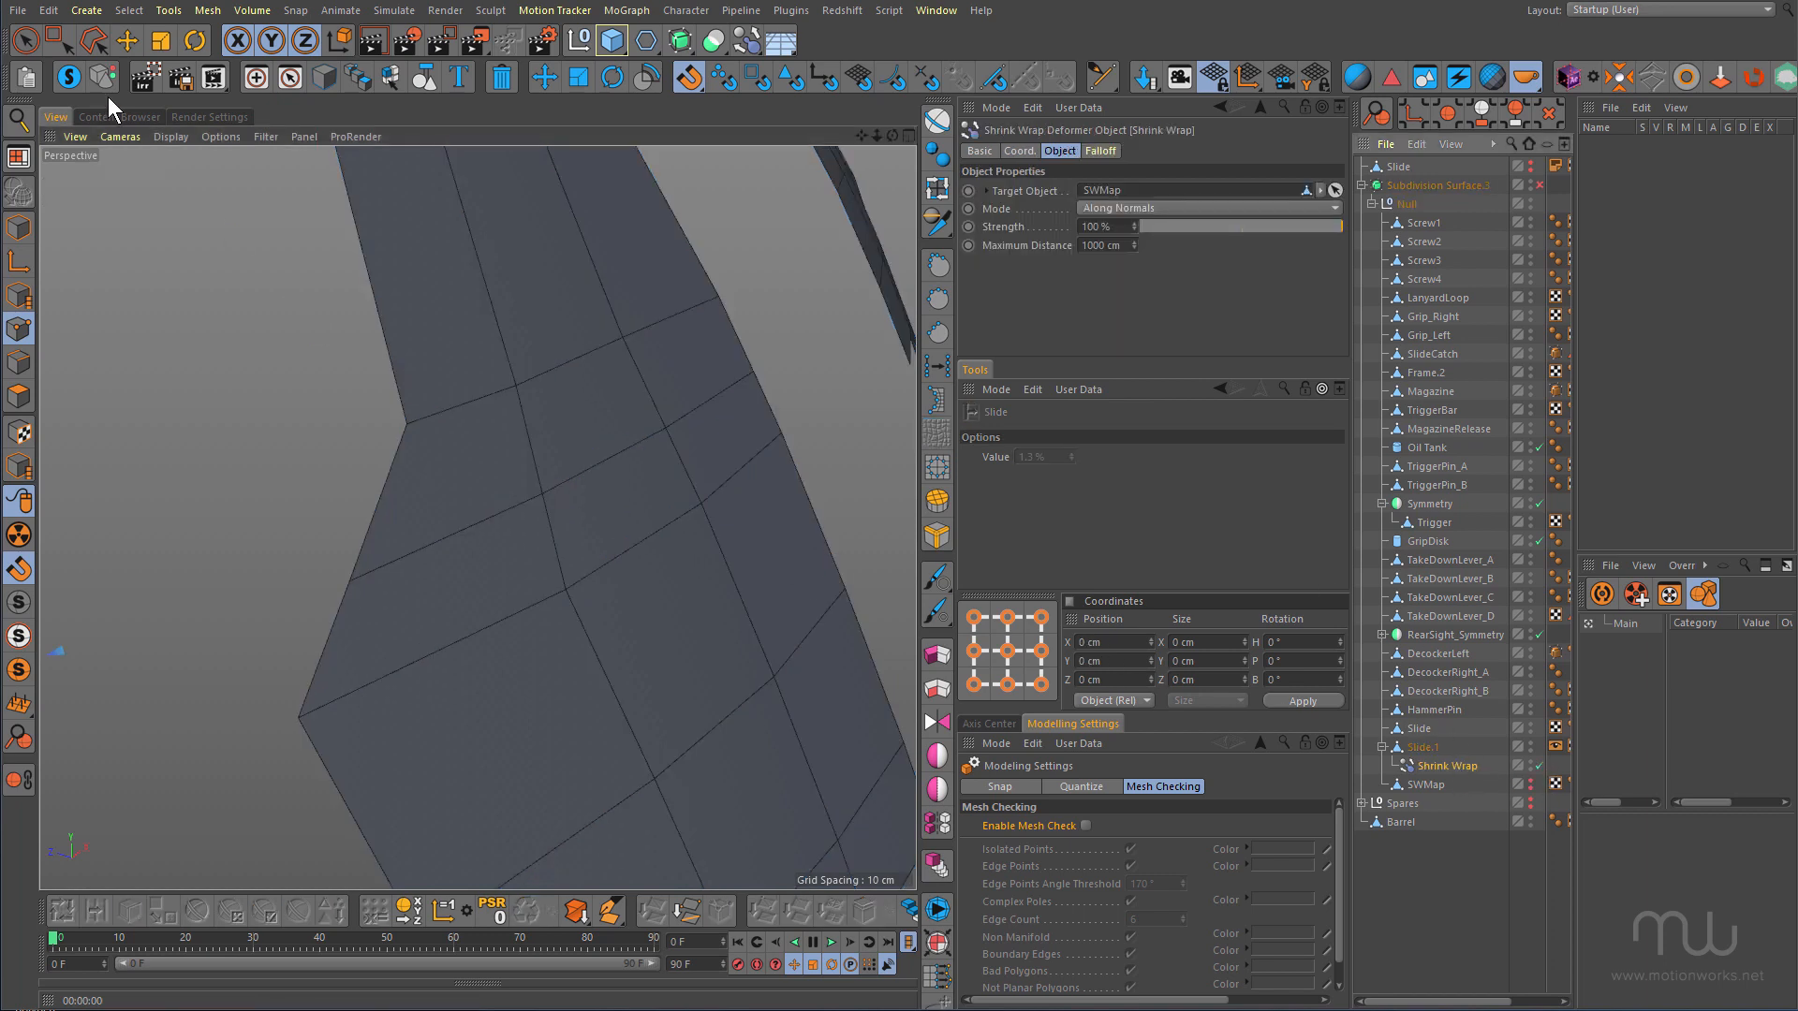
mouse_move(123, 42)
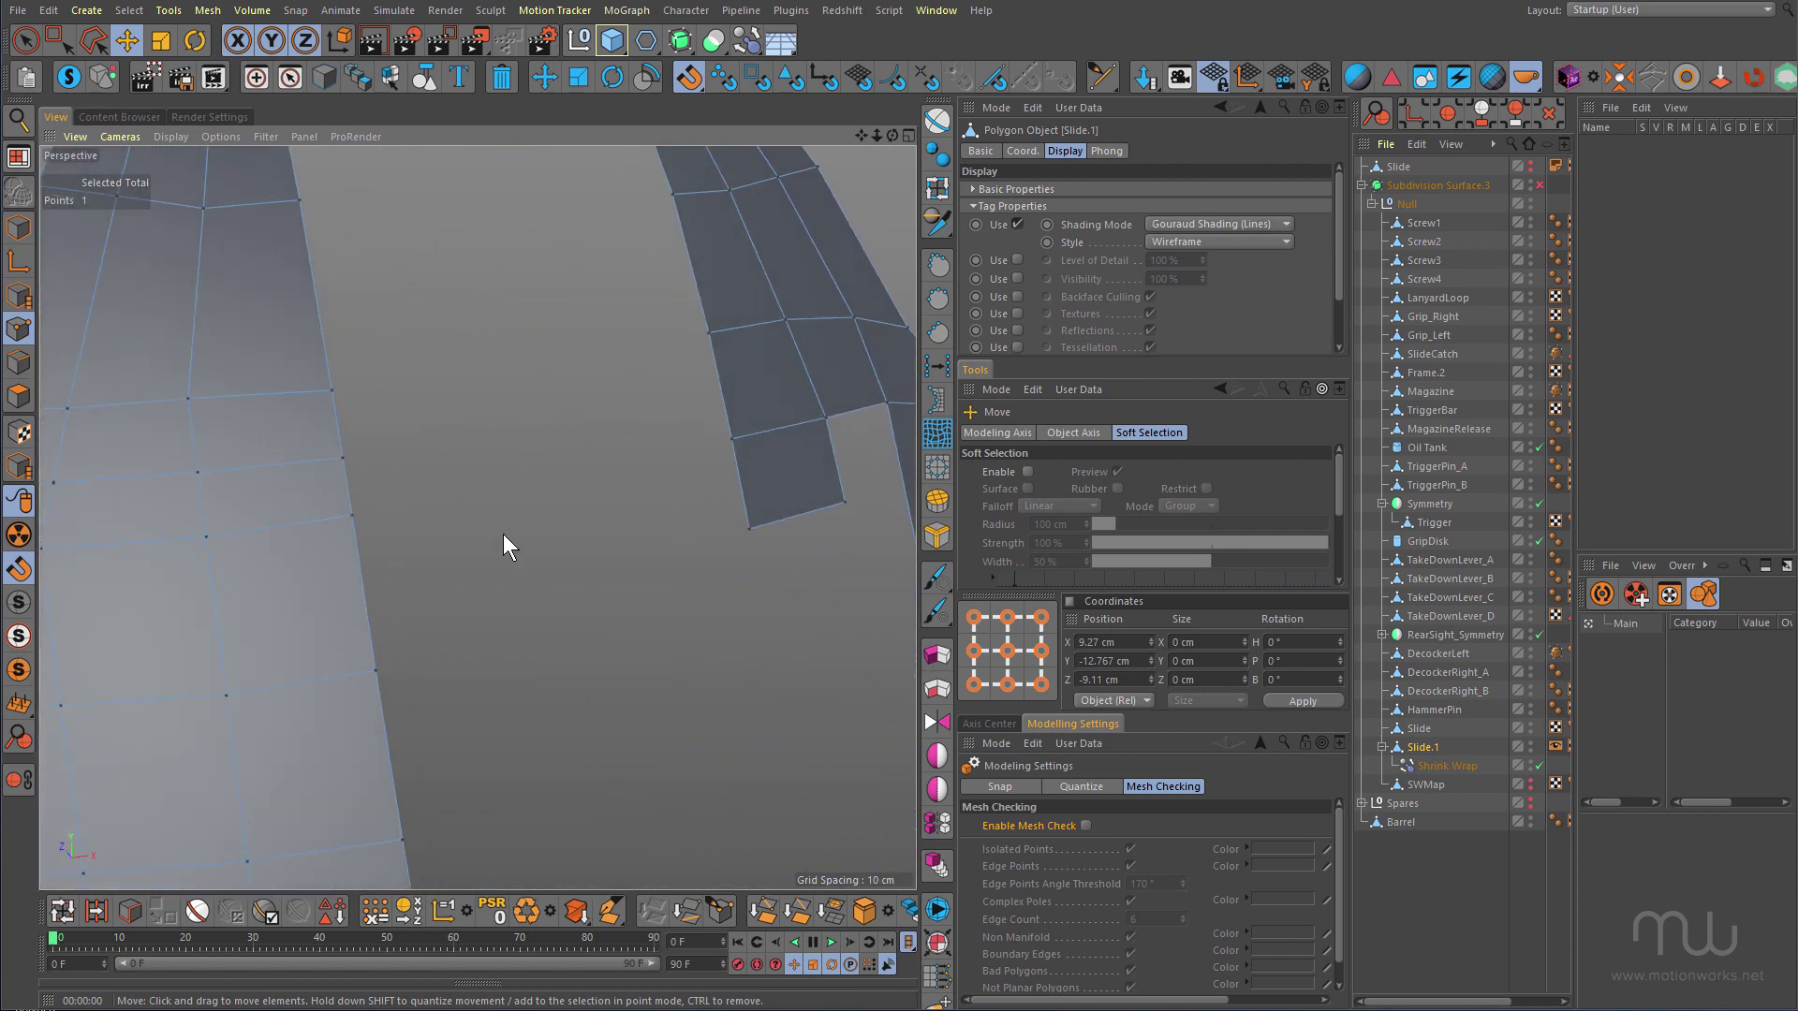
On the original Slide object, move two points so they sit on the slide's sharp edge
left_click(62, 79)
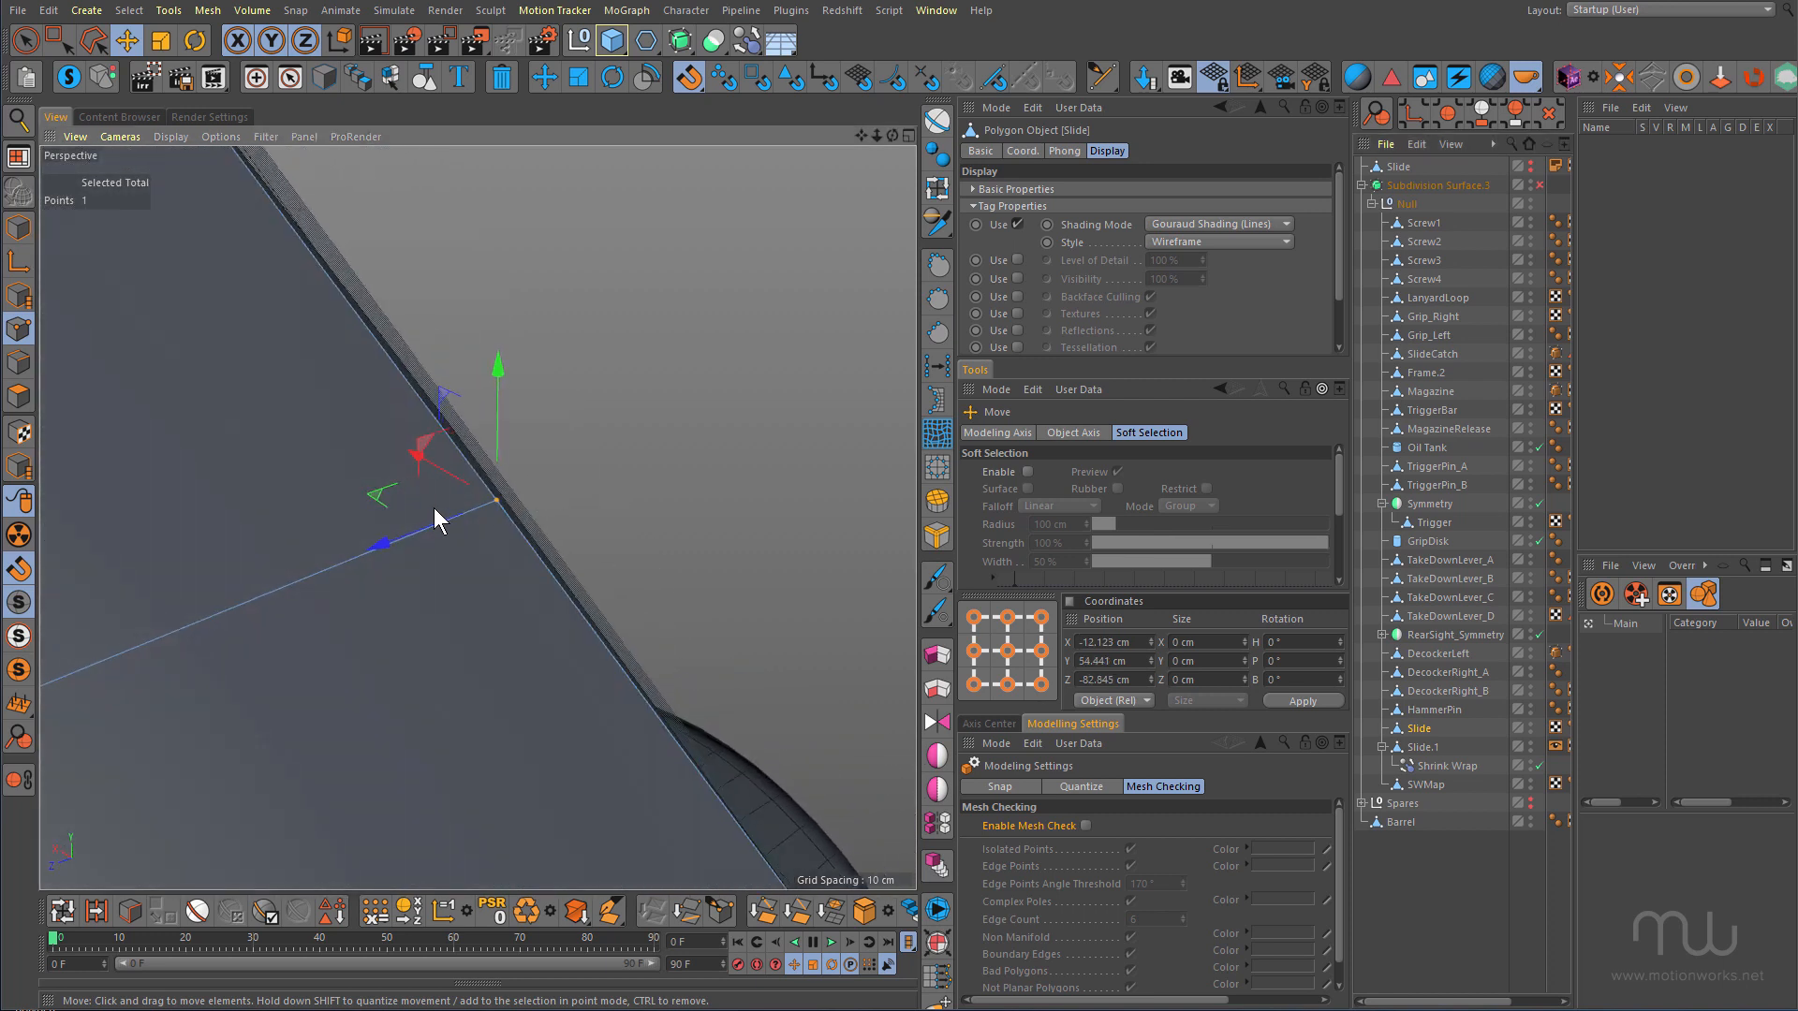
left_click_drag(378, 541, 406, 539)
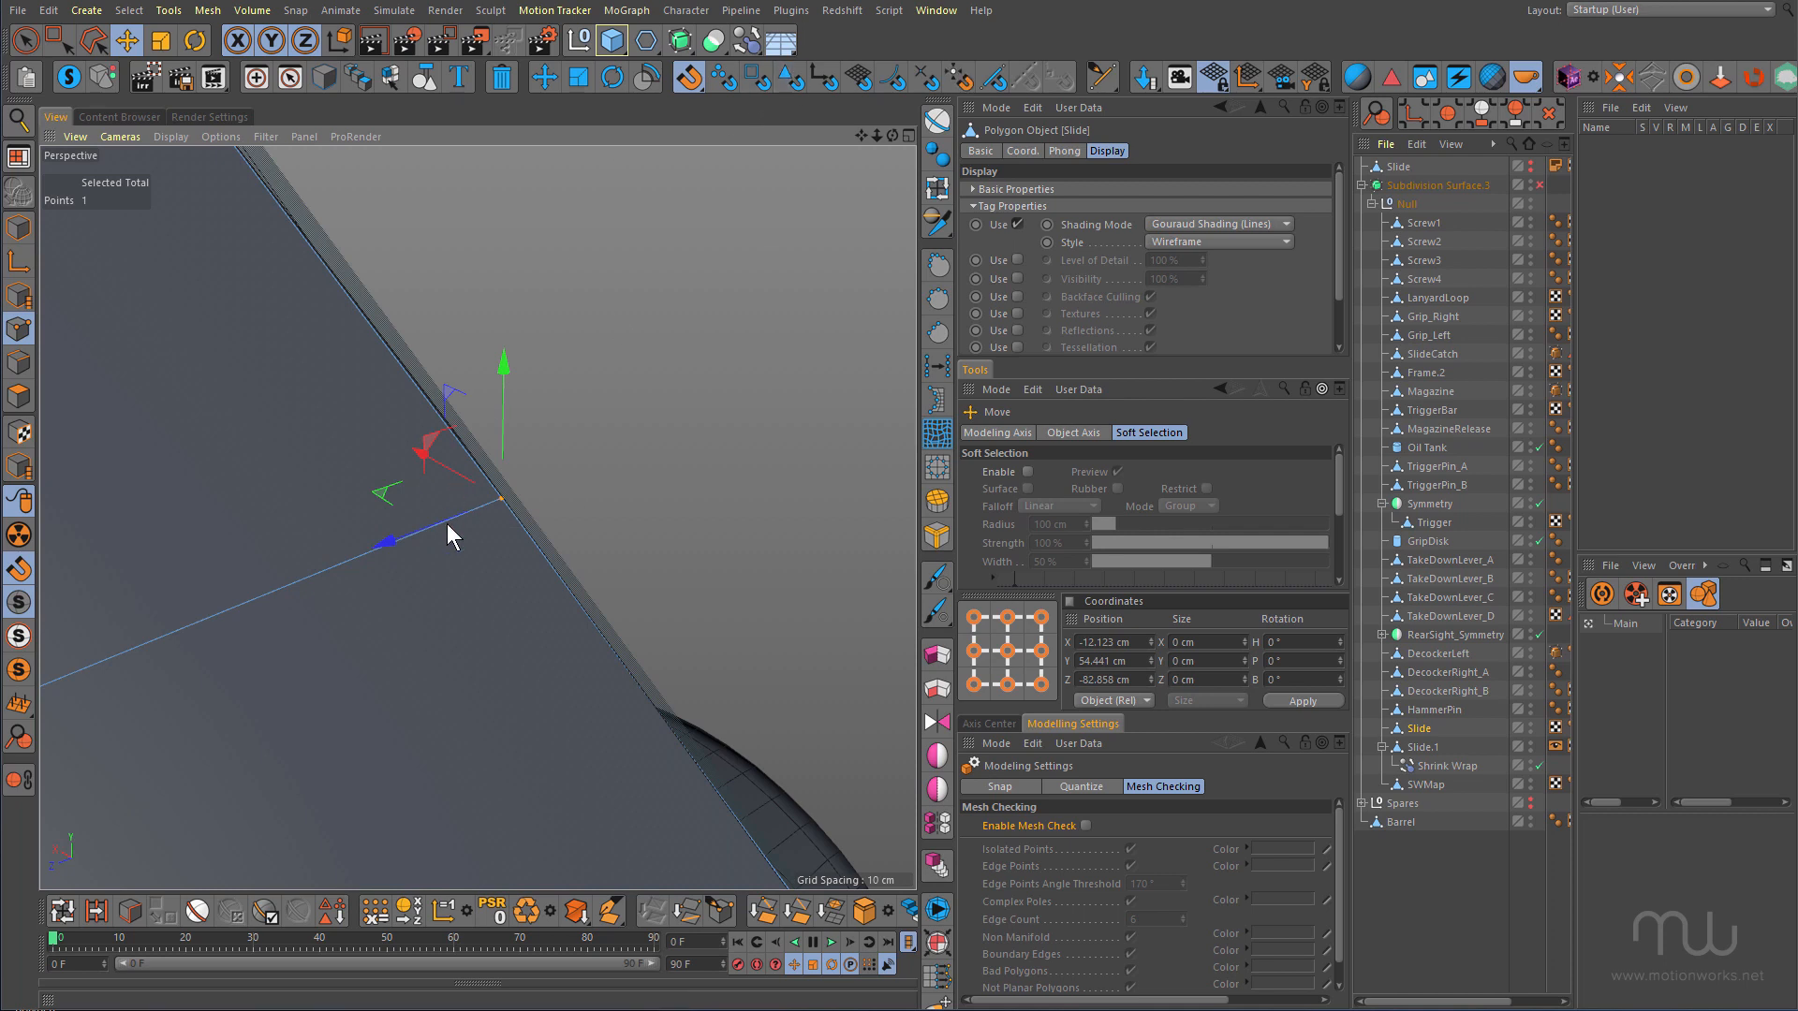
mouse_move(465, 530)
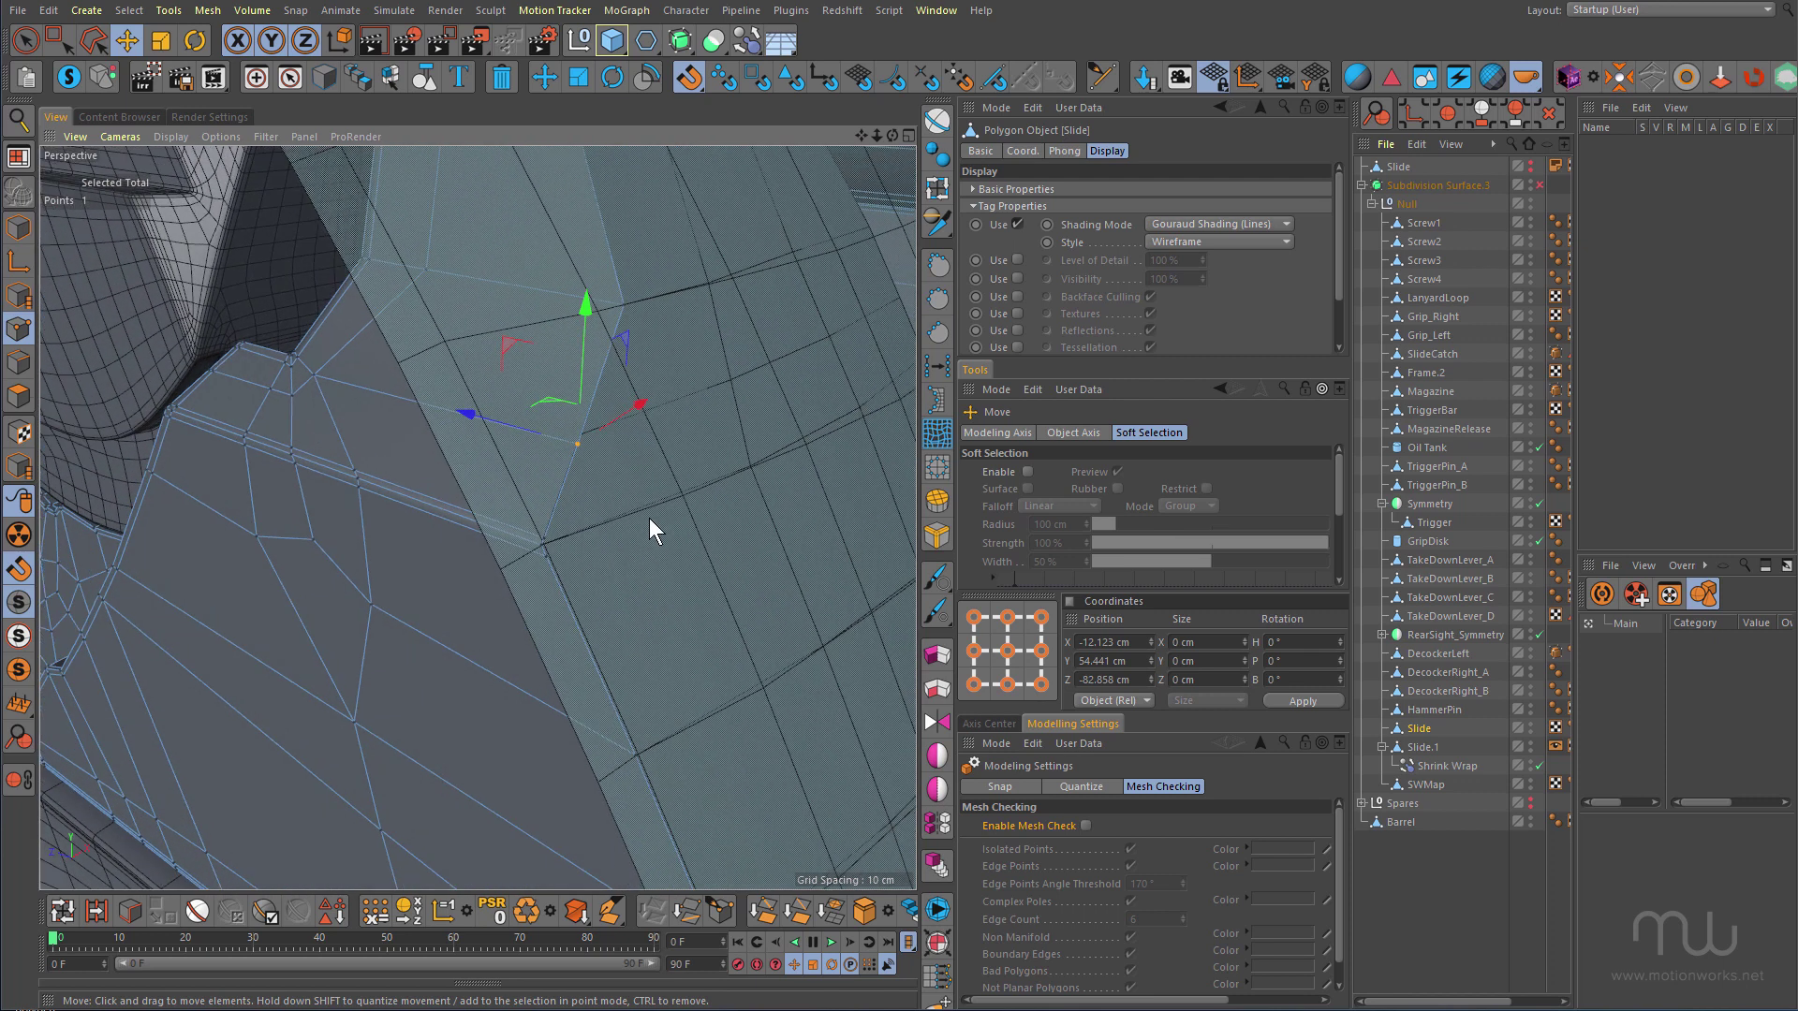
left_click(221, 135)
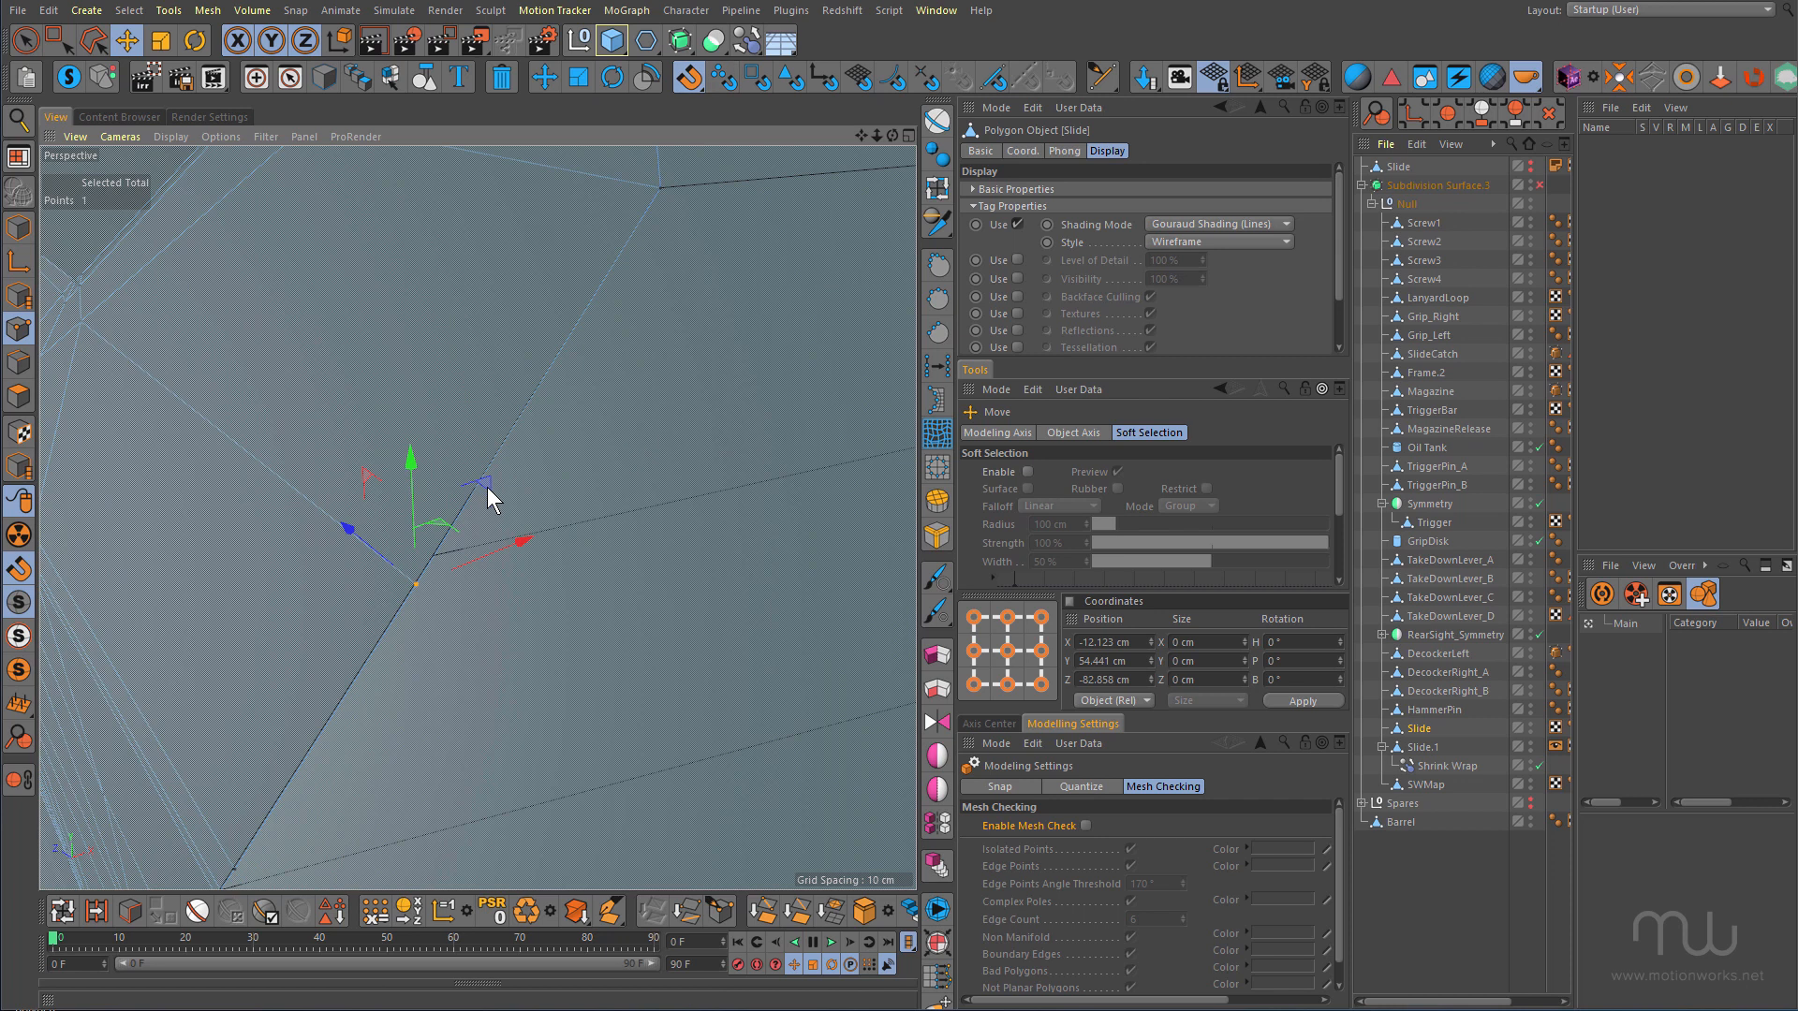
left_click_drag(489, 502, 492, 534)
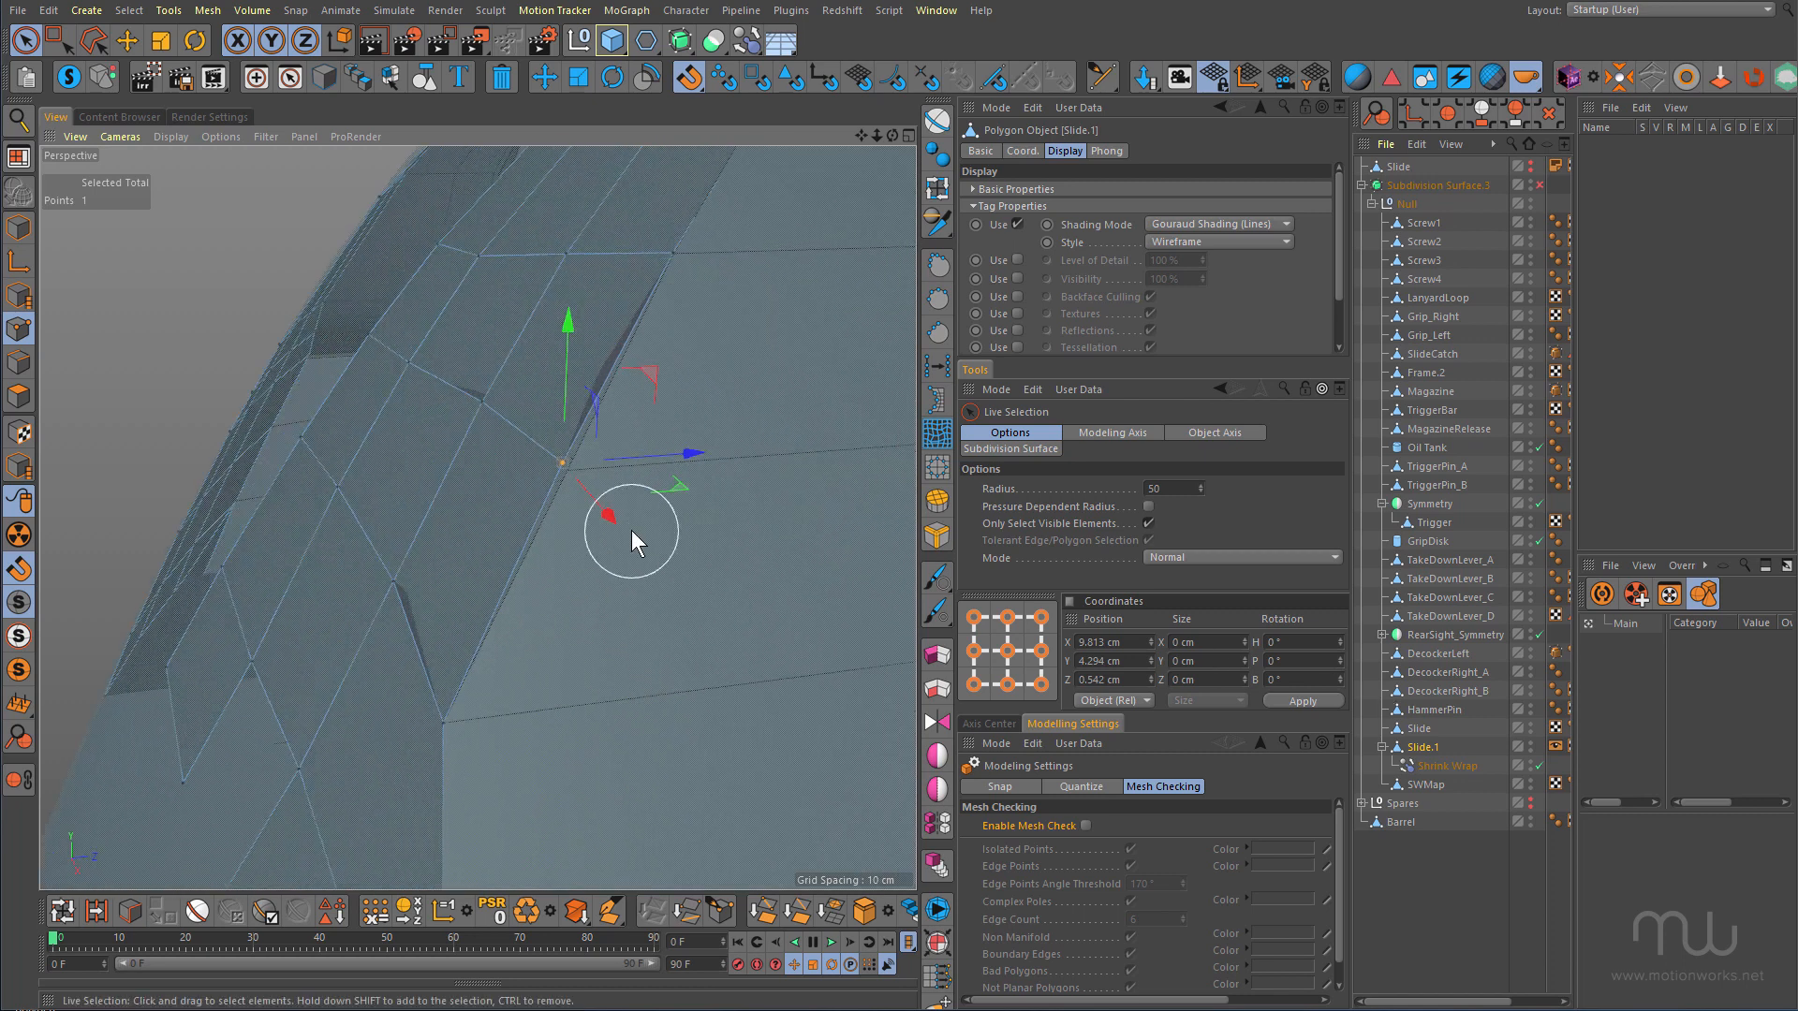
mouse_move(478, 431)
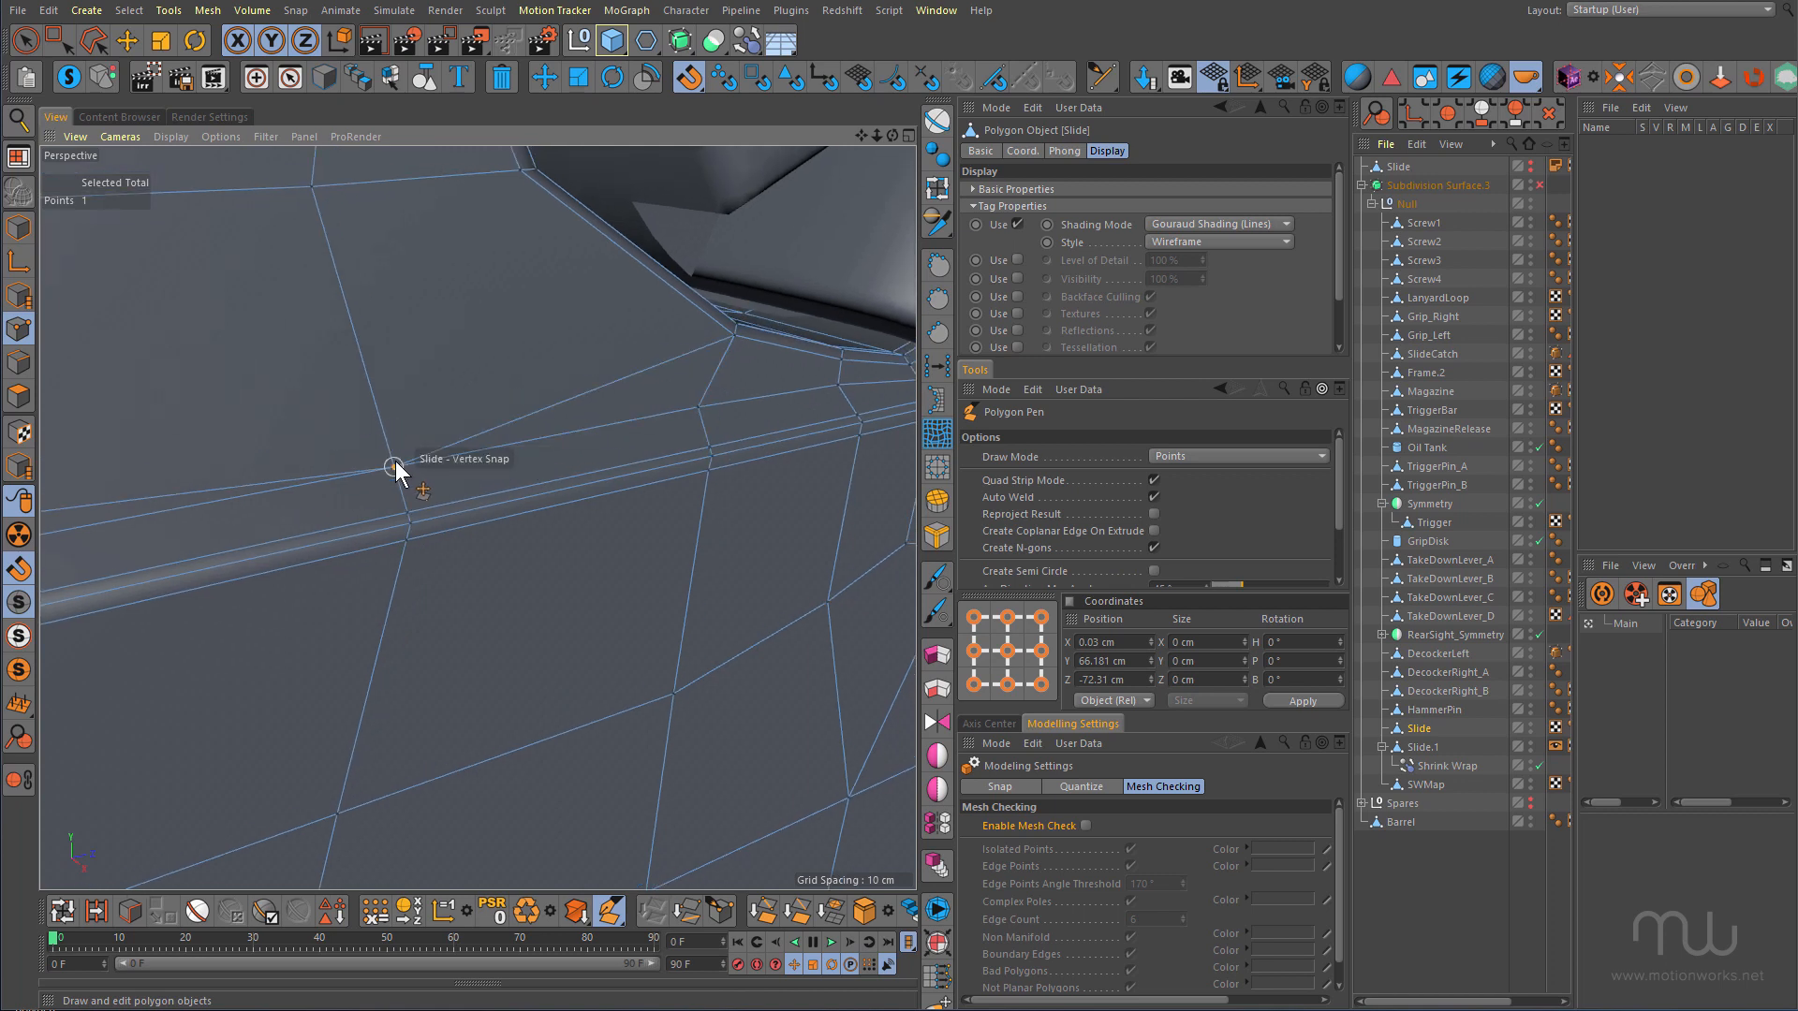
mouse_move(623, 494)
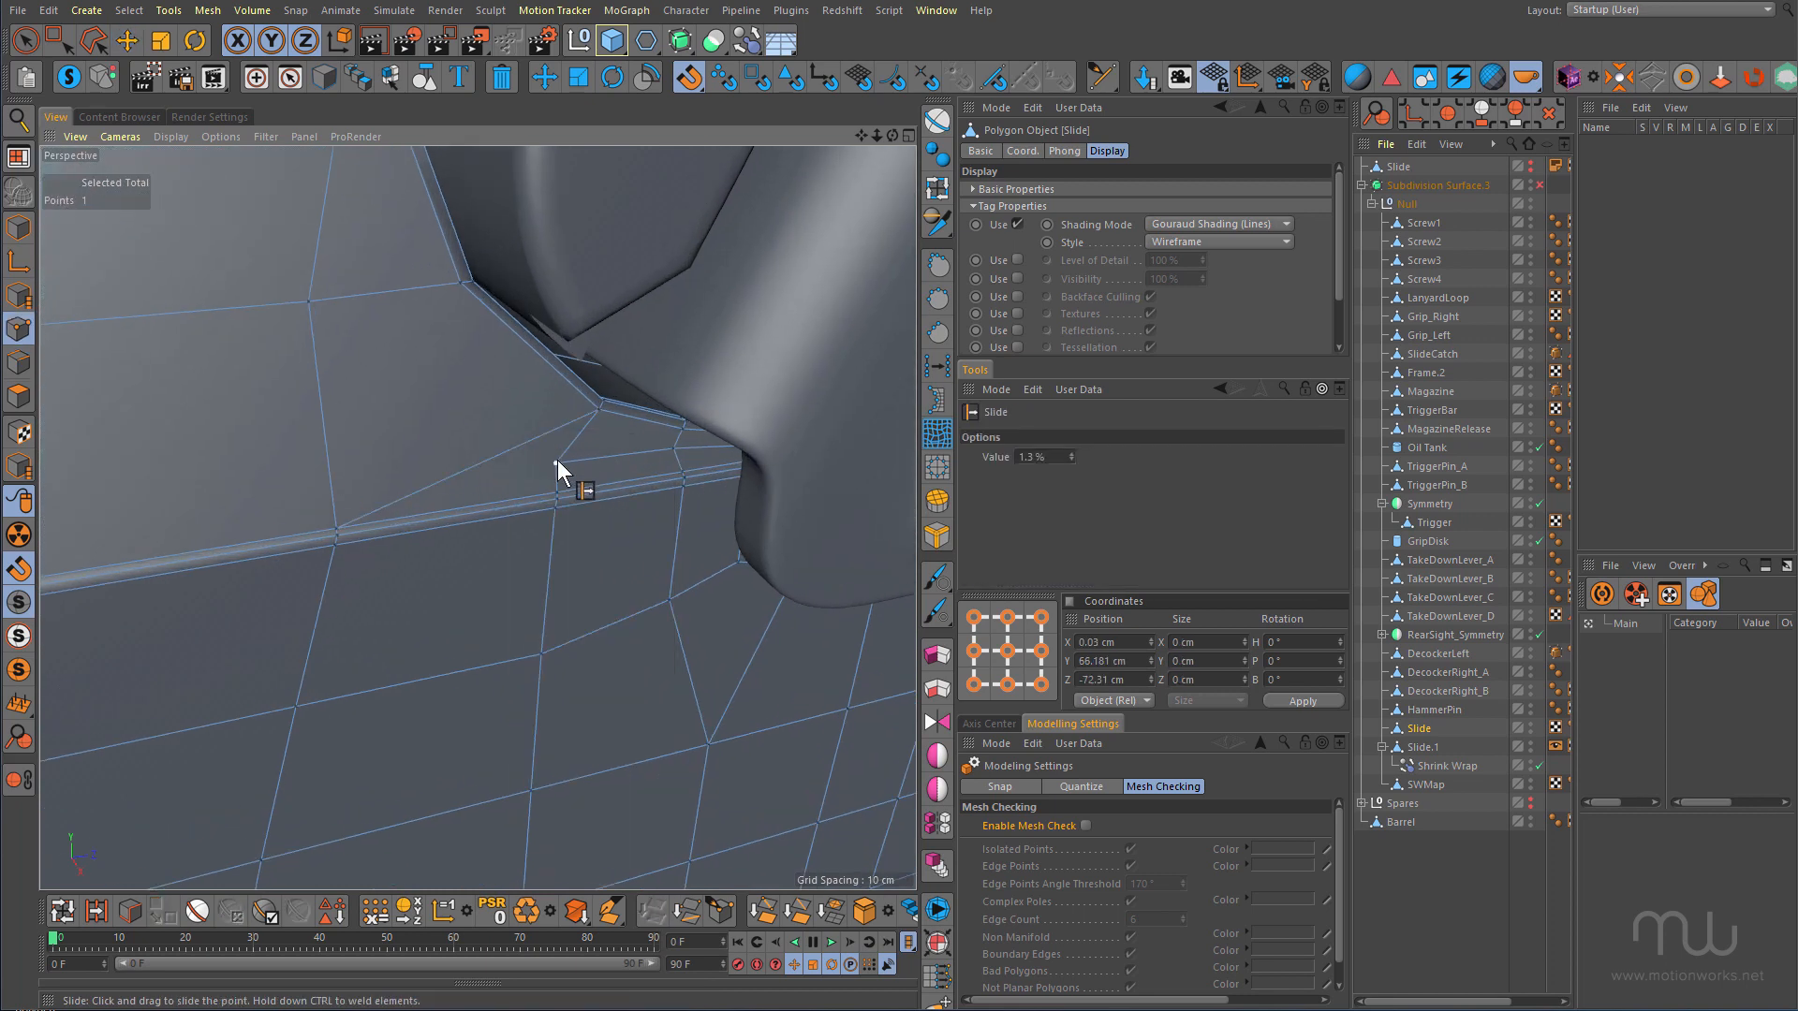
Slide a point along its edge near the slide catch for cleaner polygon flow
left_click_drag(562, 470, 665, 493)
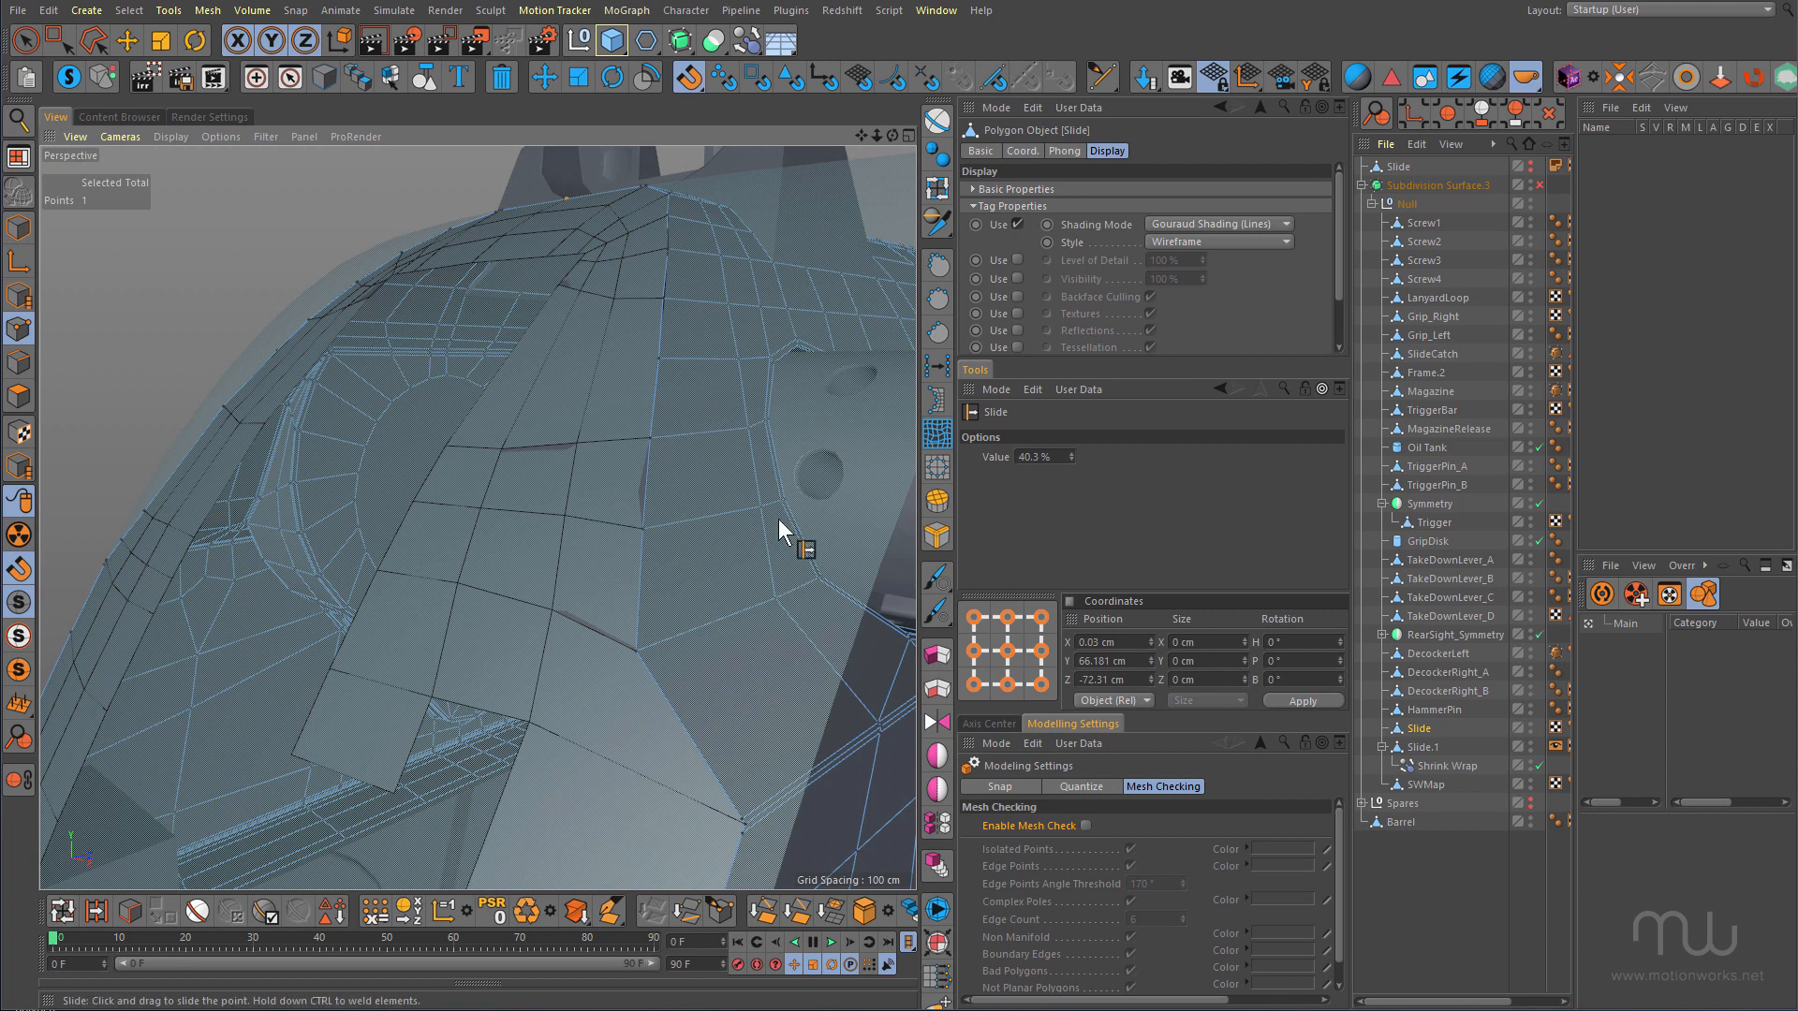
Switch from the Slide mesh to editing the Slide.1 retopology copy
left_click_drag(779, 530, 528, 442)
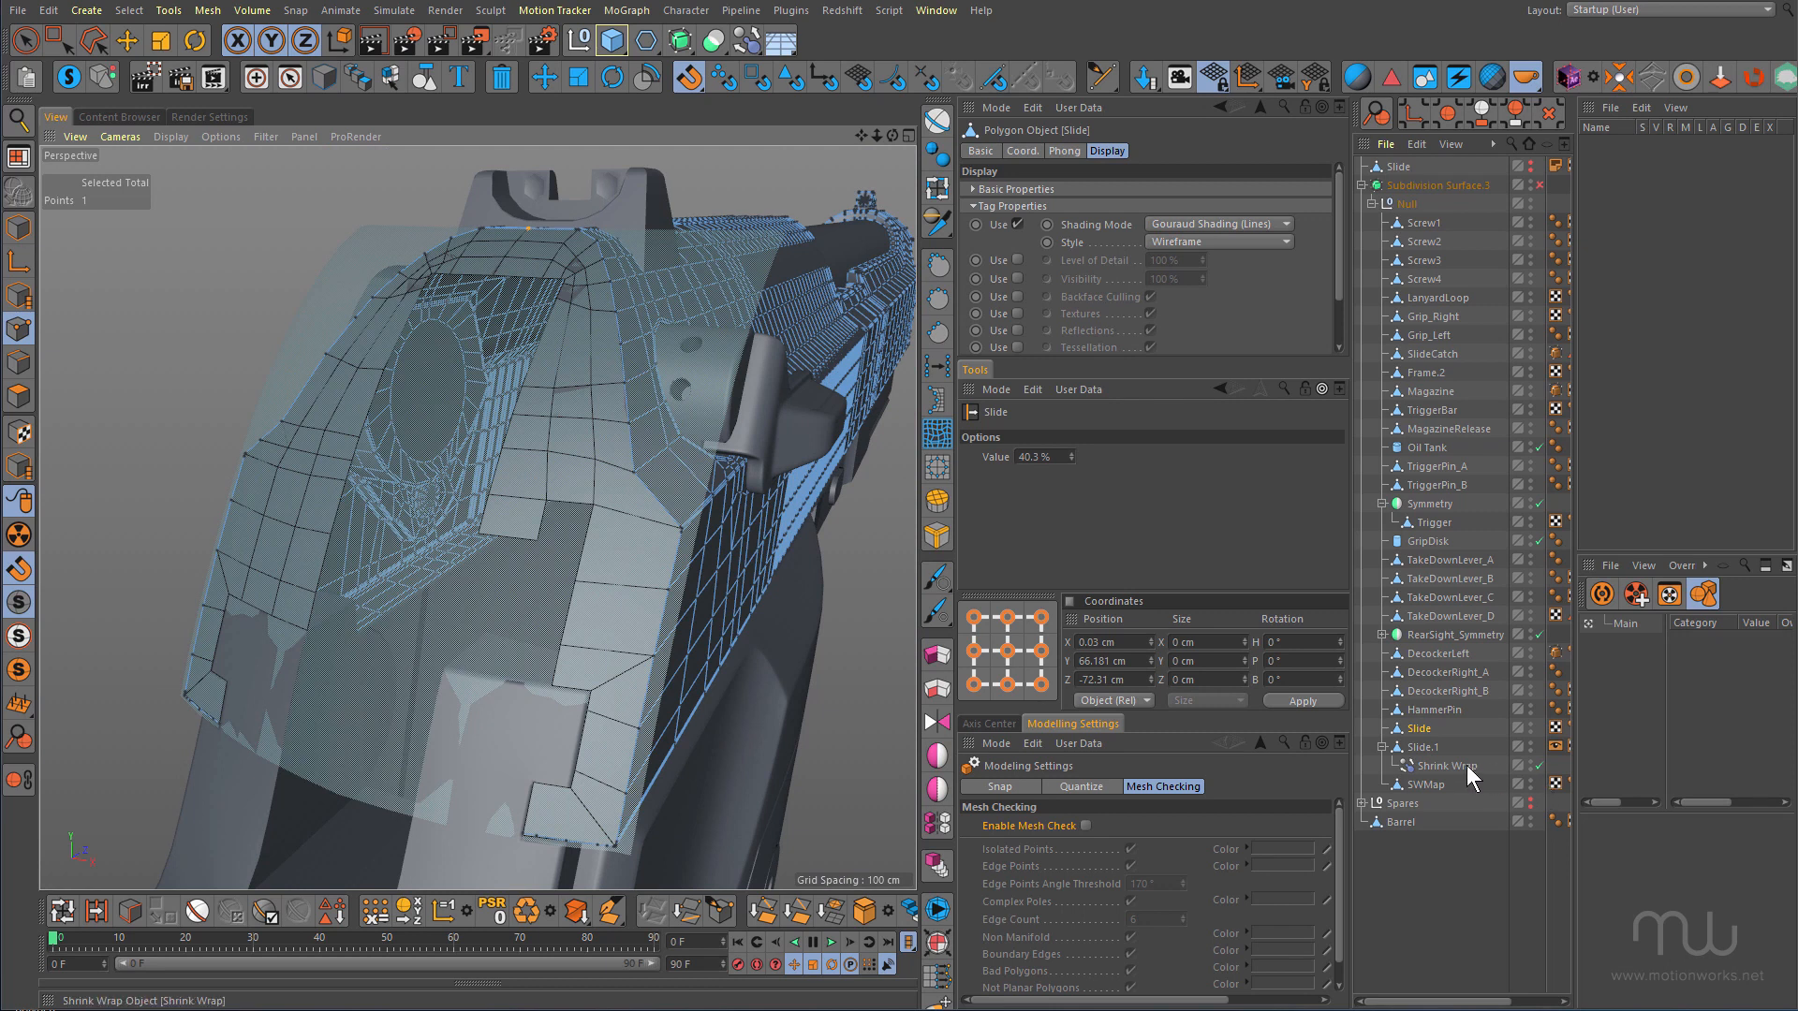
left_click(1446, 764)
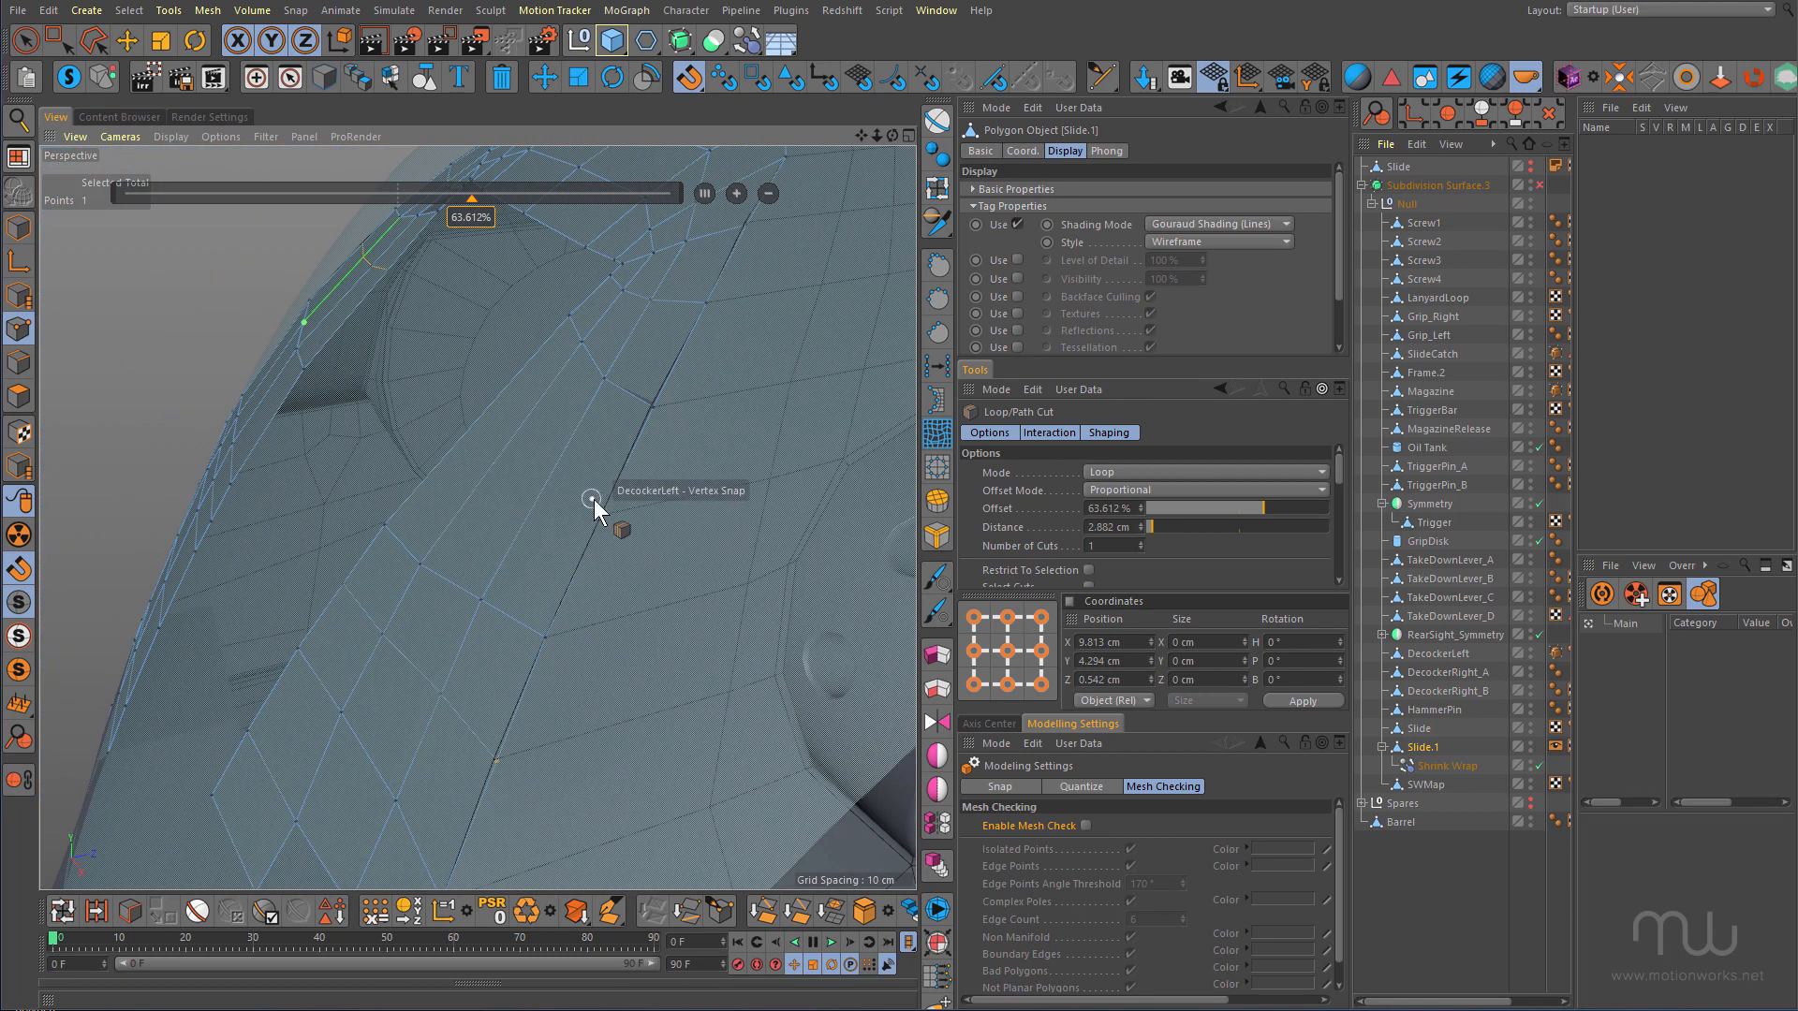
mouse_move(545, 487)
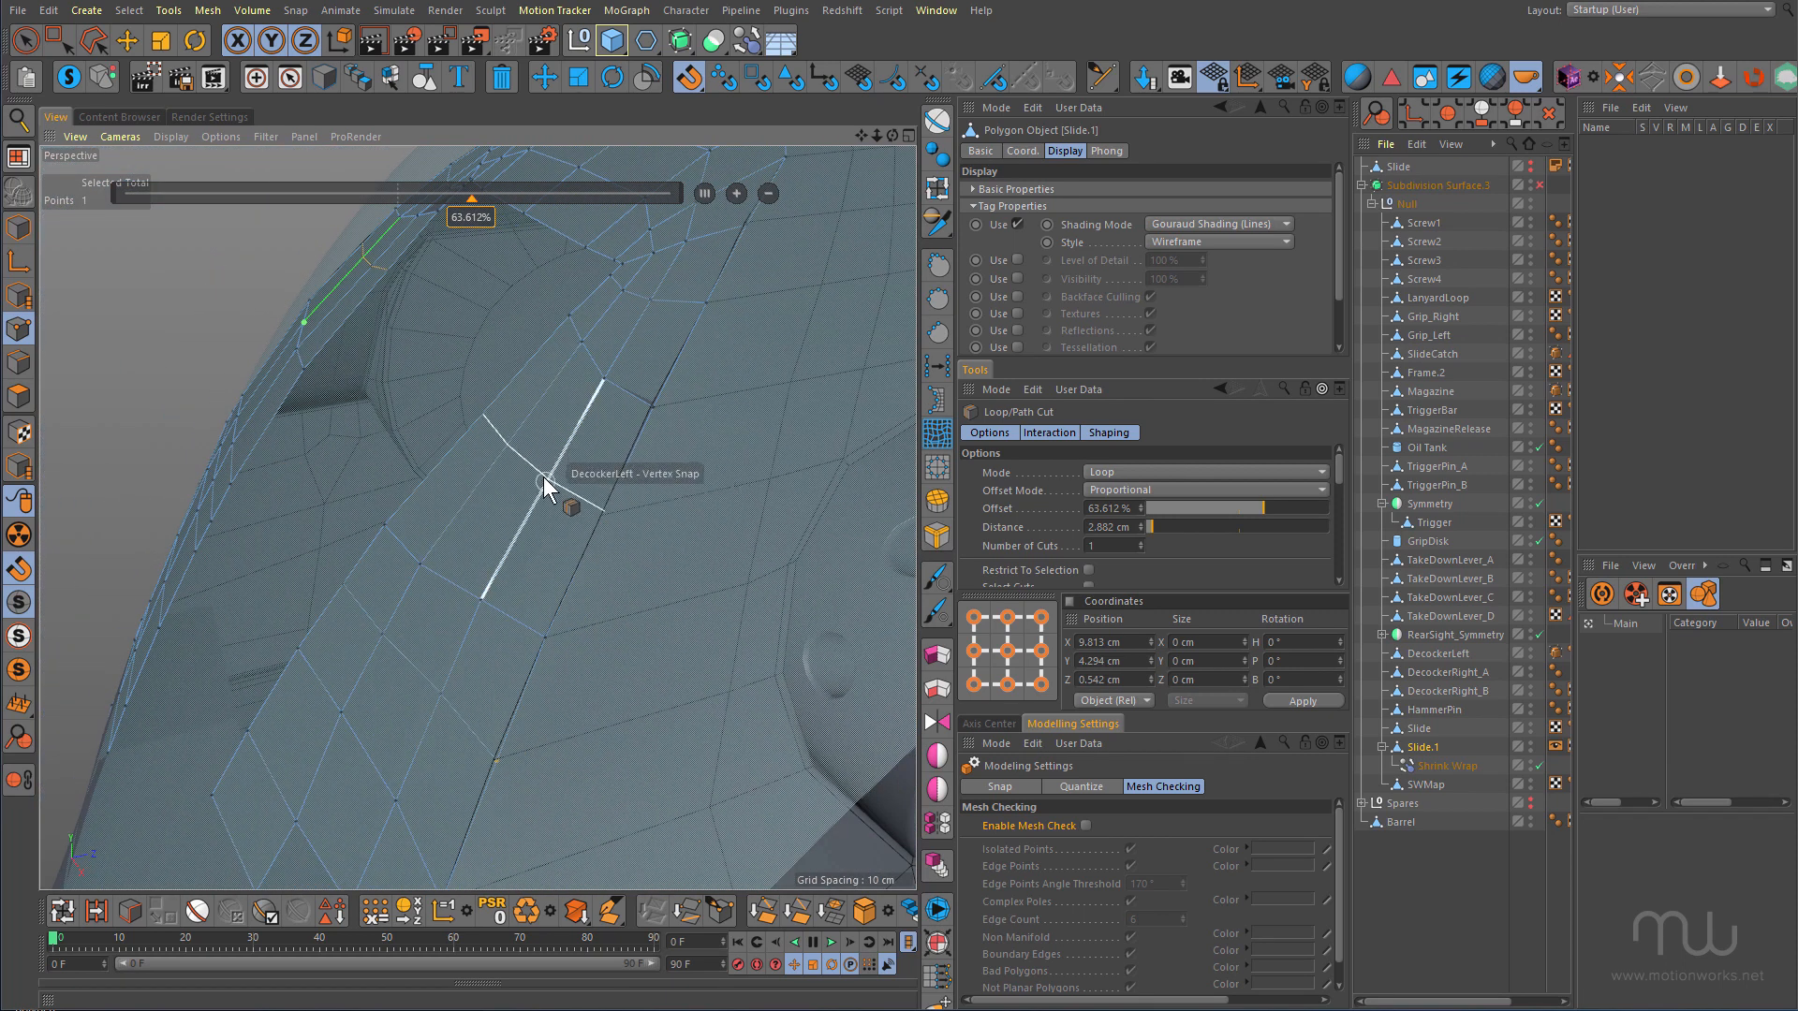
Insert an edge loop across Slide.1's curved faces at about 63.6%
left_click_drag(470, 199, 382, 198)
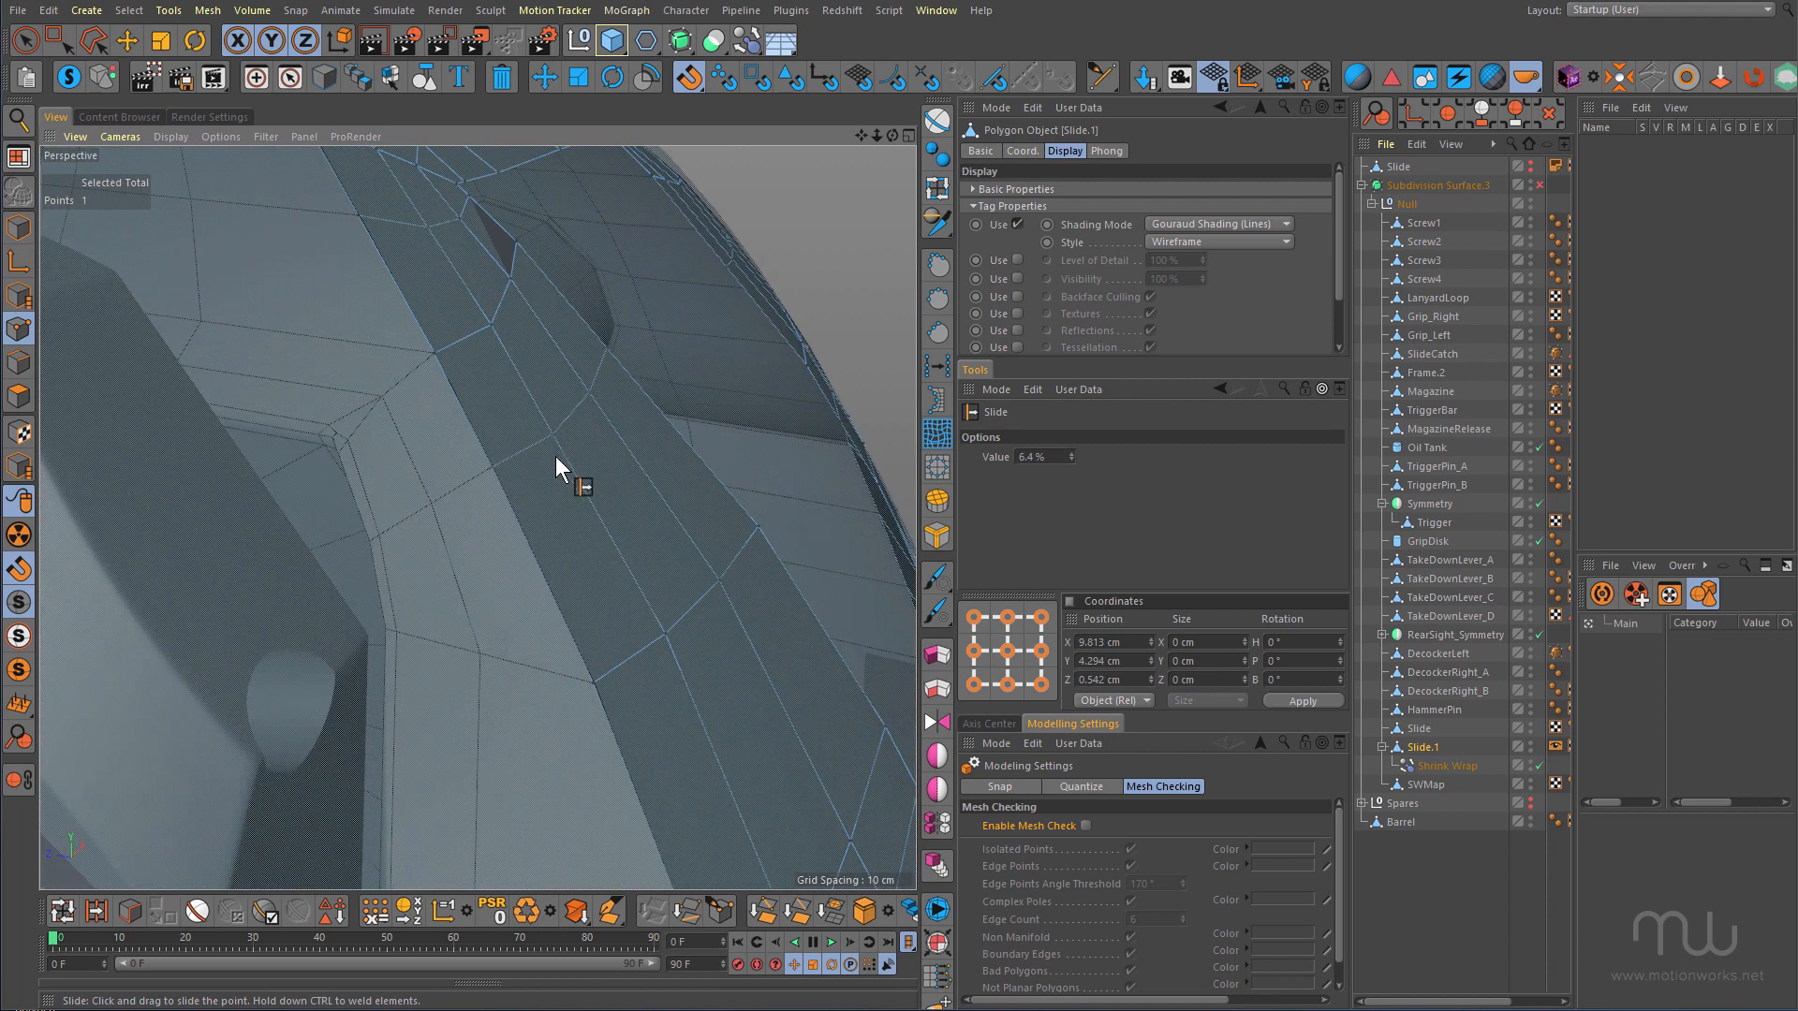
Move individual Slide.1 points so the new loop follows the slide's back-piece edges
left_click_drag(561, 470, 367, 437)
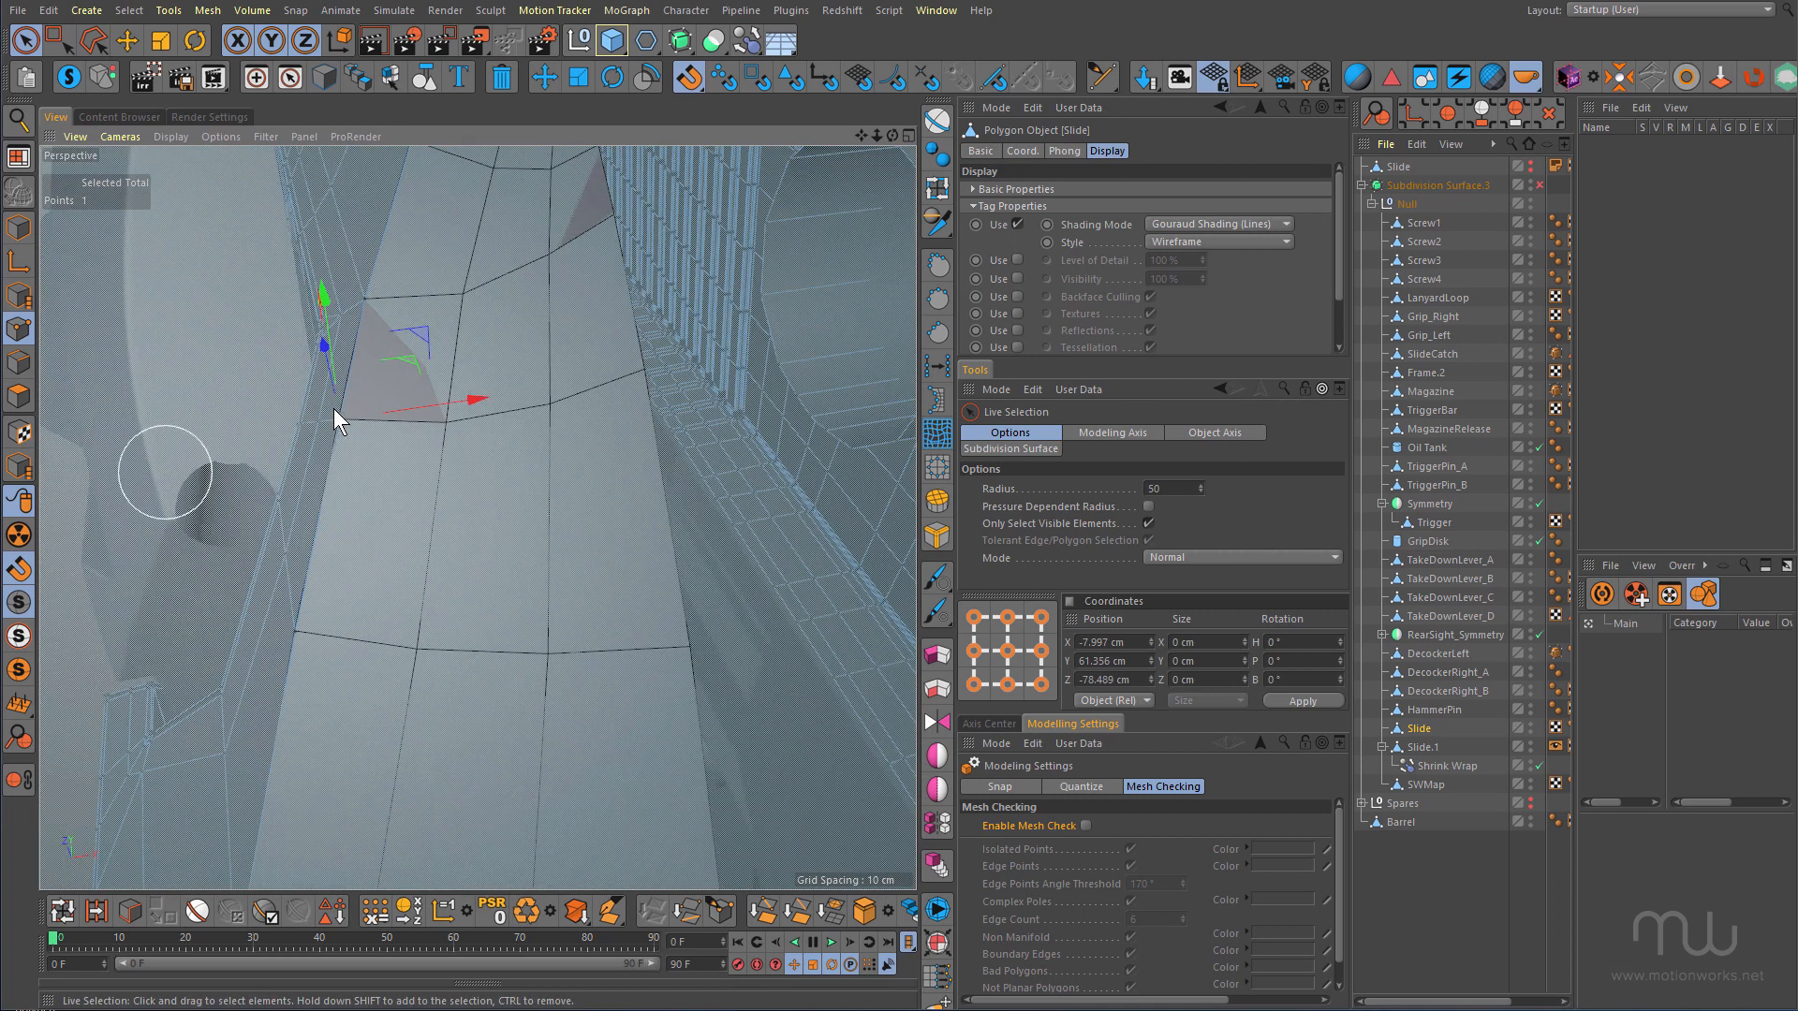
scroll("down", 3)
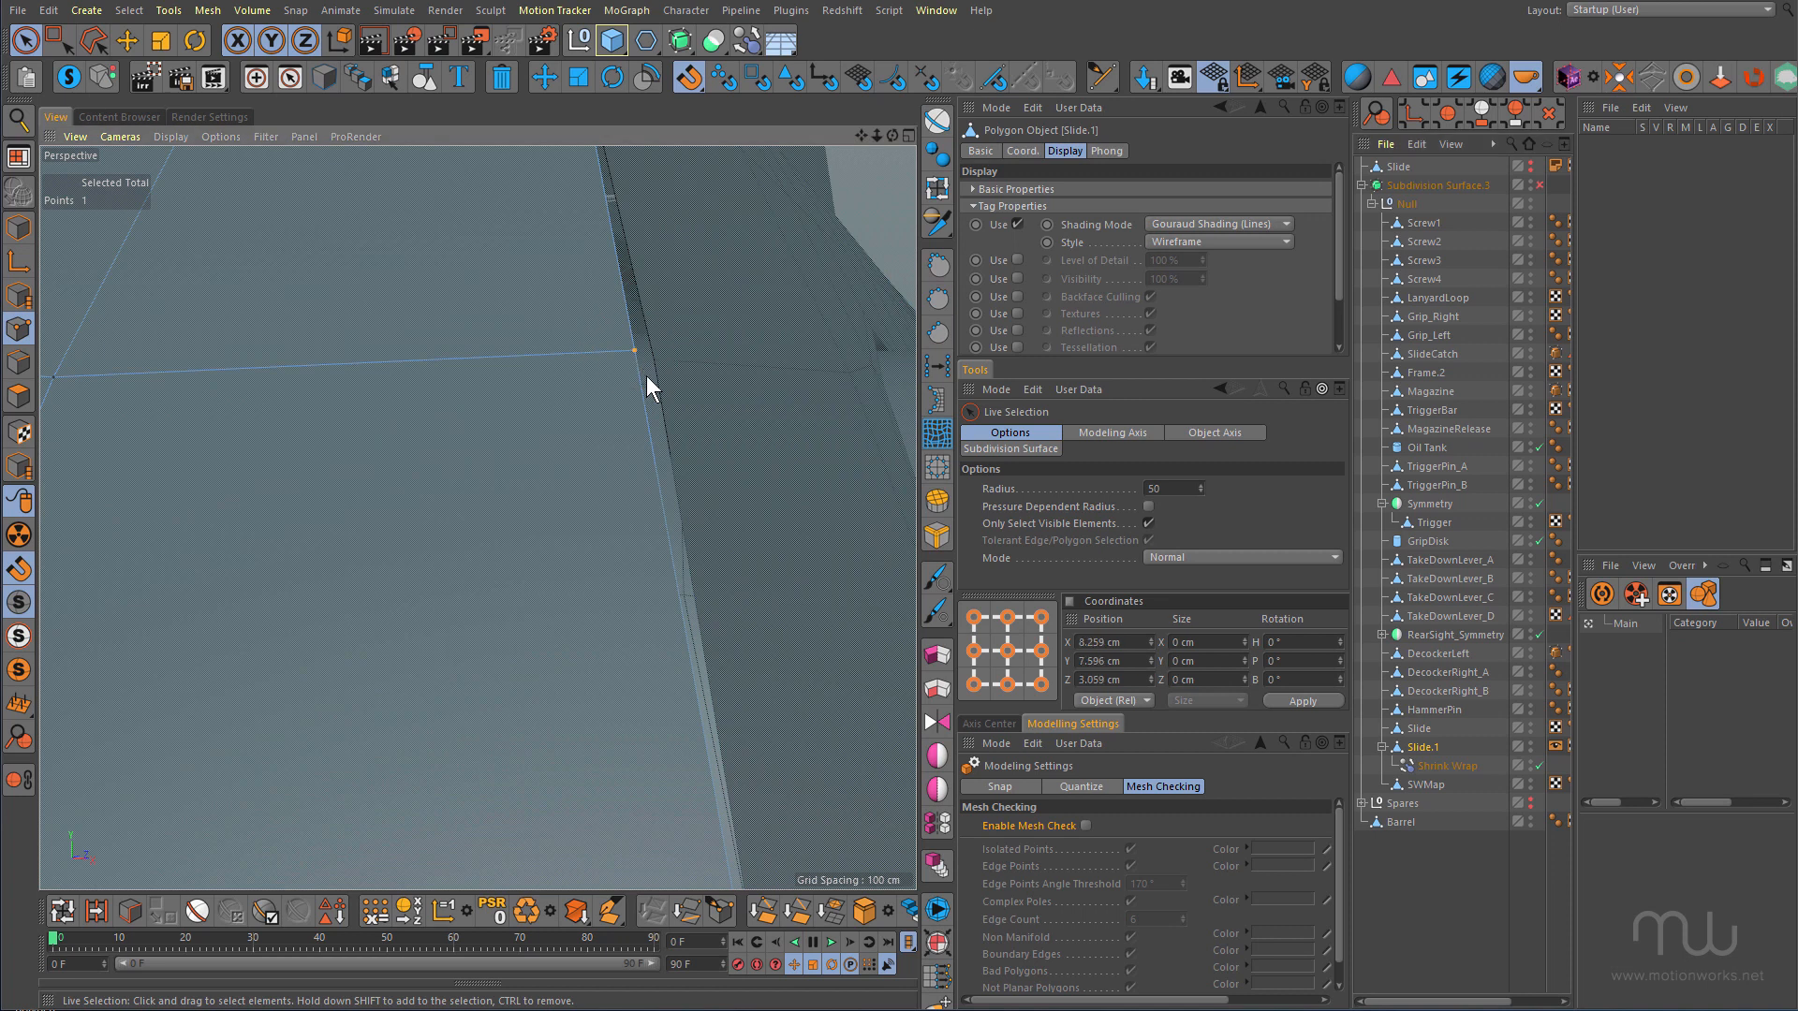
left_click_drag(635, 350, 627, 339)
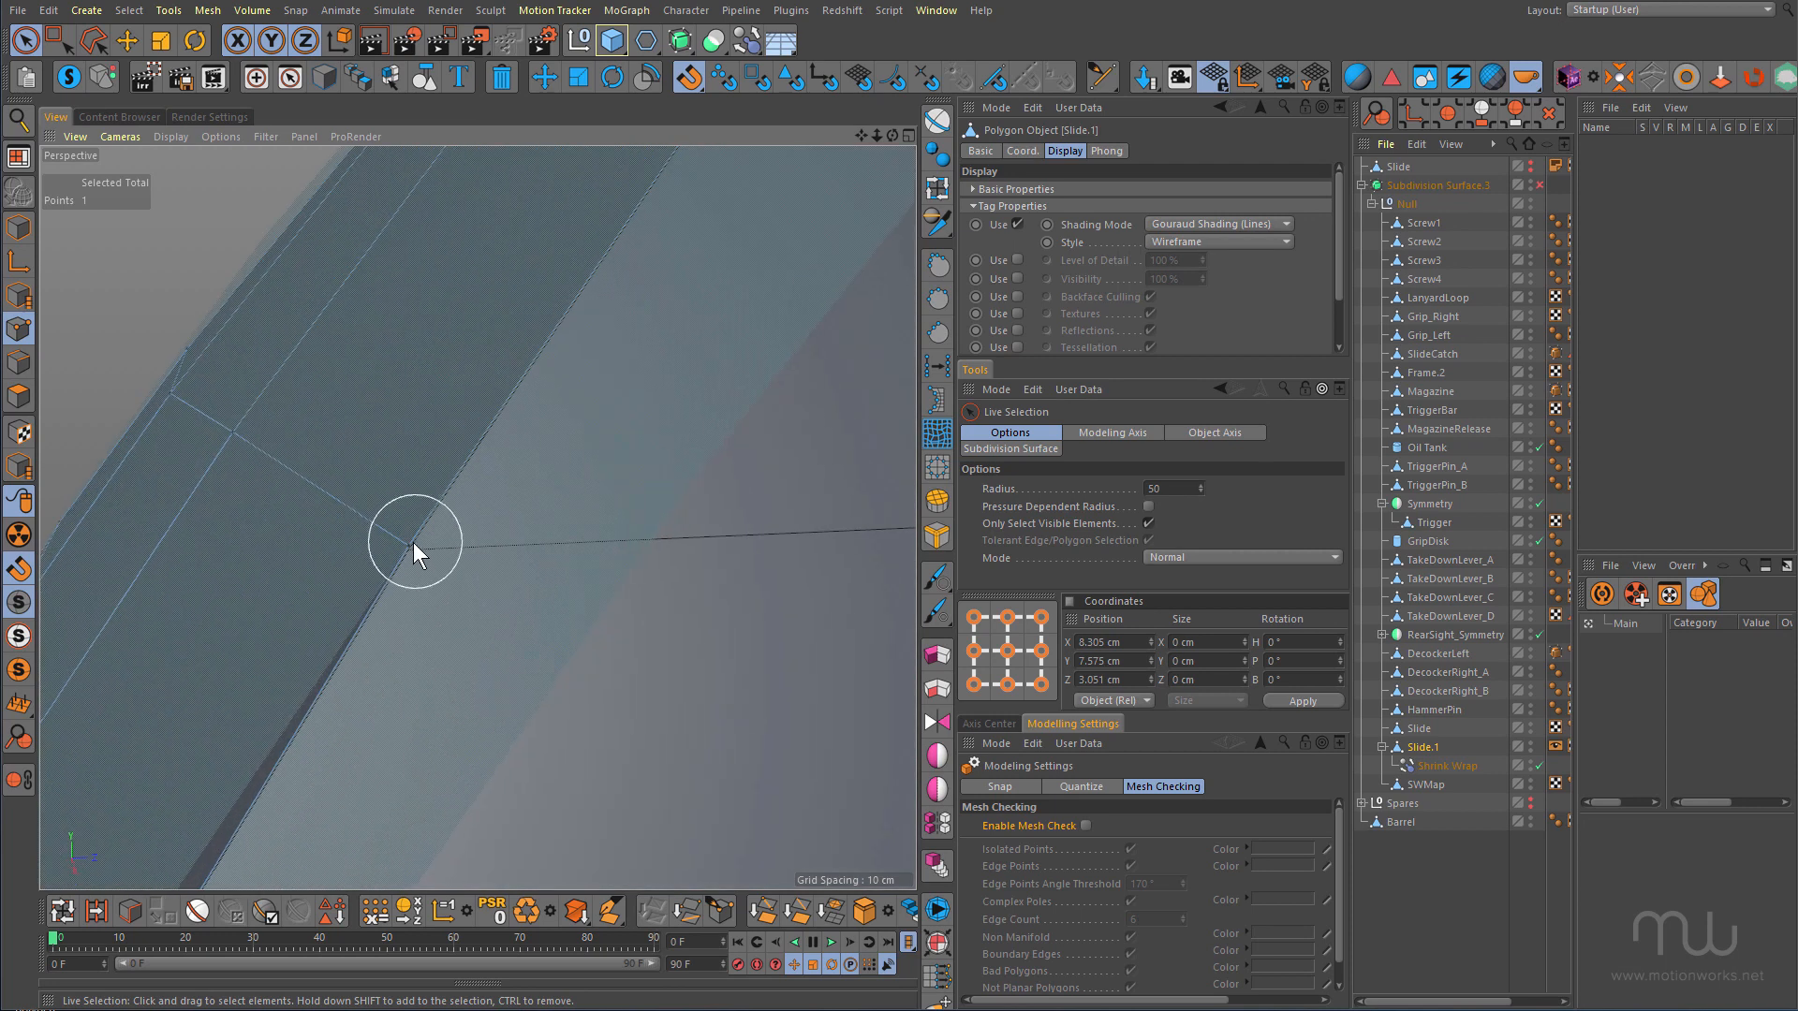
left_click(408, 543)
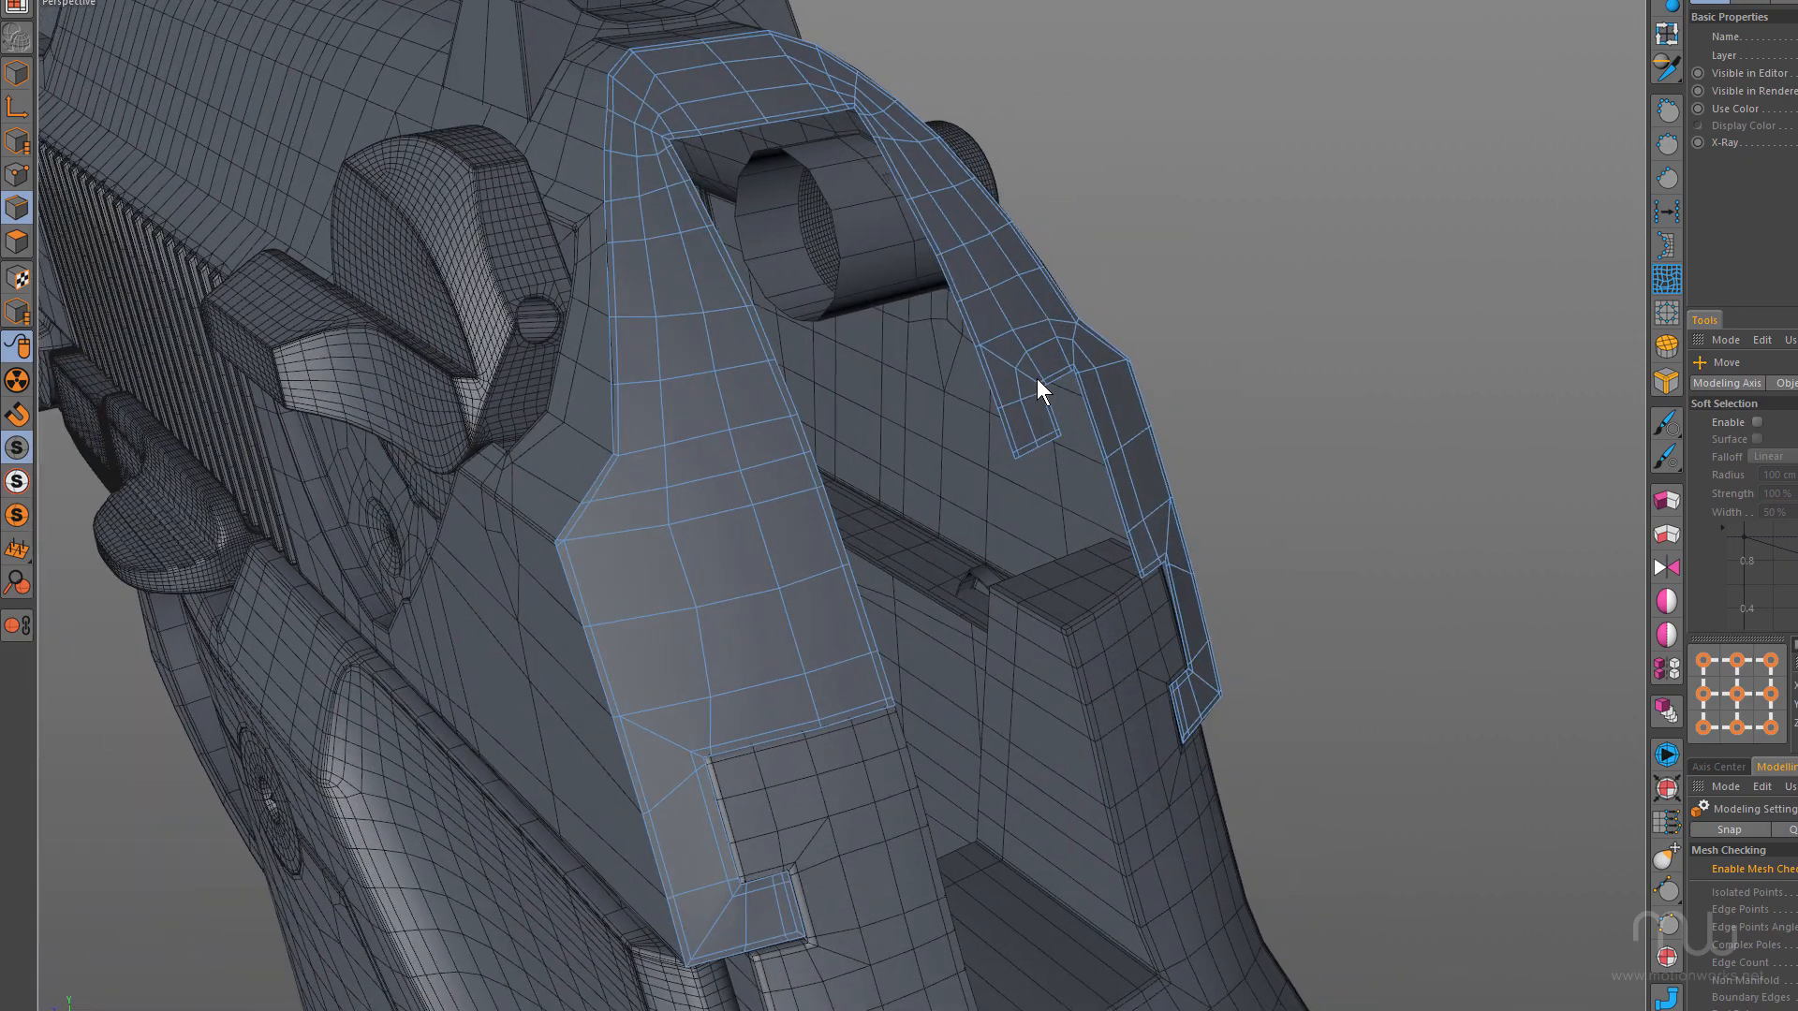
Slide the points around the lower notch along their edges into cleaner positions near the corner
left_click_drag(1037, 388, 1021, 483)
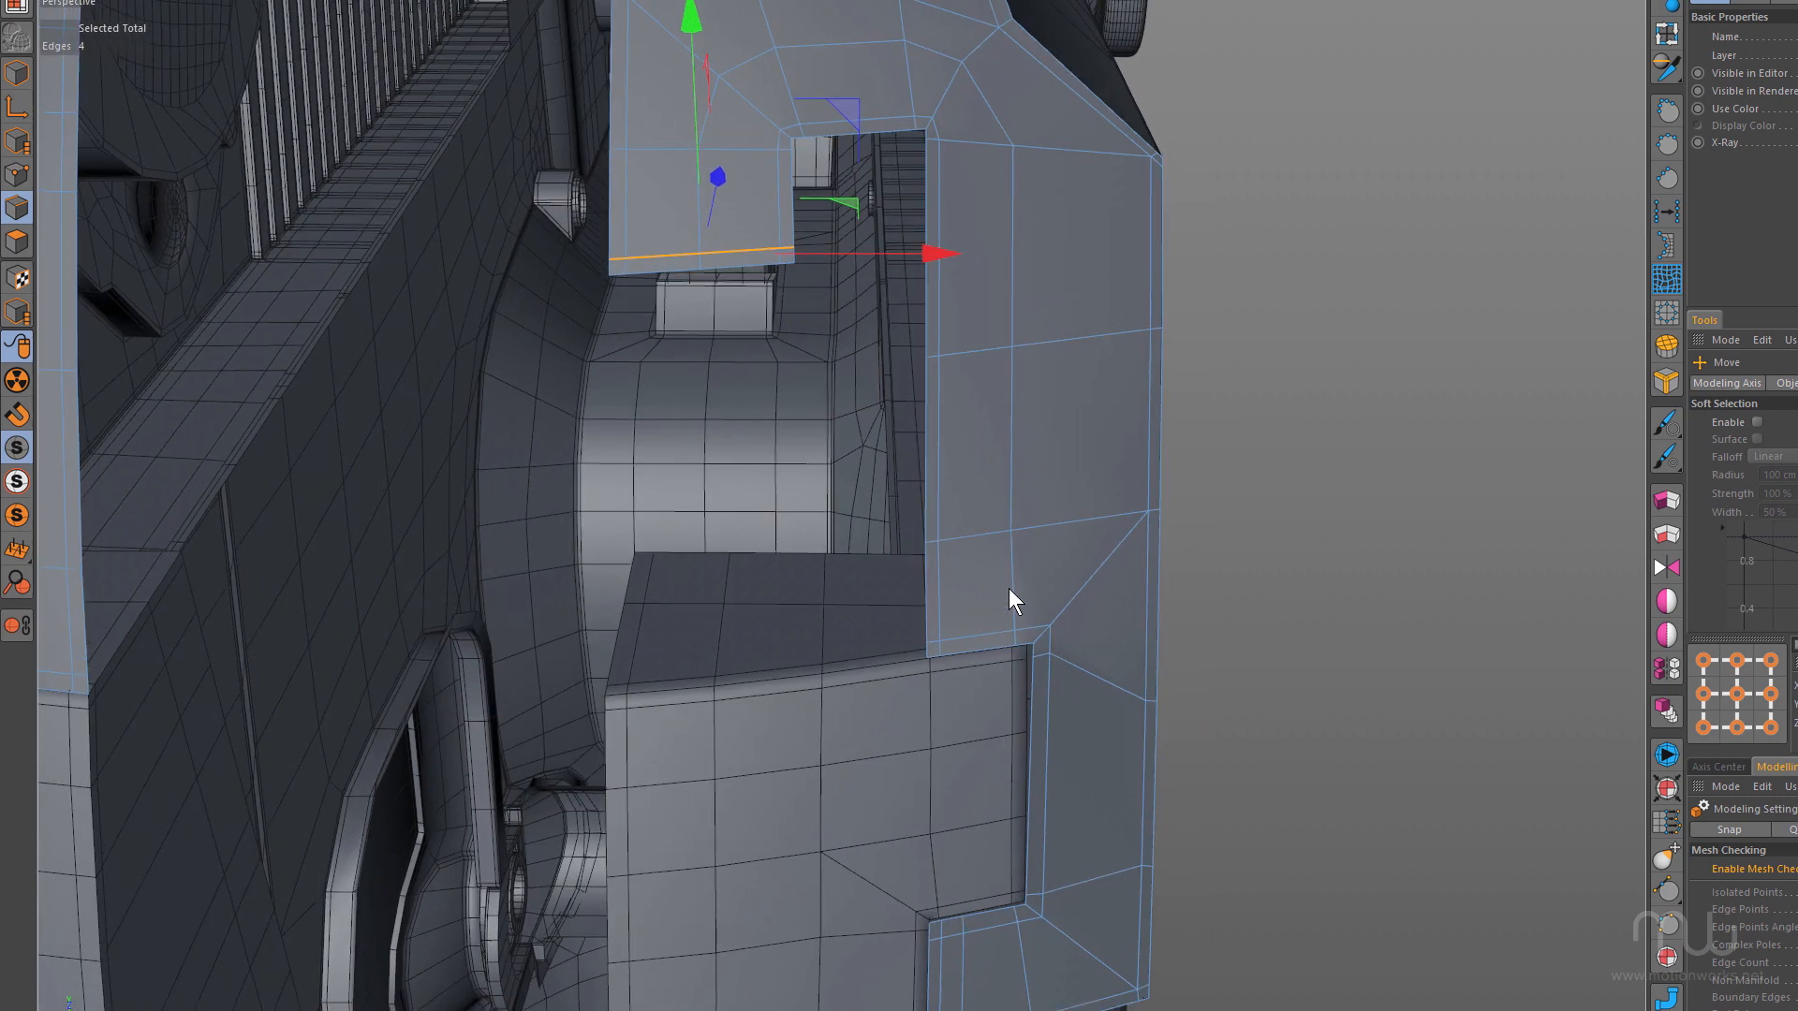
left_click(1018, 655)
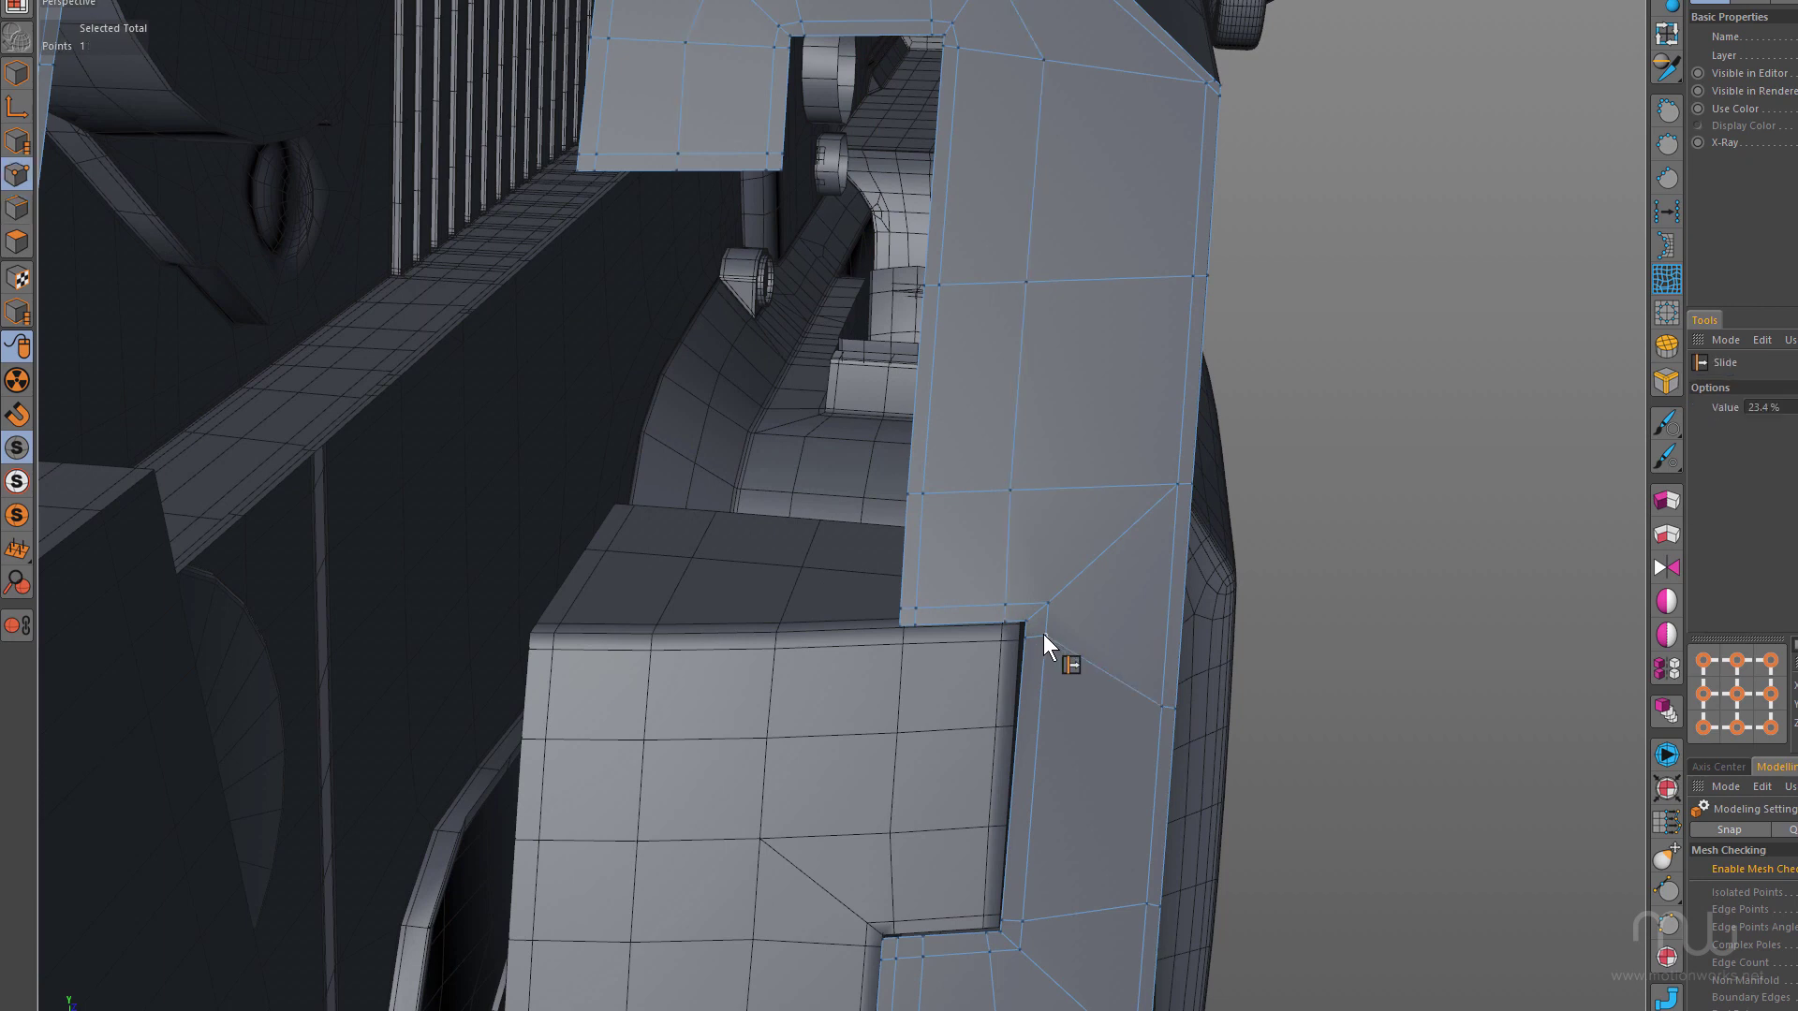
left_click_drag(1047, 652, 1030, 663)
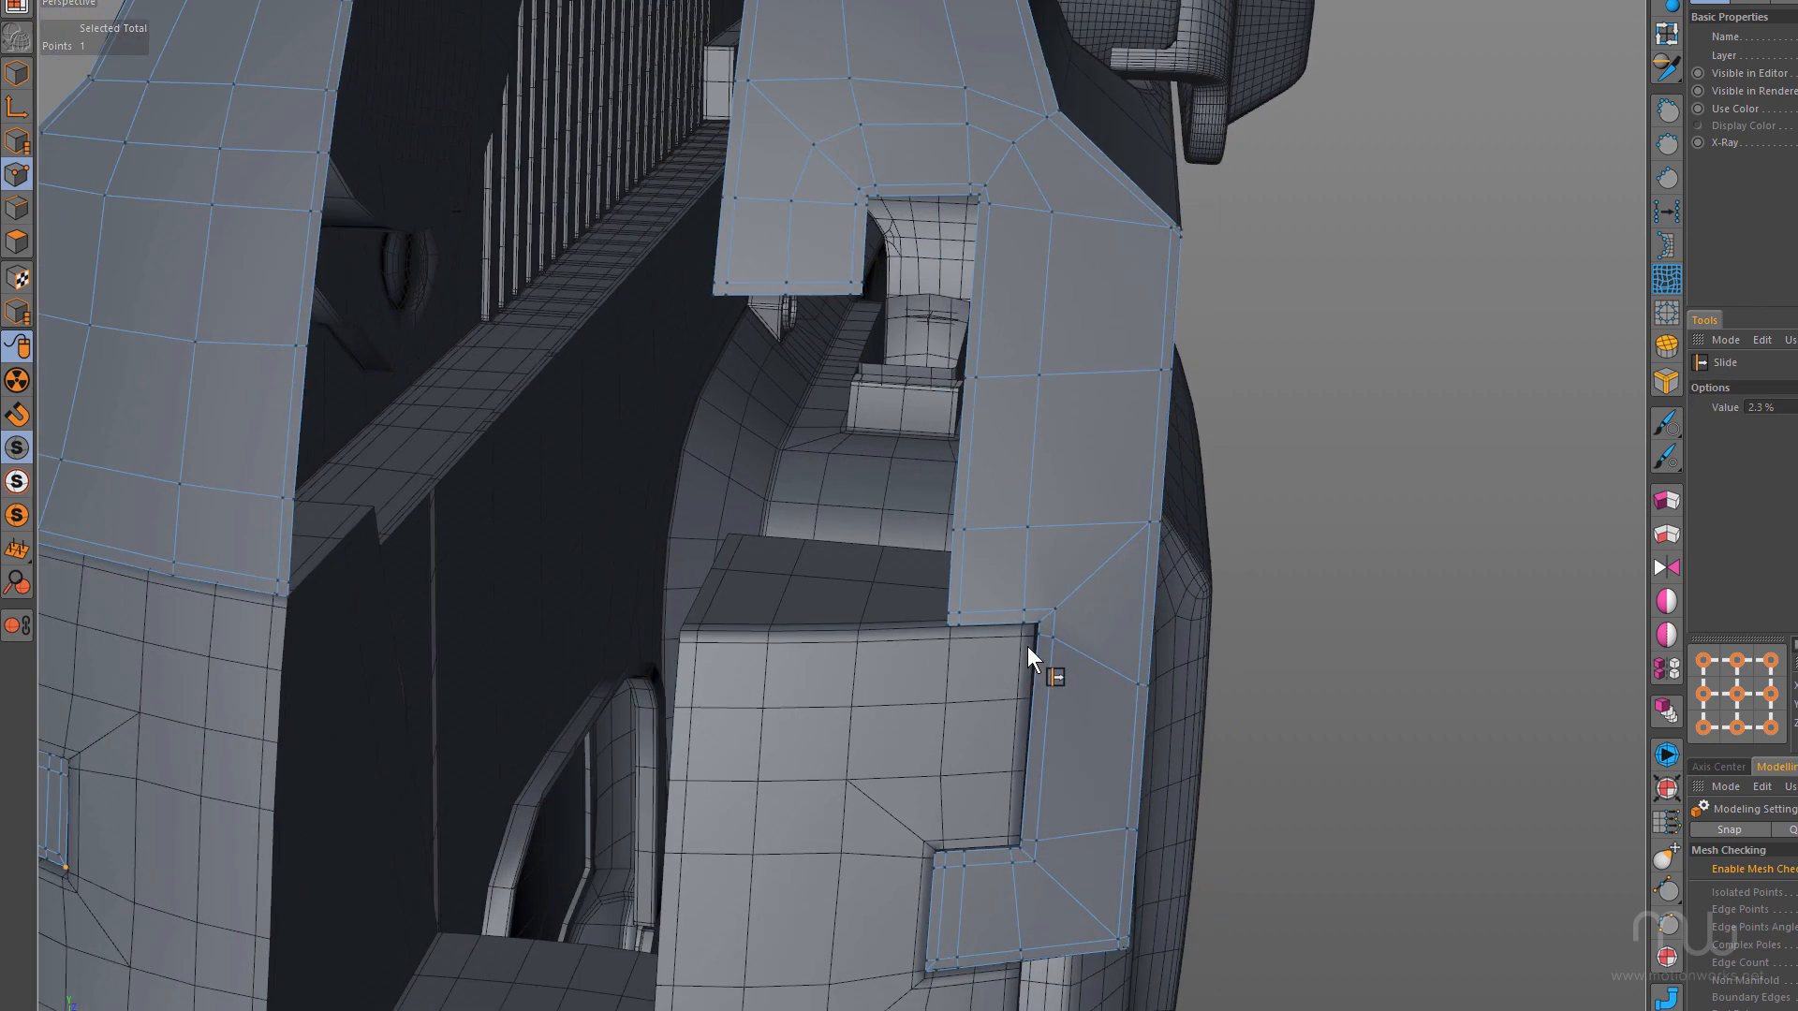
left_click_drag(1020, 664, 848, 517)
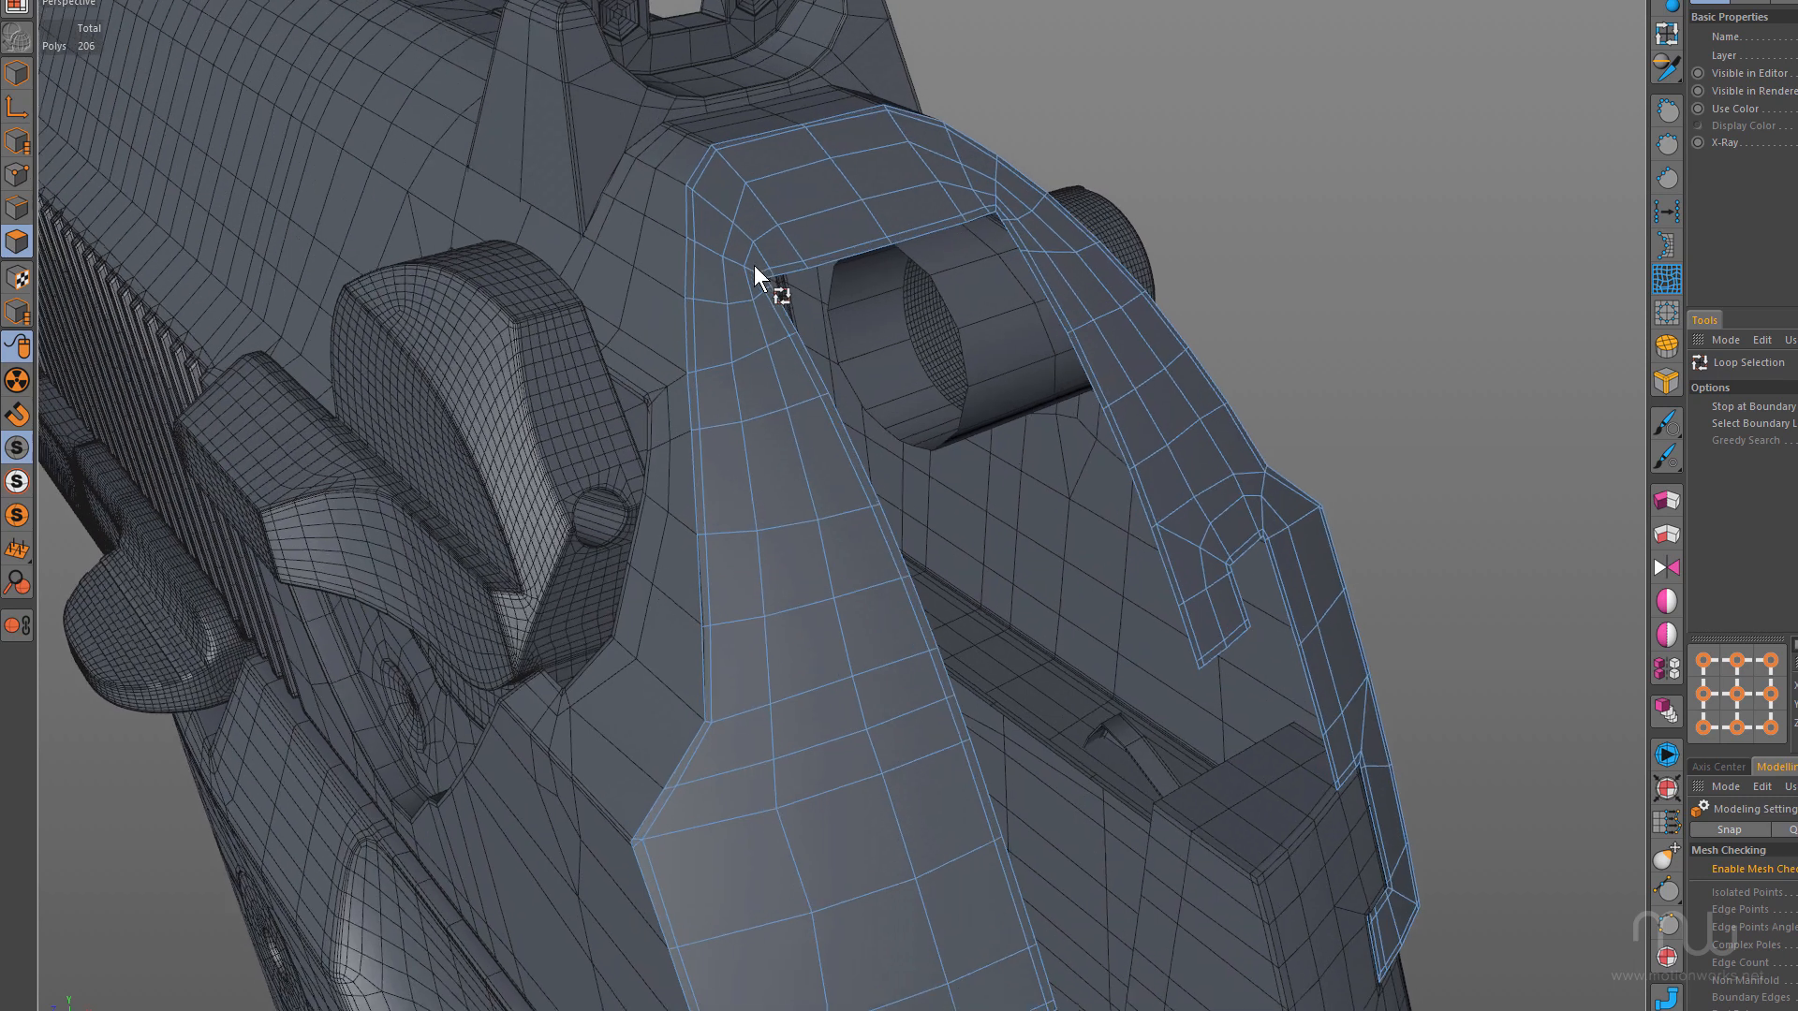
Loop-select the inner face rows around the lower notch, leaving the outer border strip unselected
left_click(765, 299)
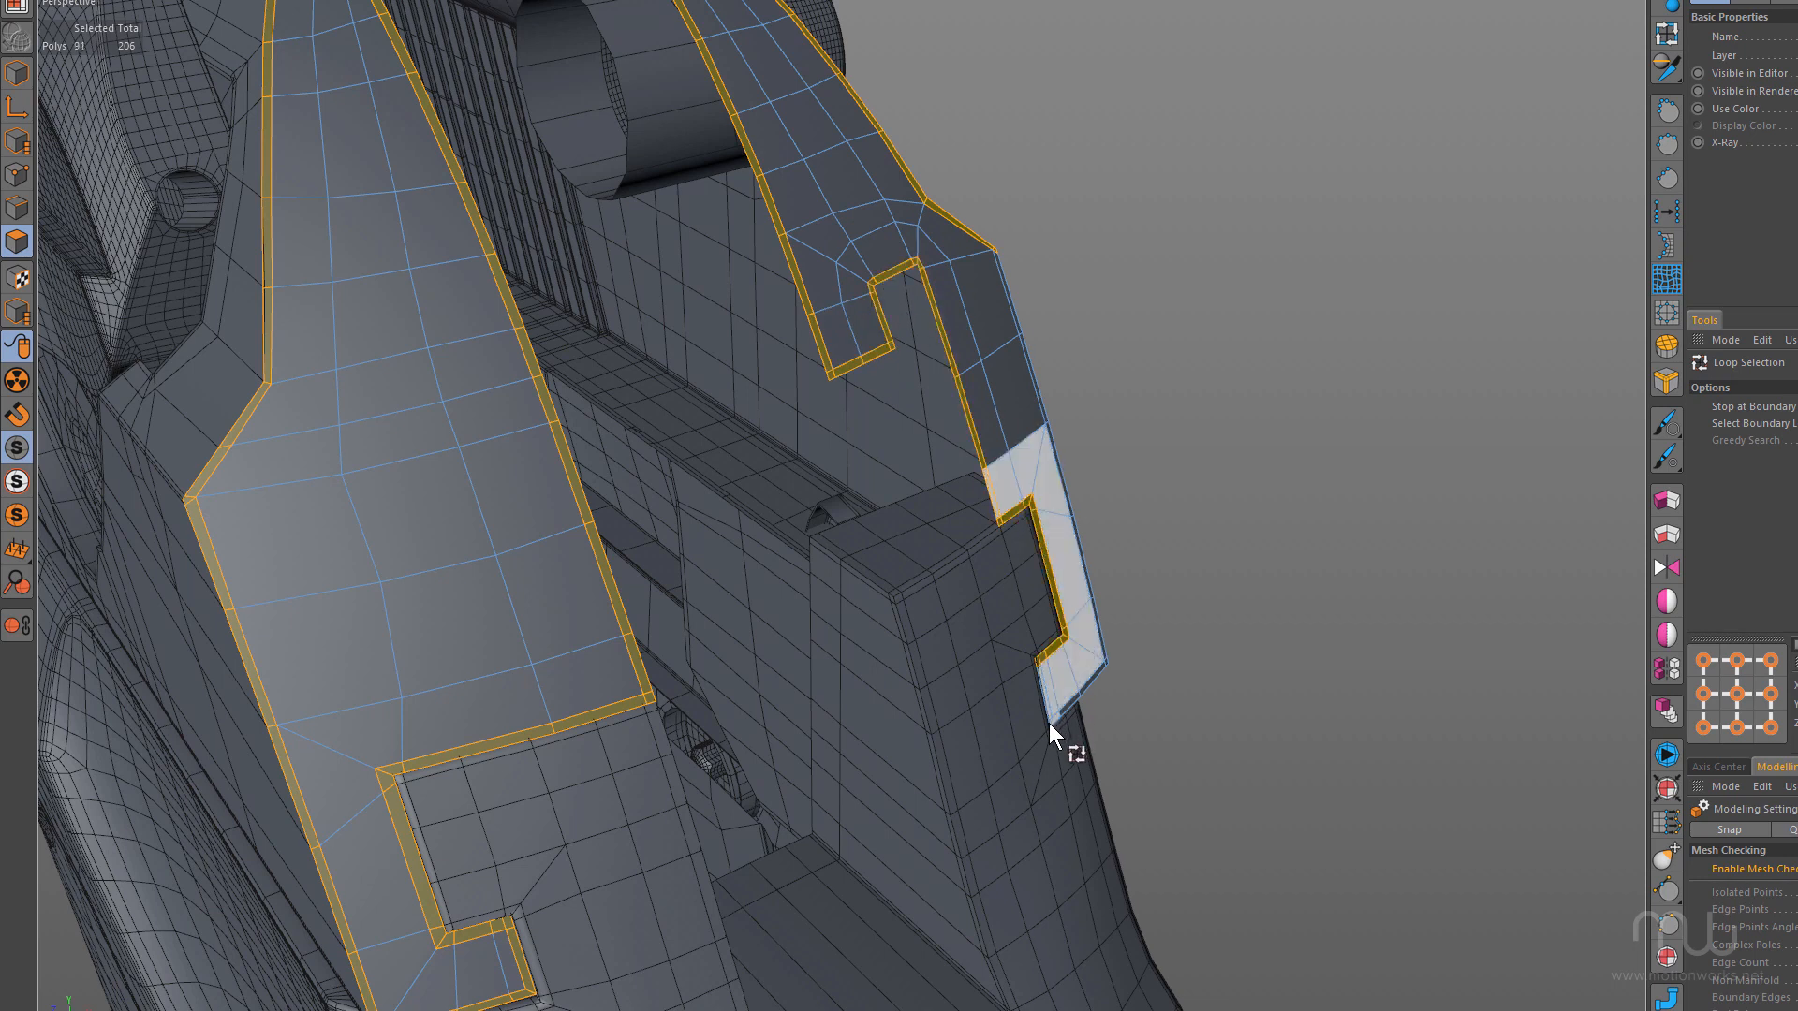
left_click_drag(1052, 734, 934, 676)
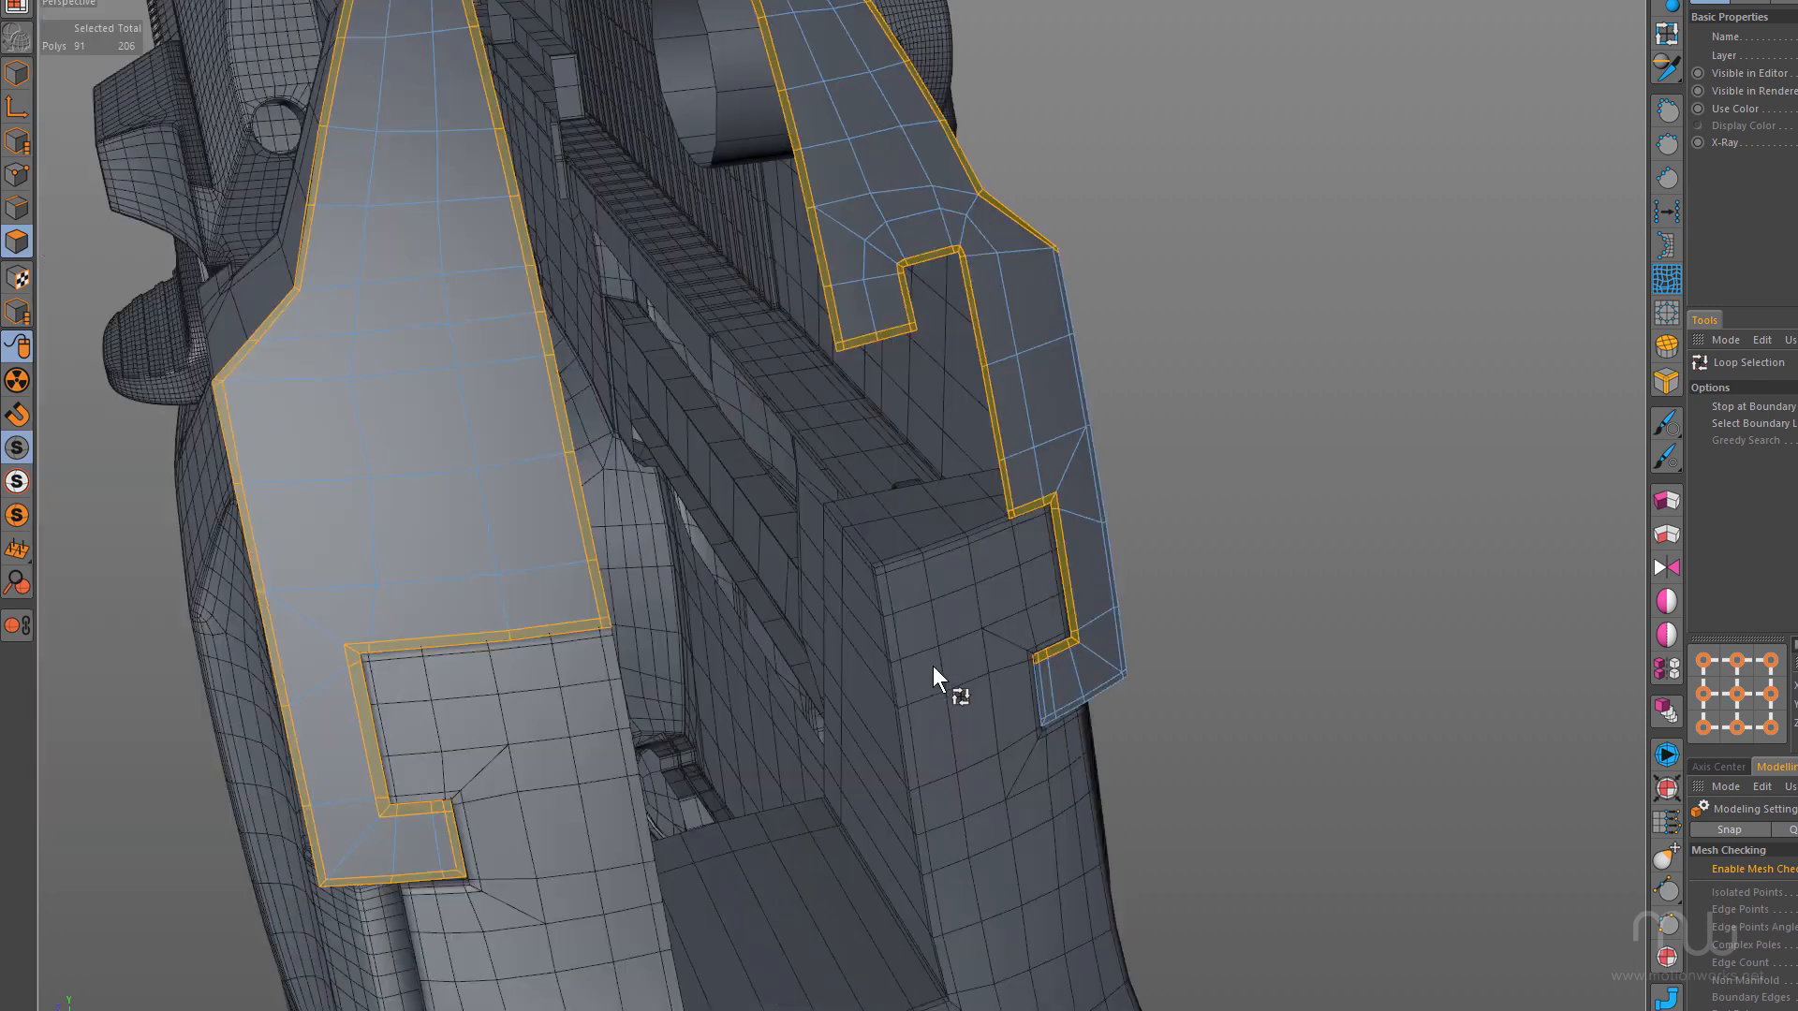
left_click_drag(934, 676, 1151, 664)
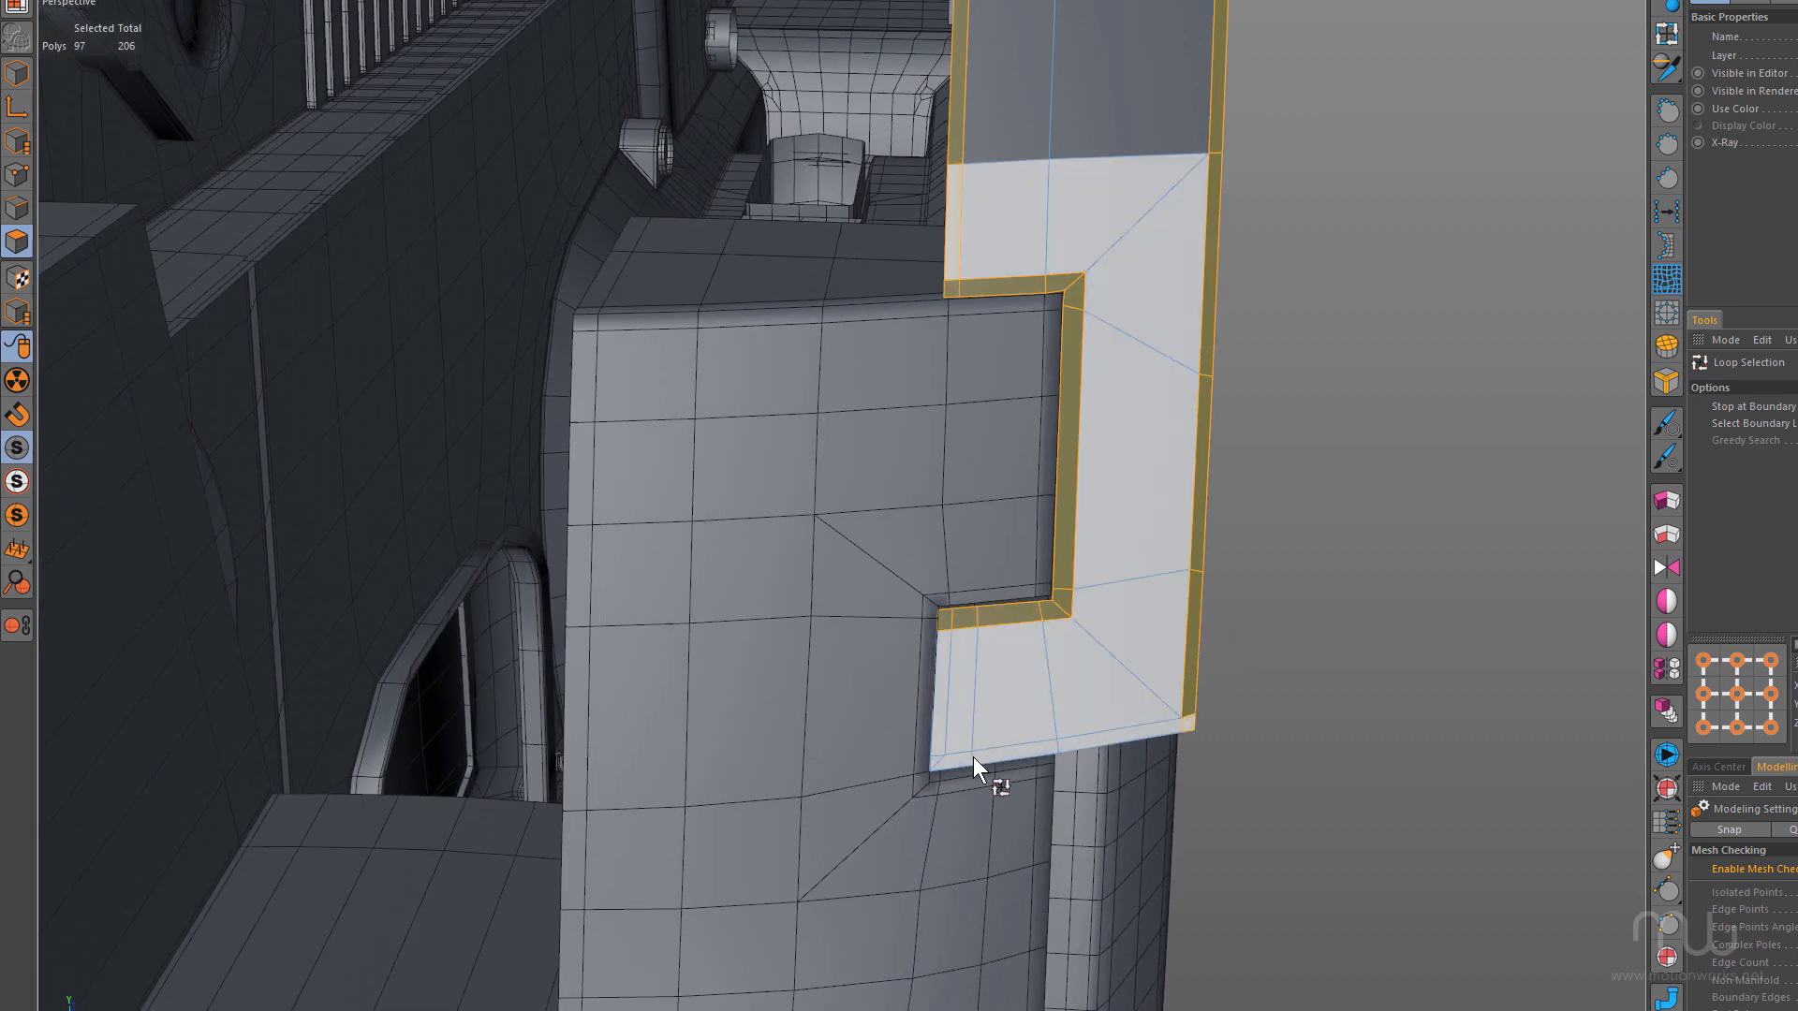
scroll("down", 3)
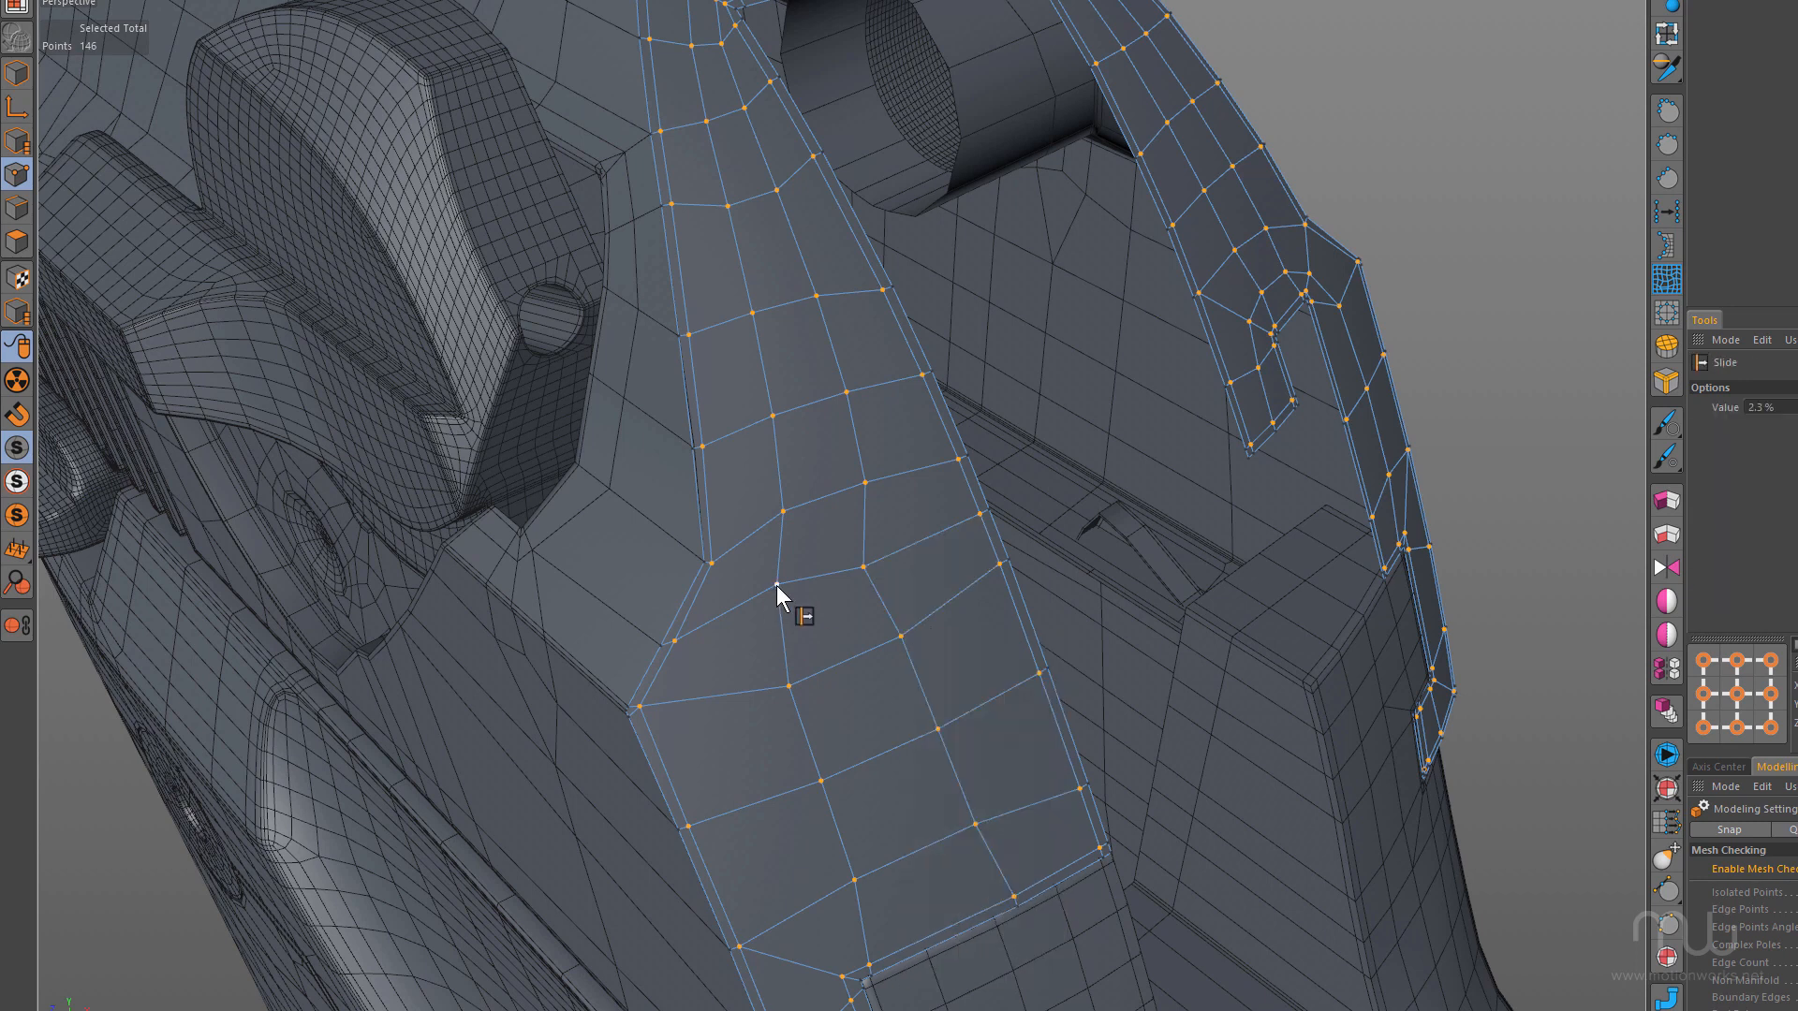
Slide the point rows along their edges until the back piece's polygon grid is evenly spaced
left_click_drag(779, 596, 871, 578)
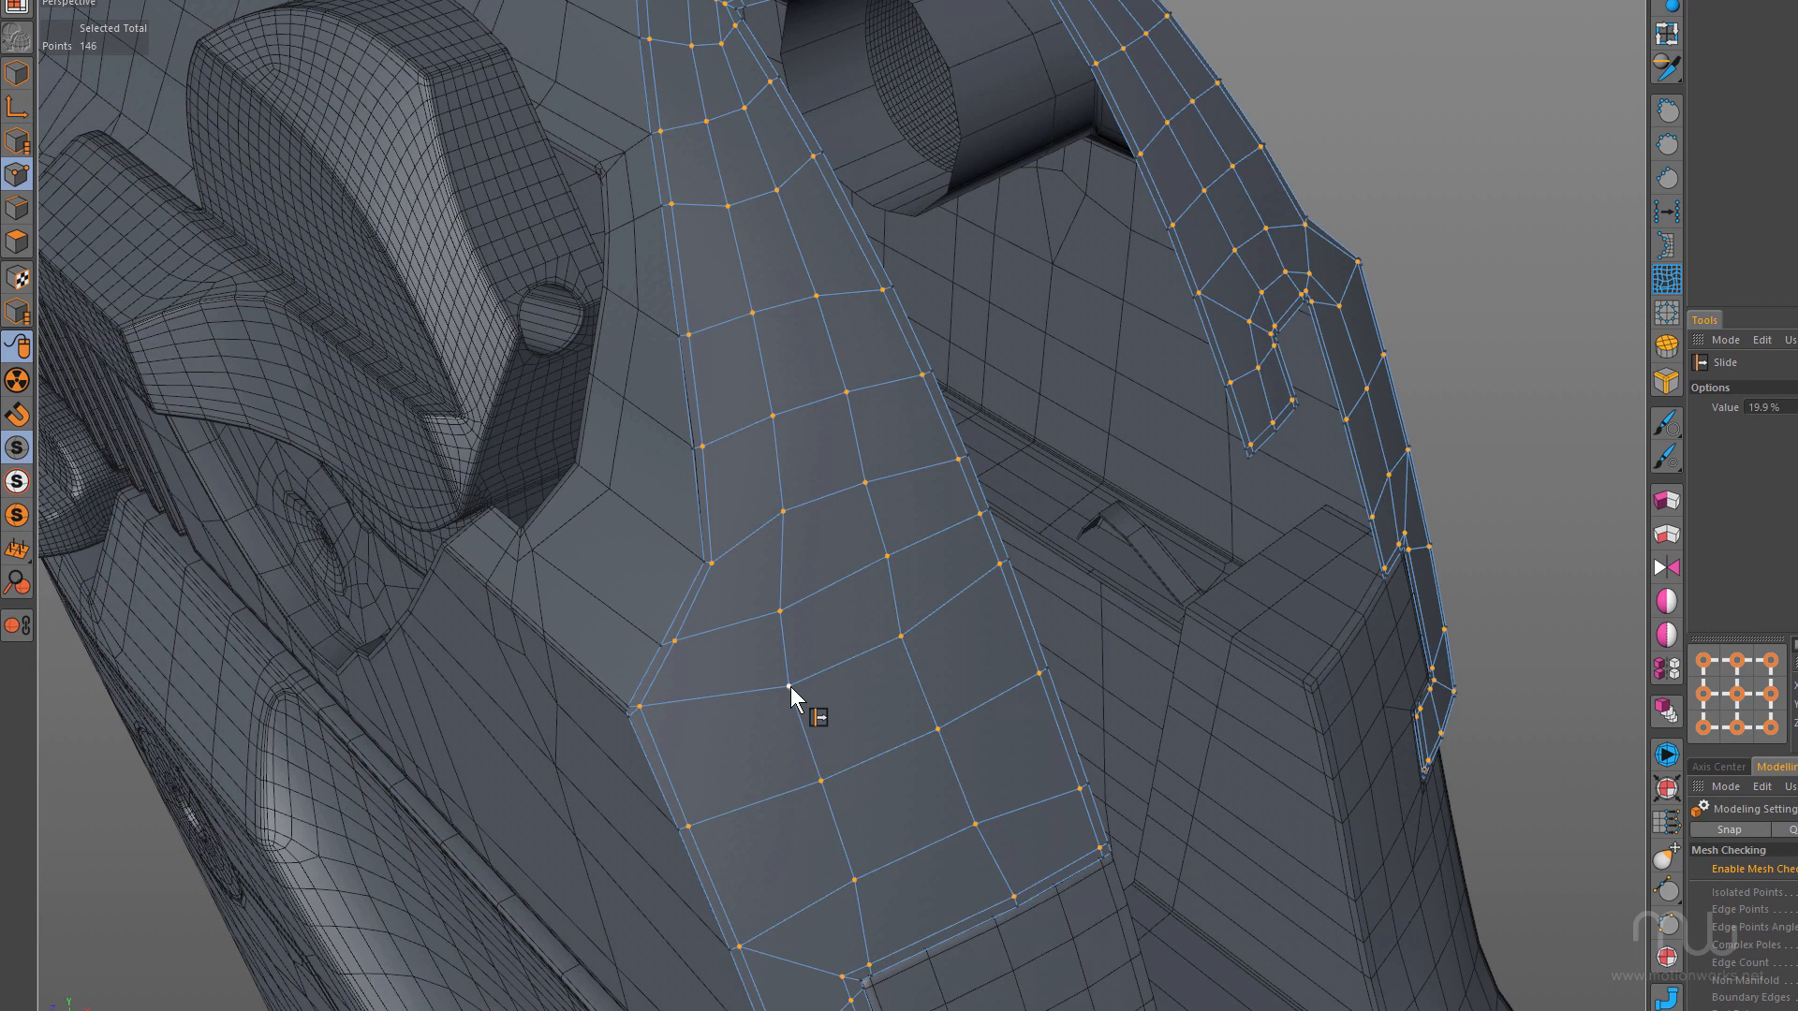
left_click_drag(797, 697, 773, 643)
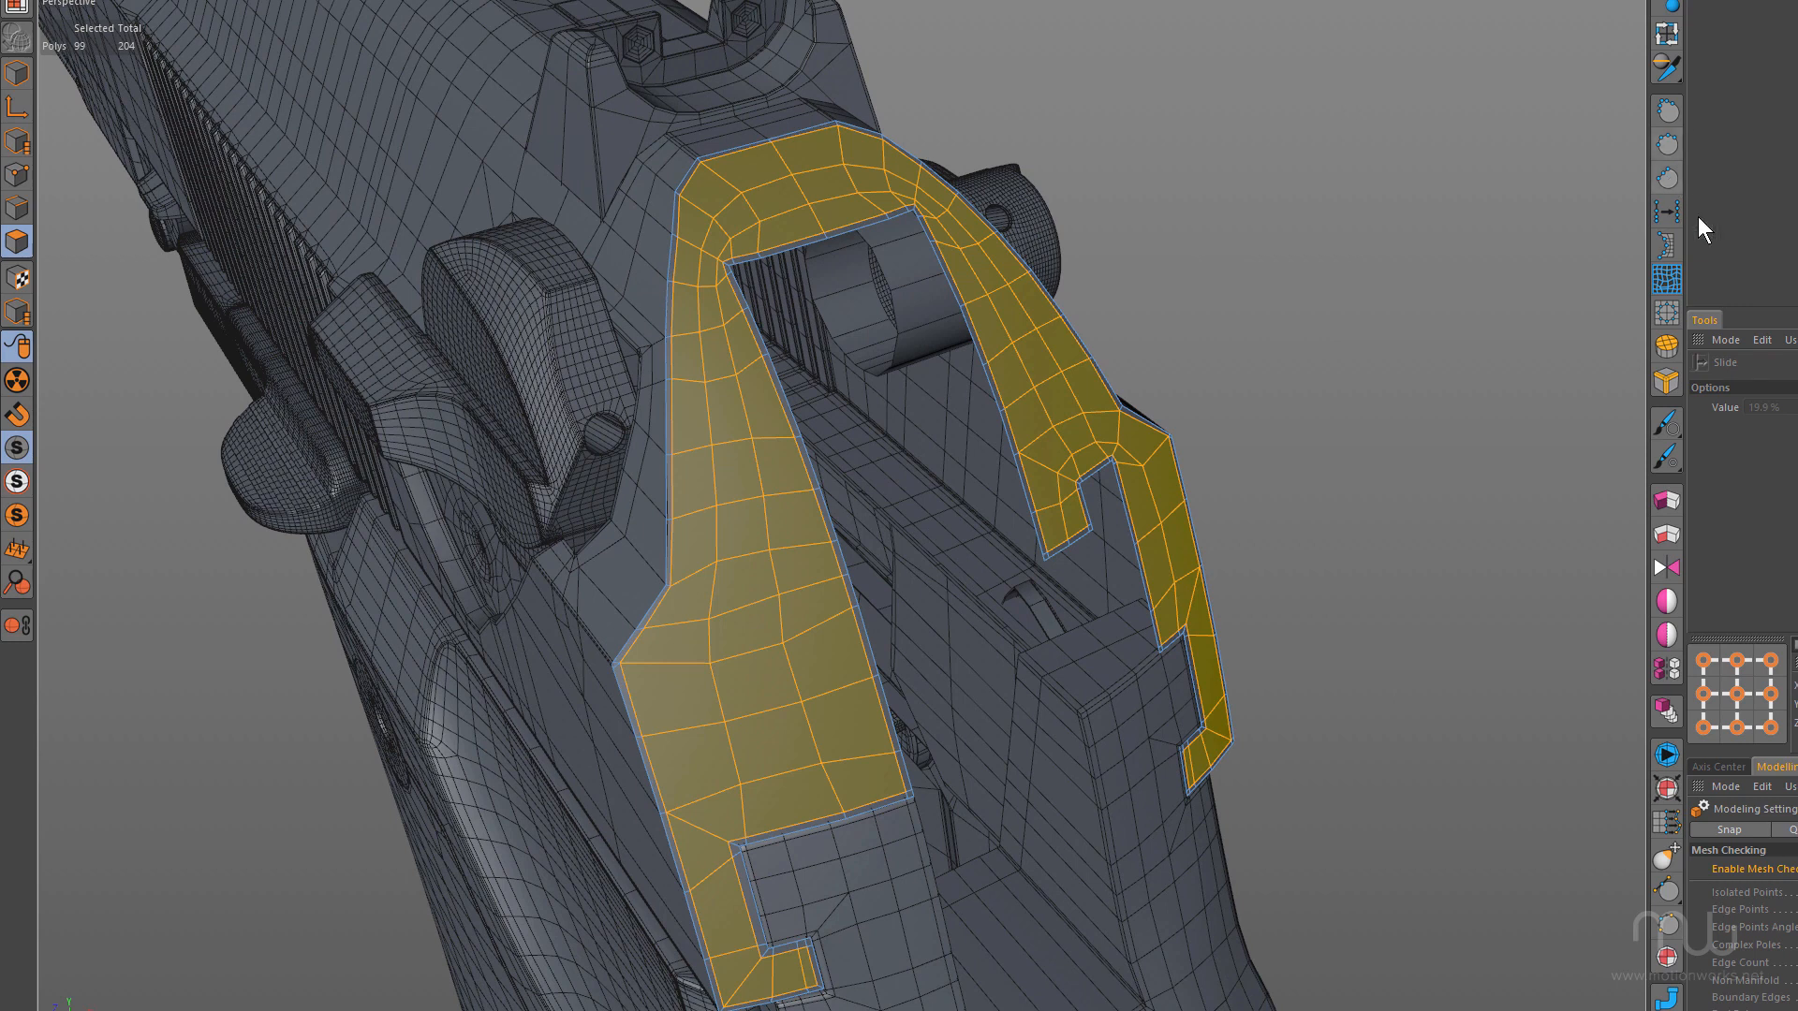
mouse_move(1667, 249)
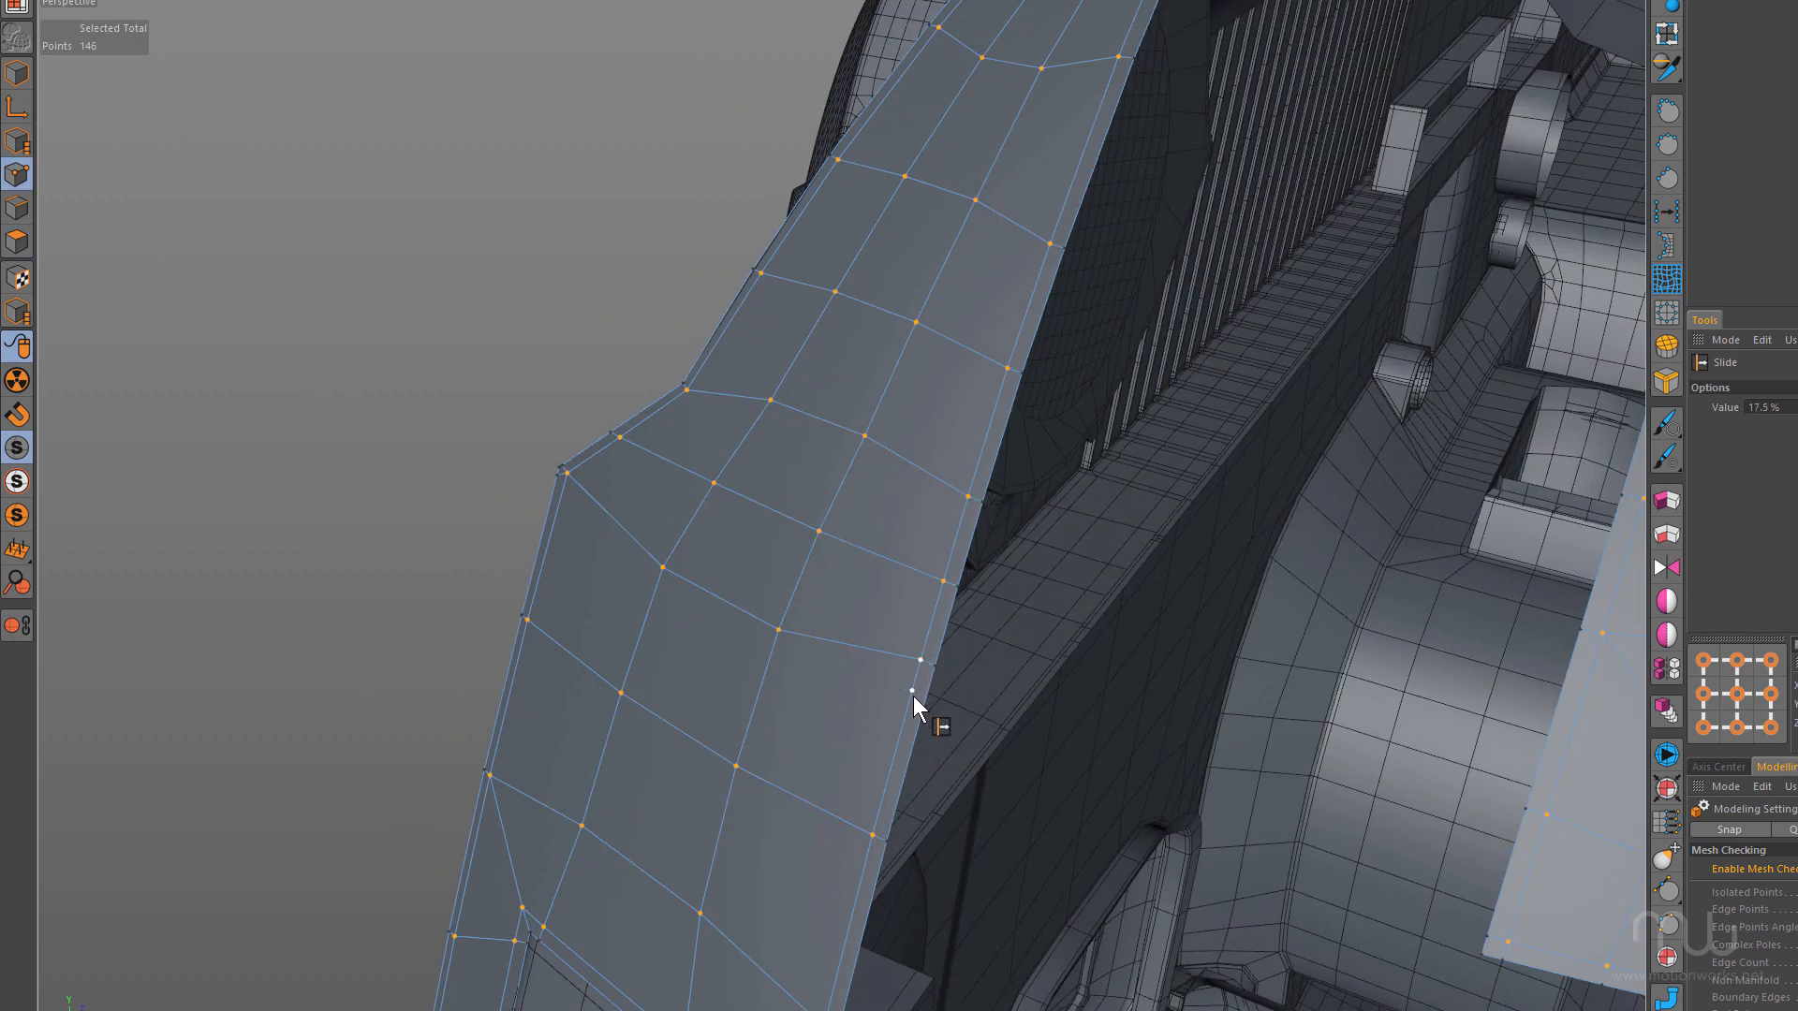
left_click_drag(912, 691, 897, 592)
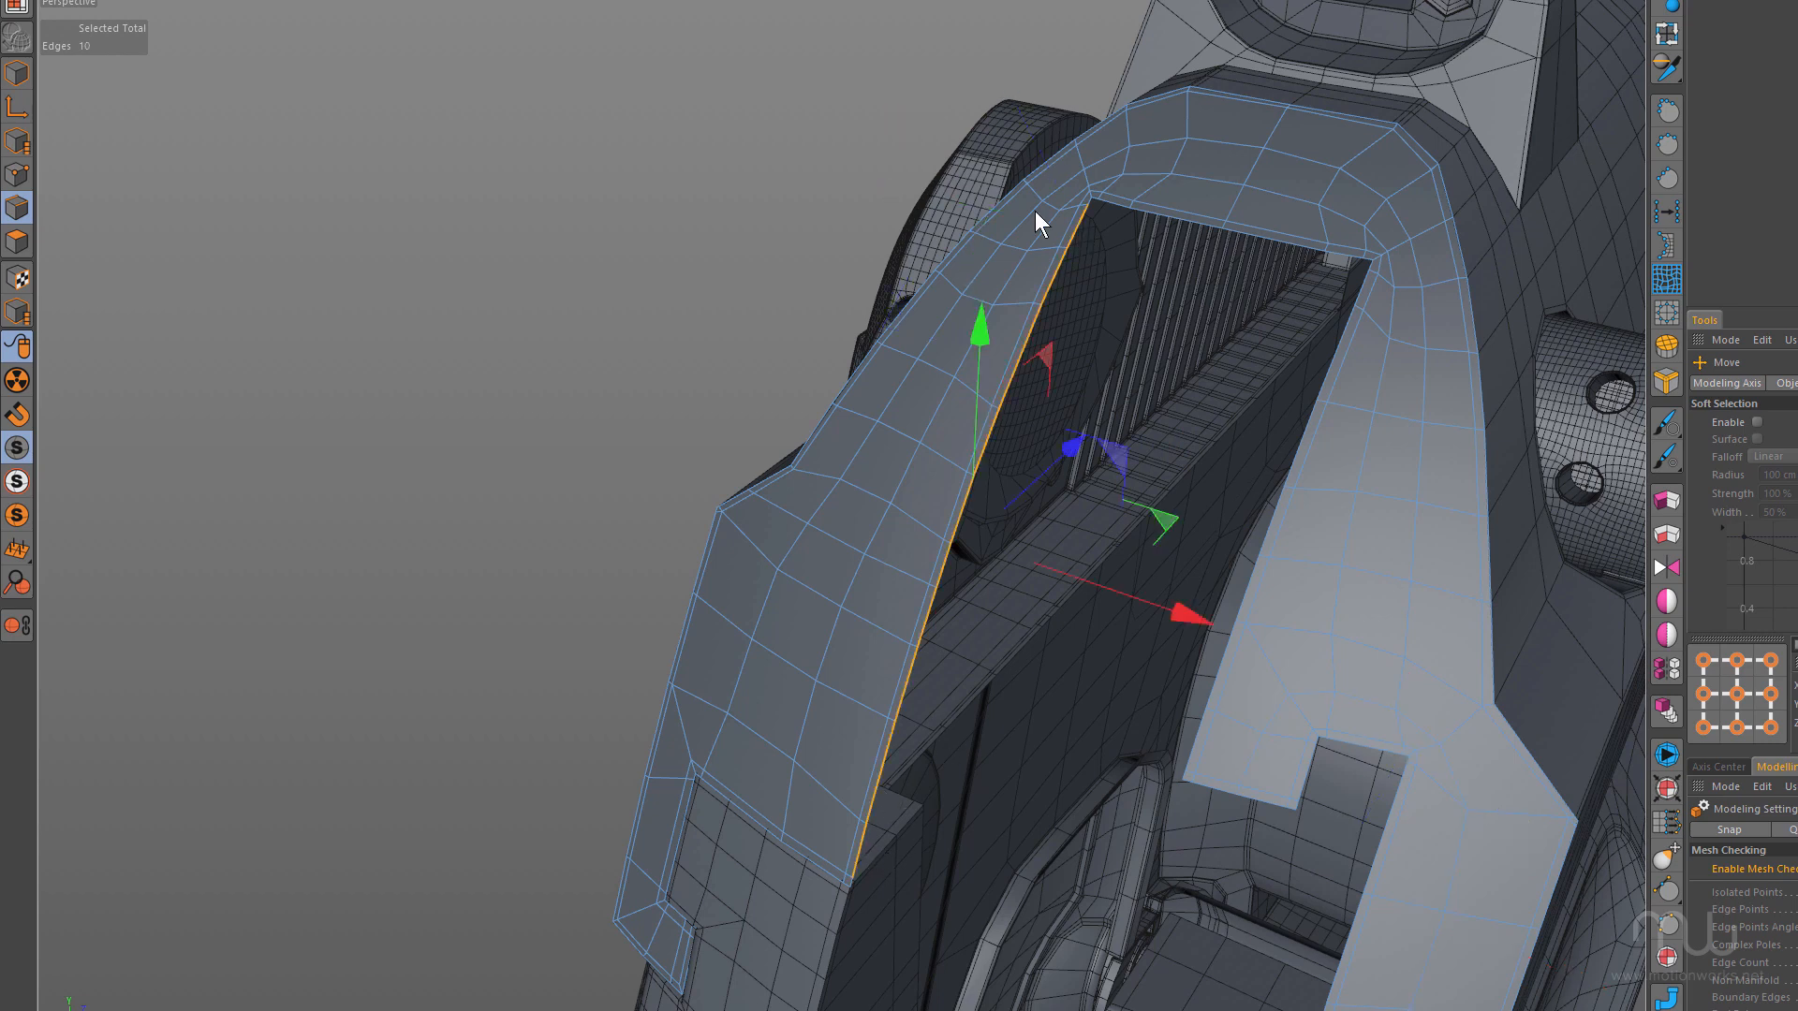
Select the inner edge runs on the left and right sides of the opening
left_click(850, 869)
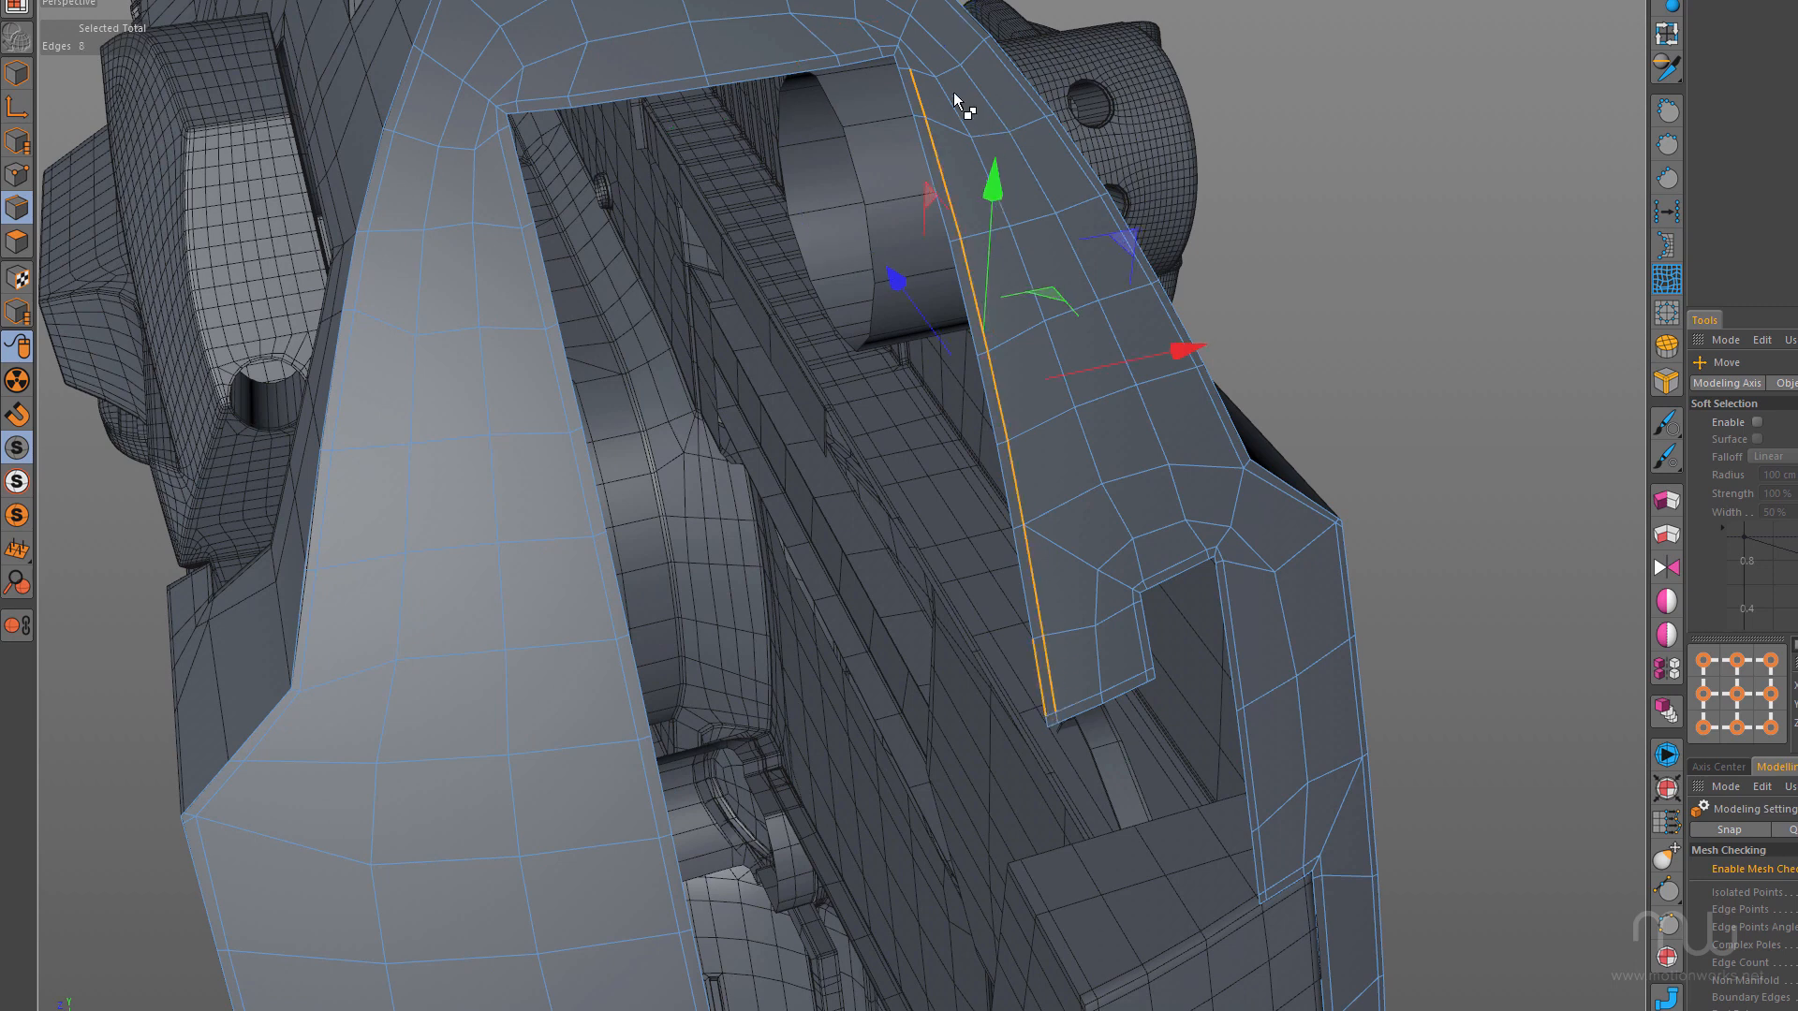
left_click(883, 60)
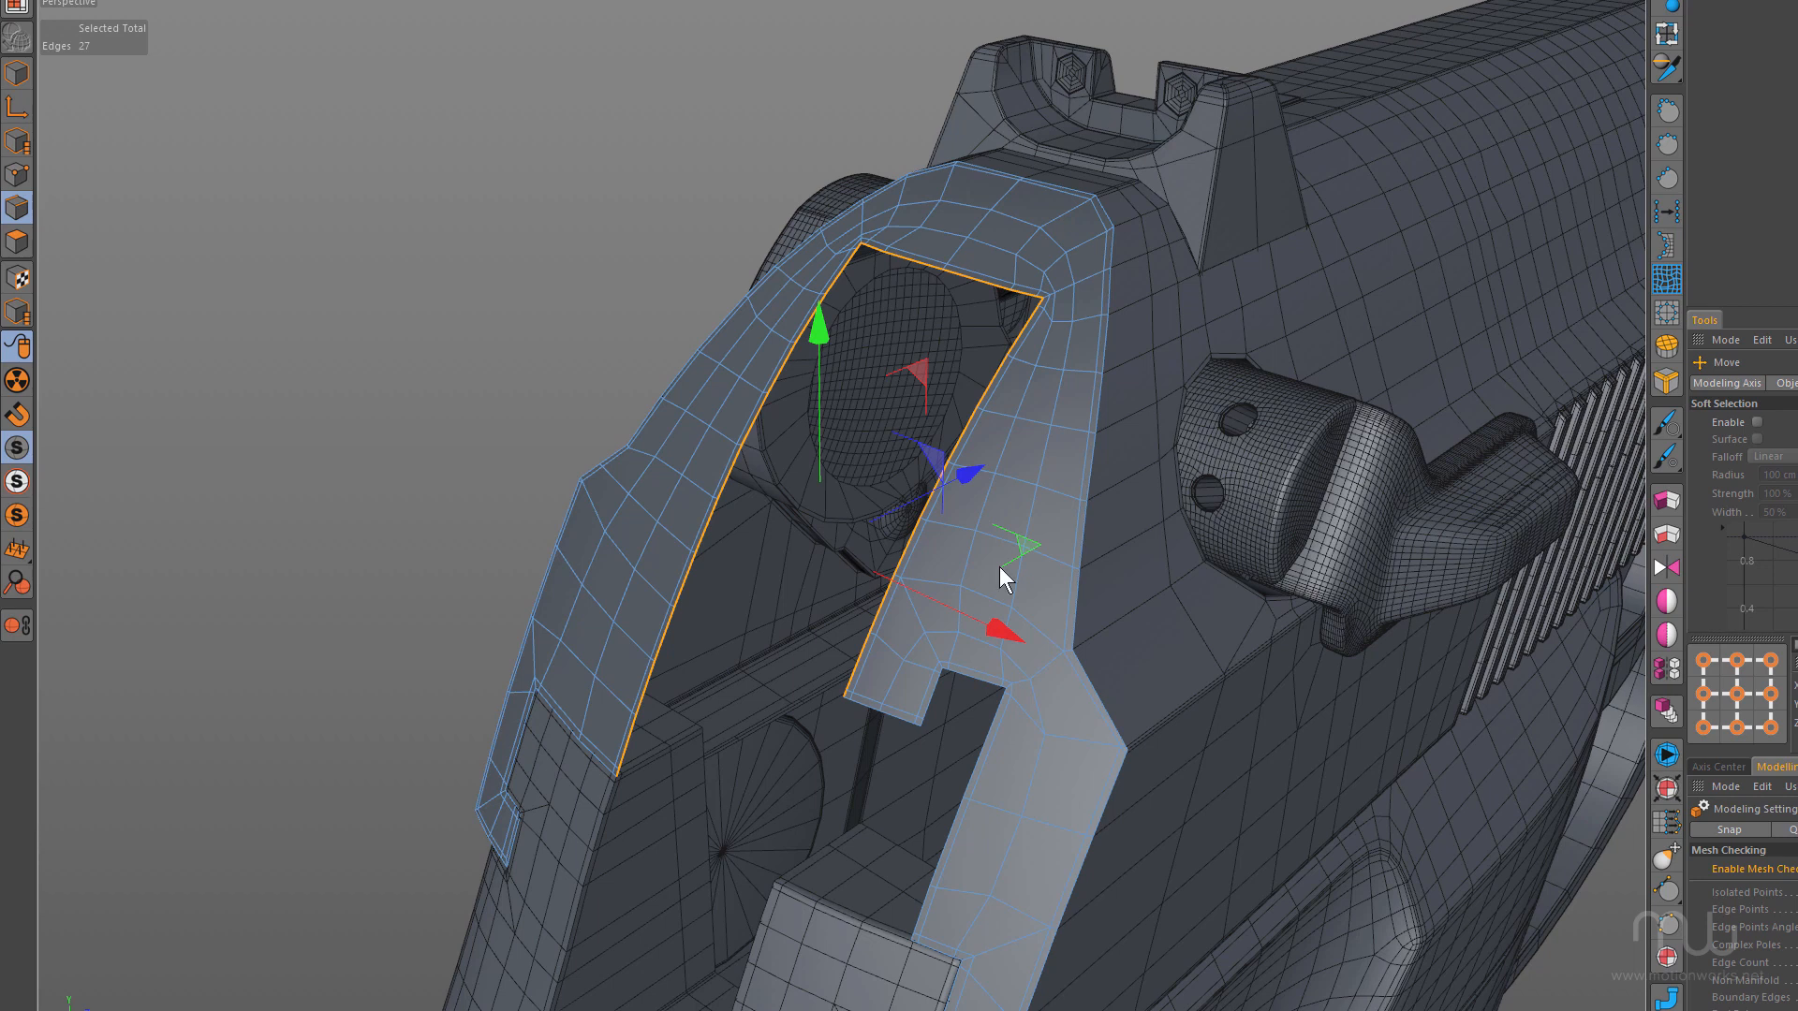
Ctrl-extrude the opening's border edges inward and push the new faces deeper into the slide
left_click_drag(998, 573, 972, 509)
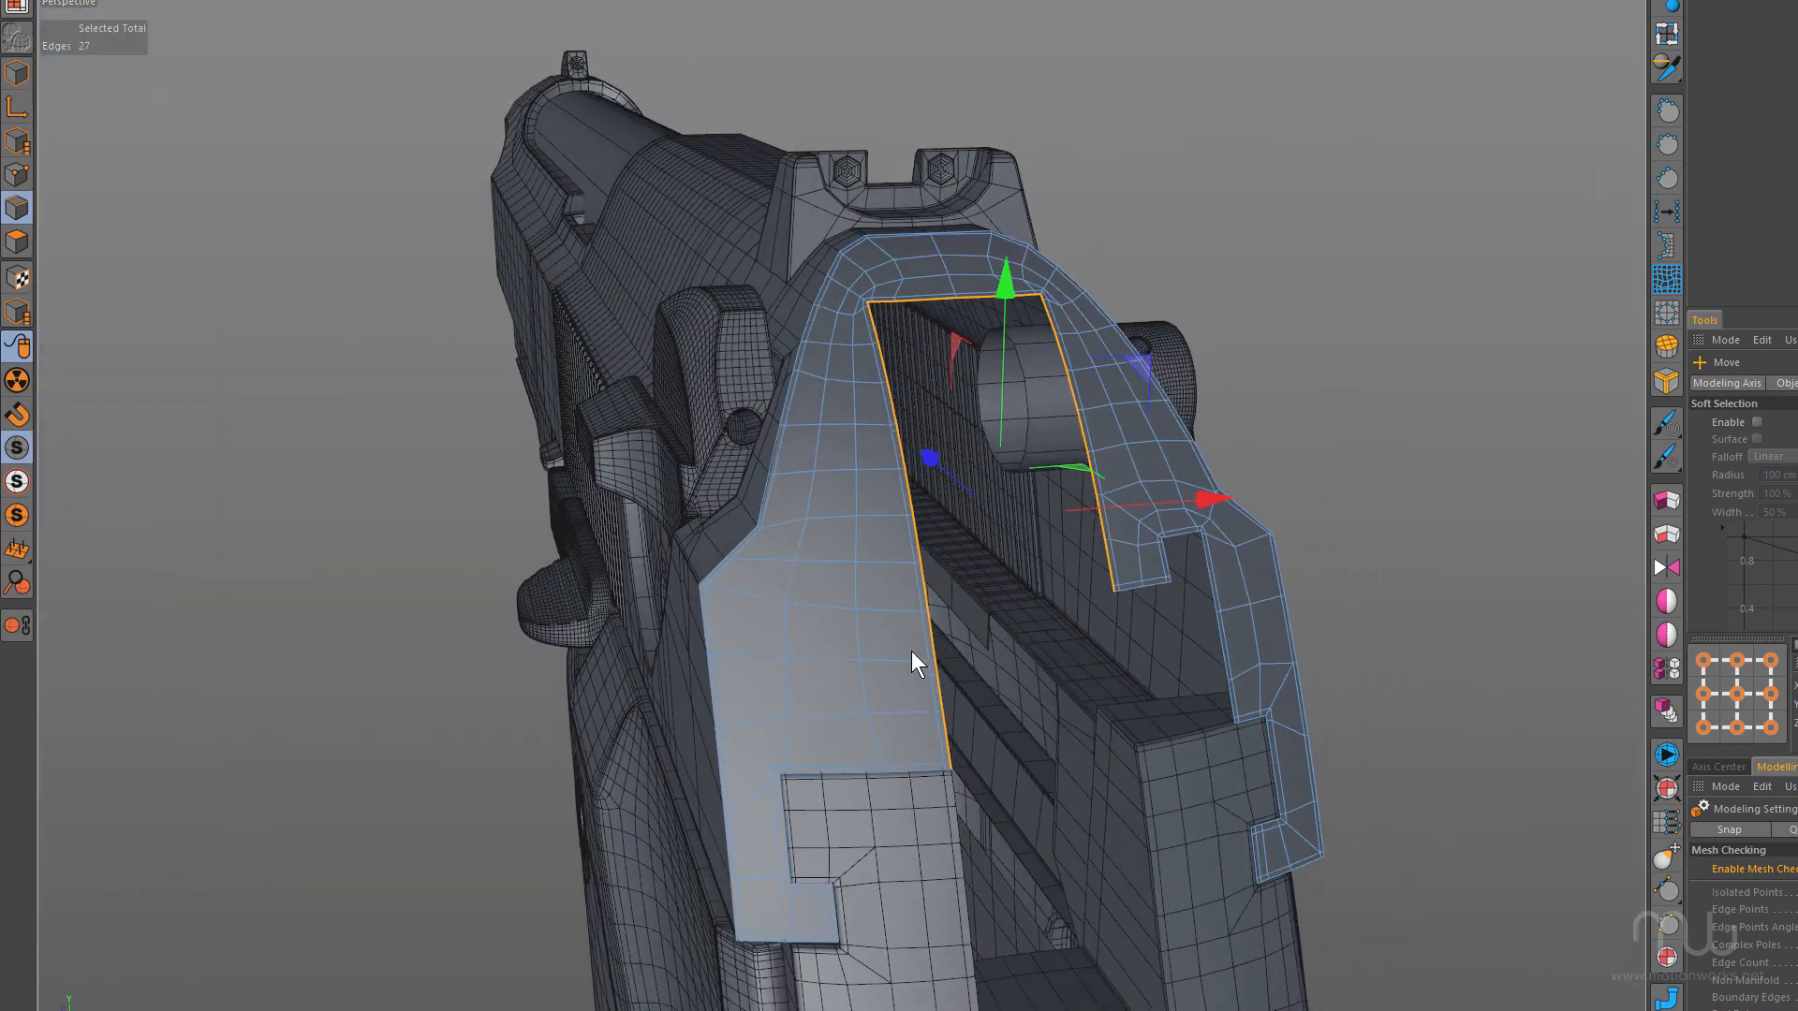
left_click_drag(918, 663, 952, 417)
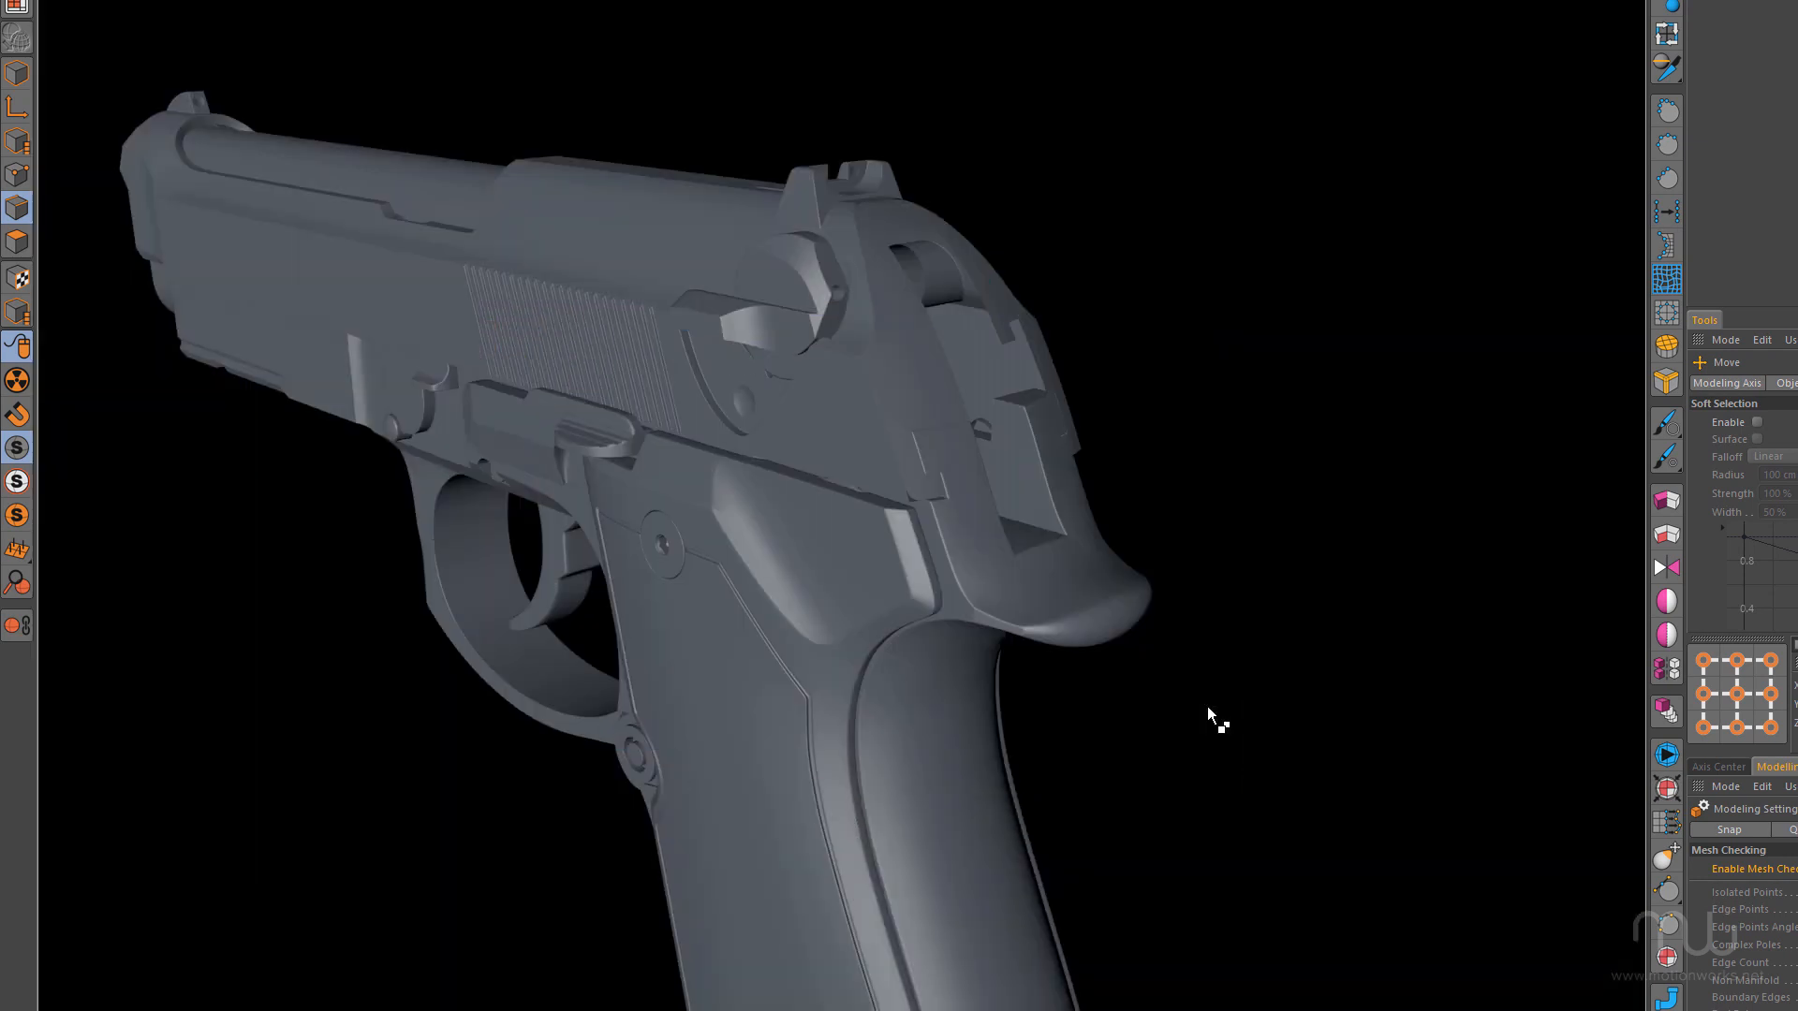
mouse_move(1037, 588)
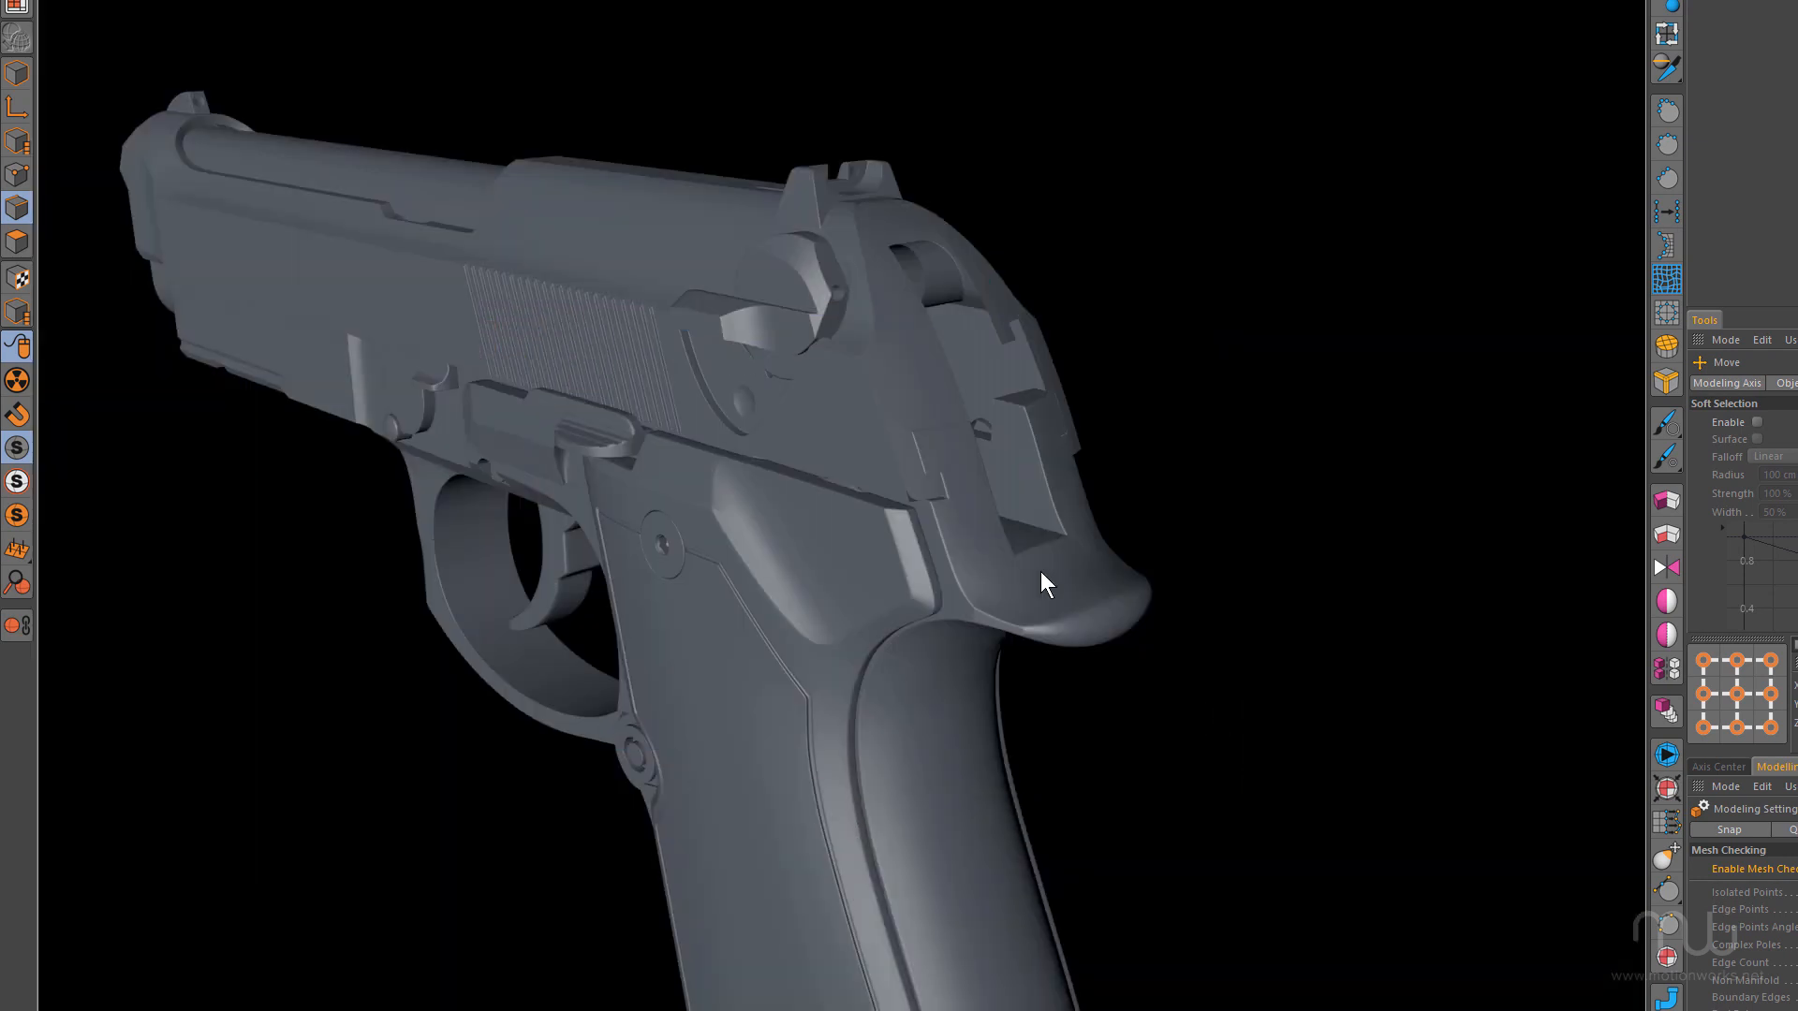